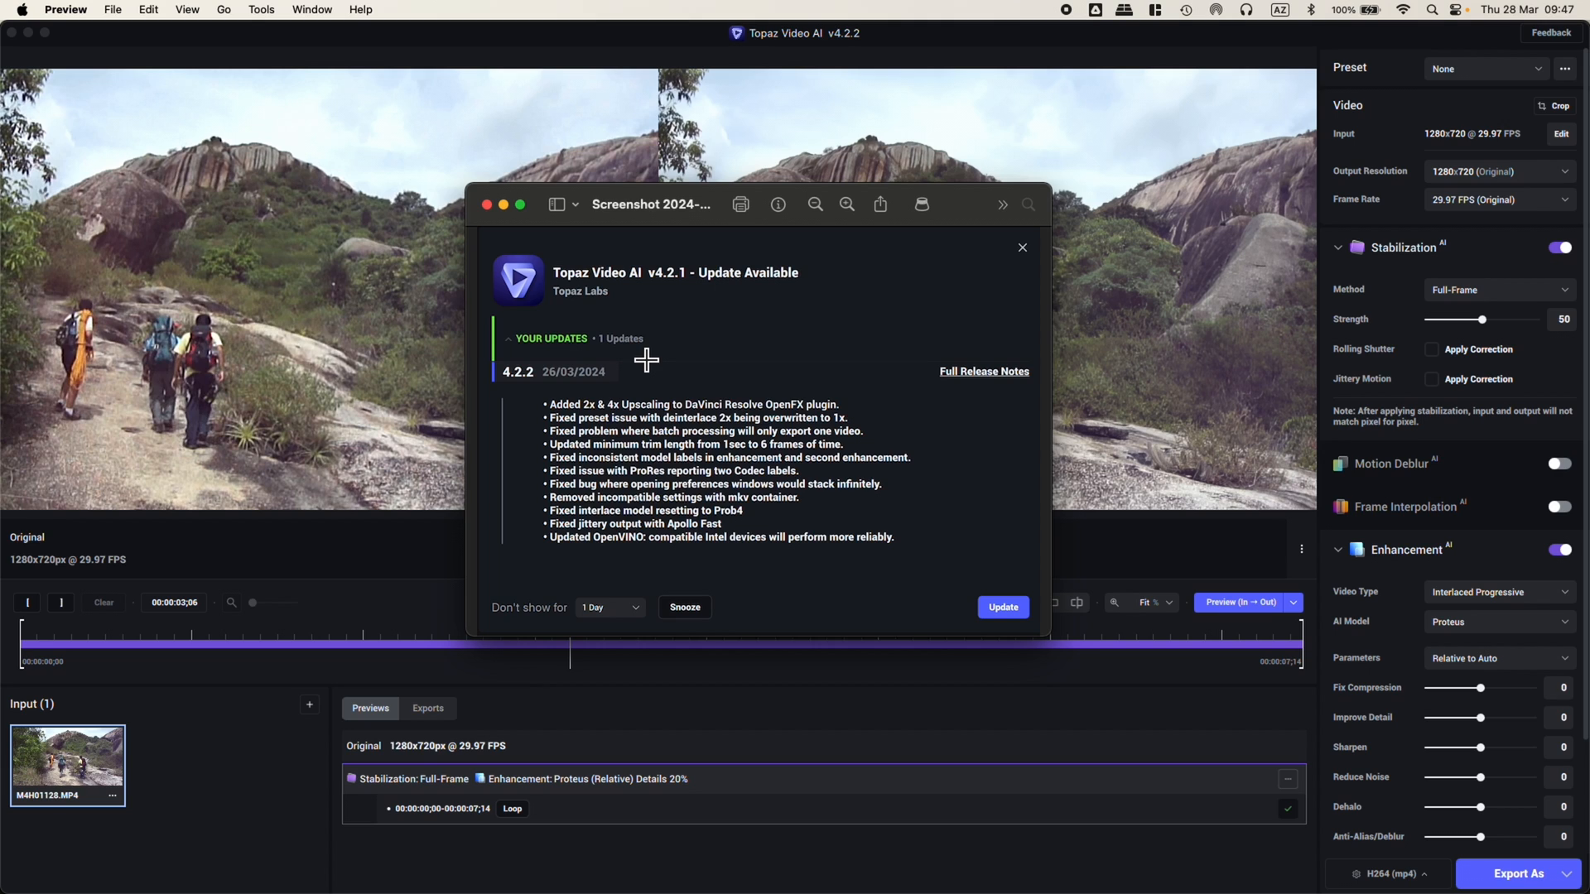
pyautogui.moveTo(576, 433)
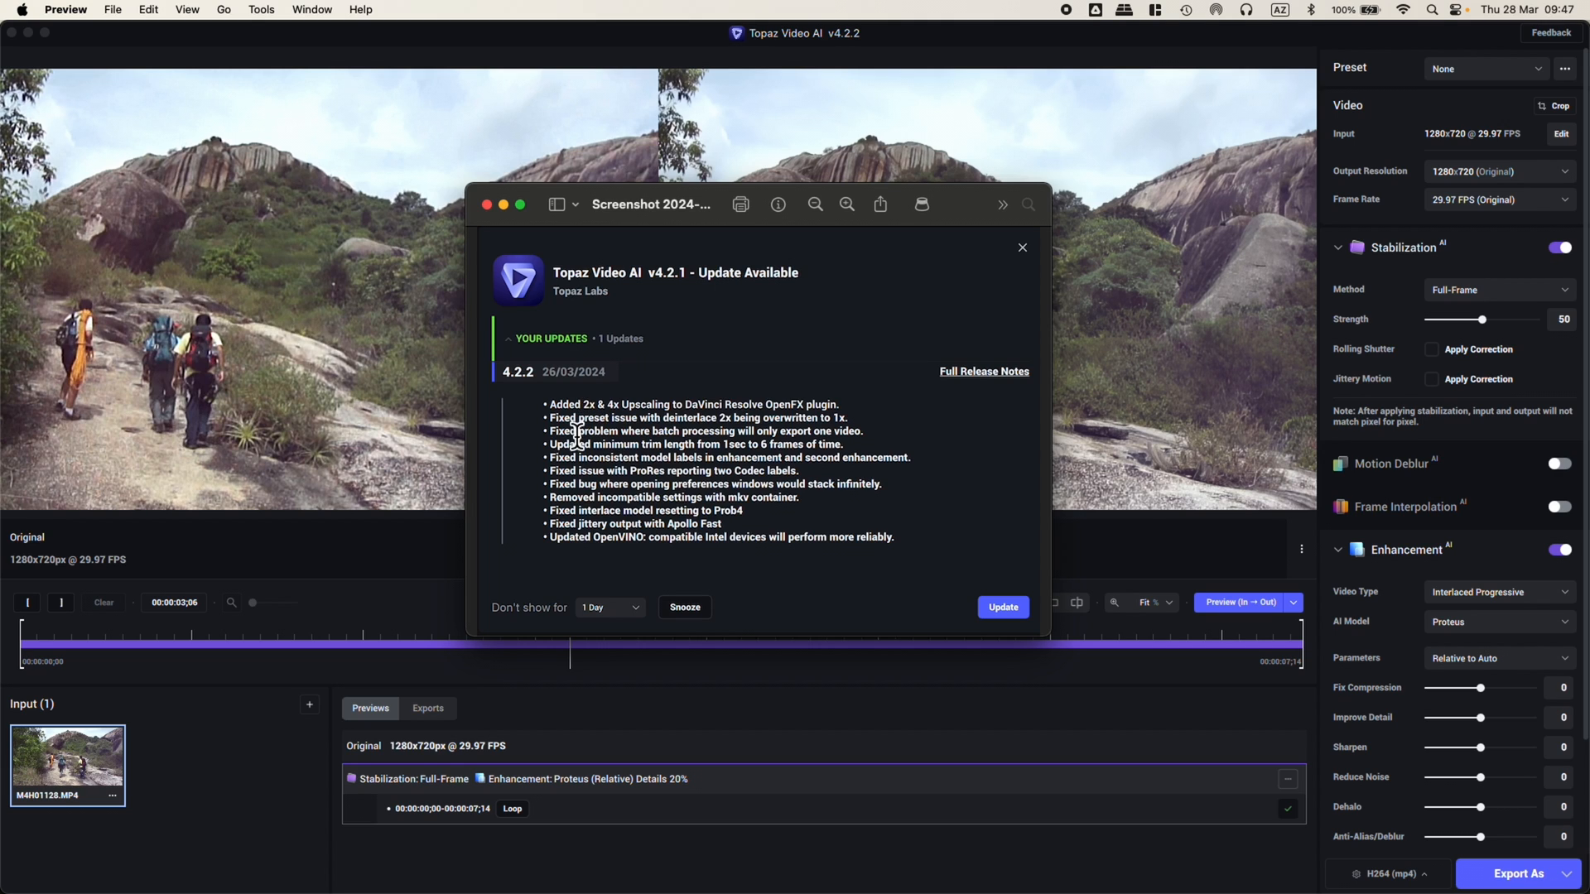
pyautogui.moveTo(674, 414)
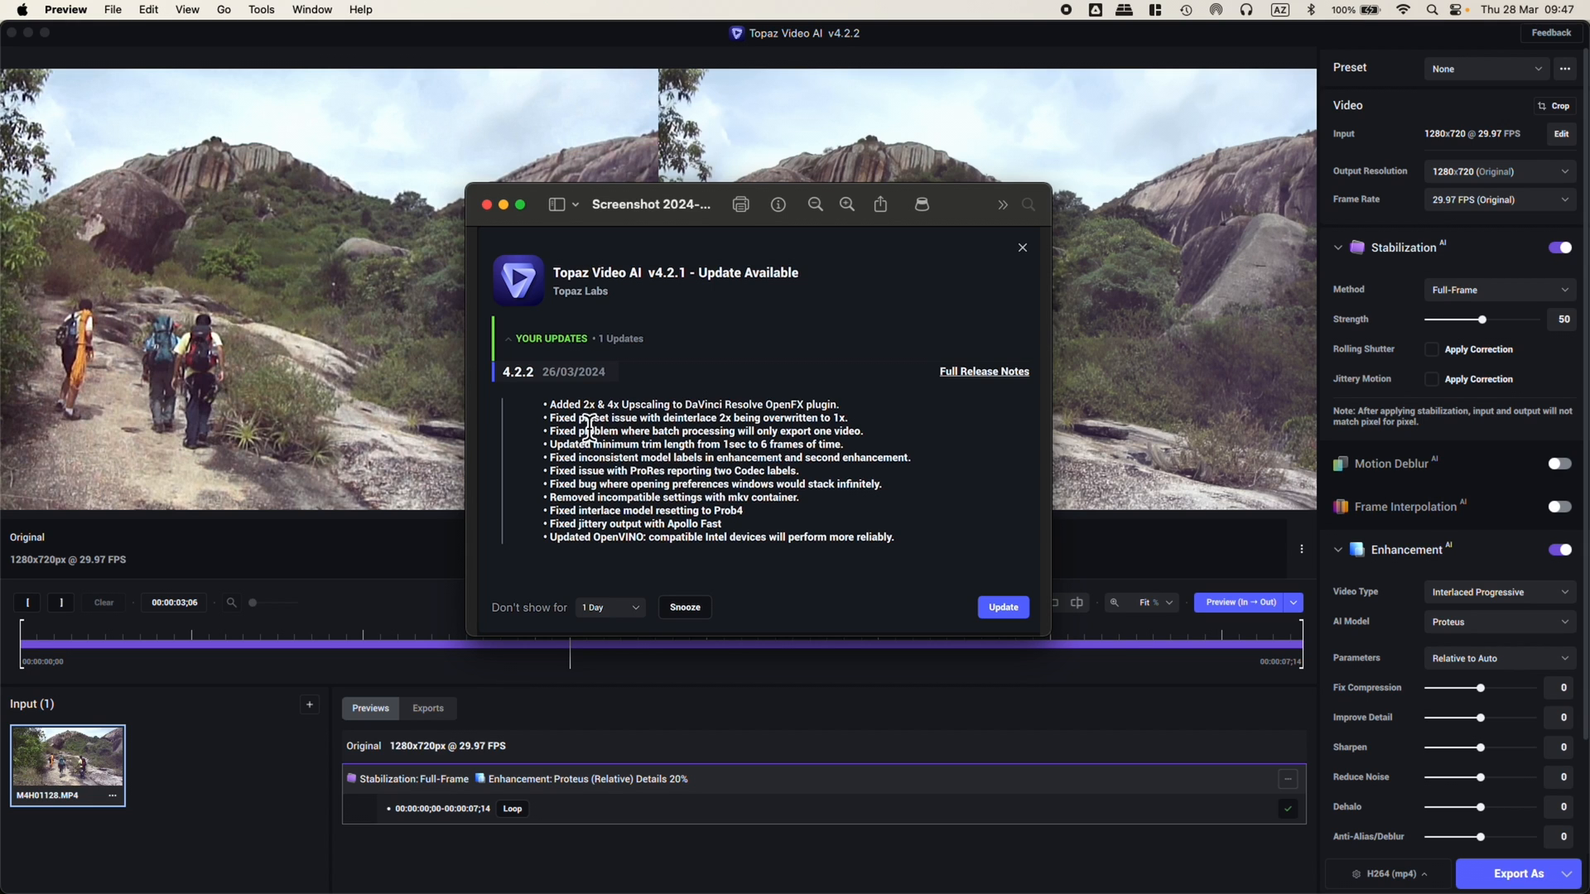
pyautogui.moveTo(576, 414)
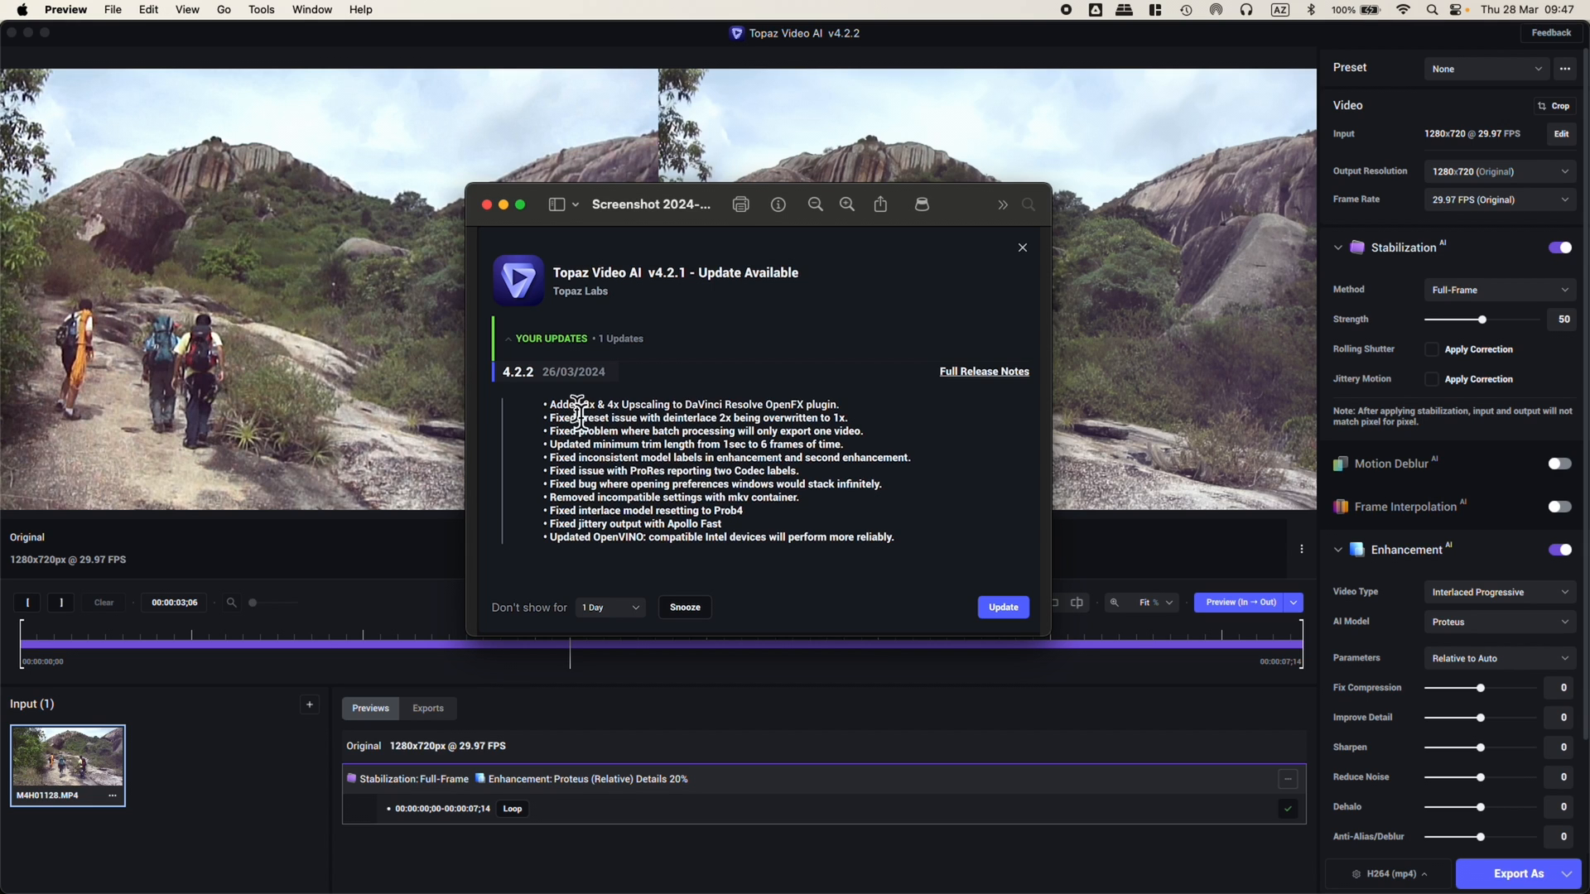
pyautogui.moveTo(613, 411)
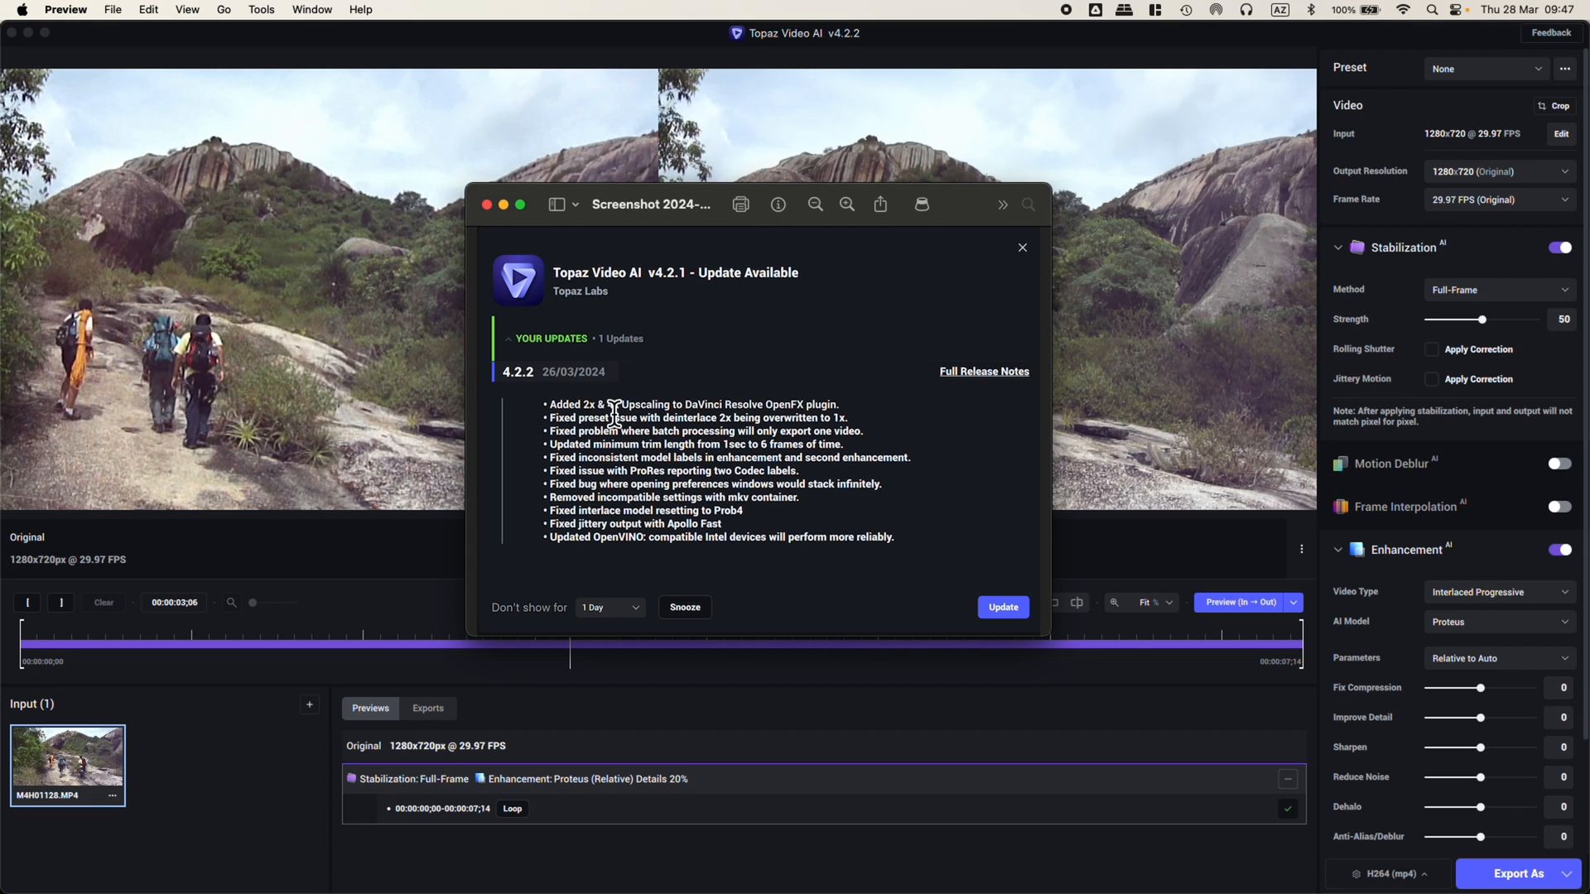
pyautogui.moveTo(719, 208)
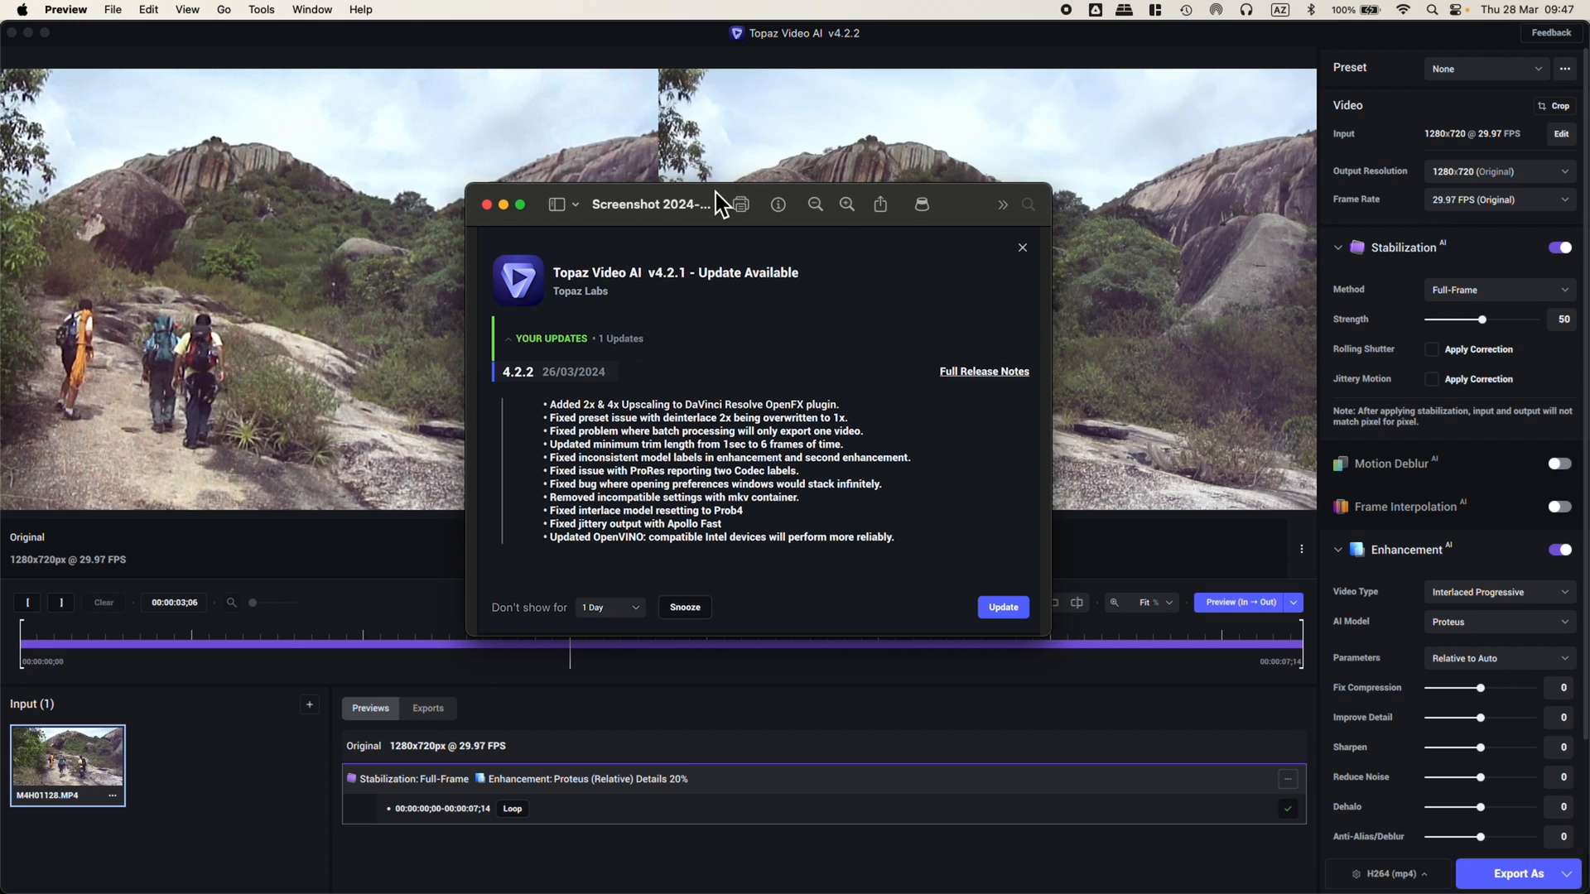
pyautogui.moveTo(522, 223)
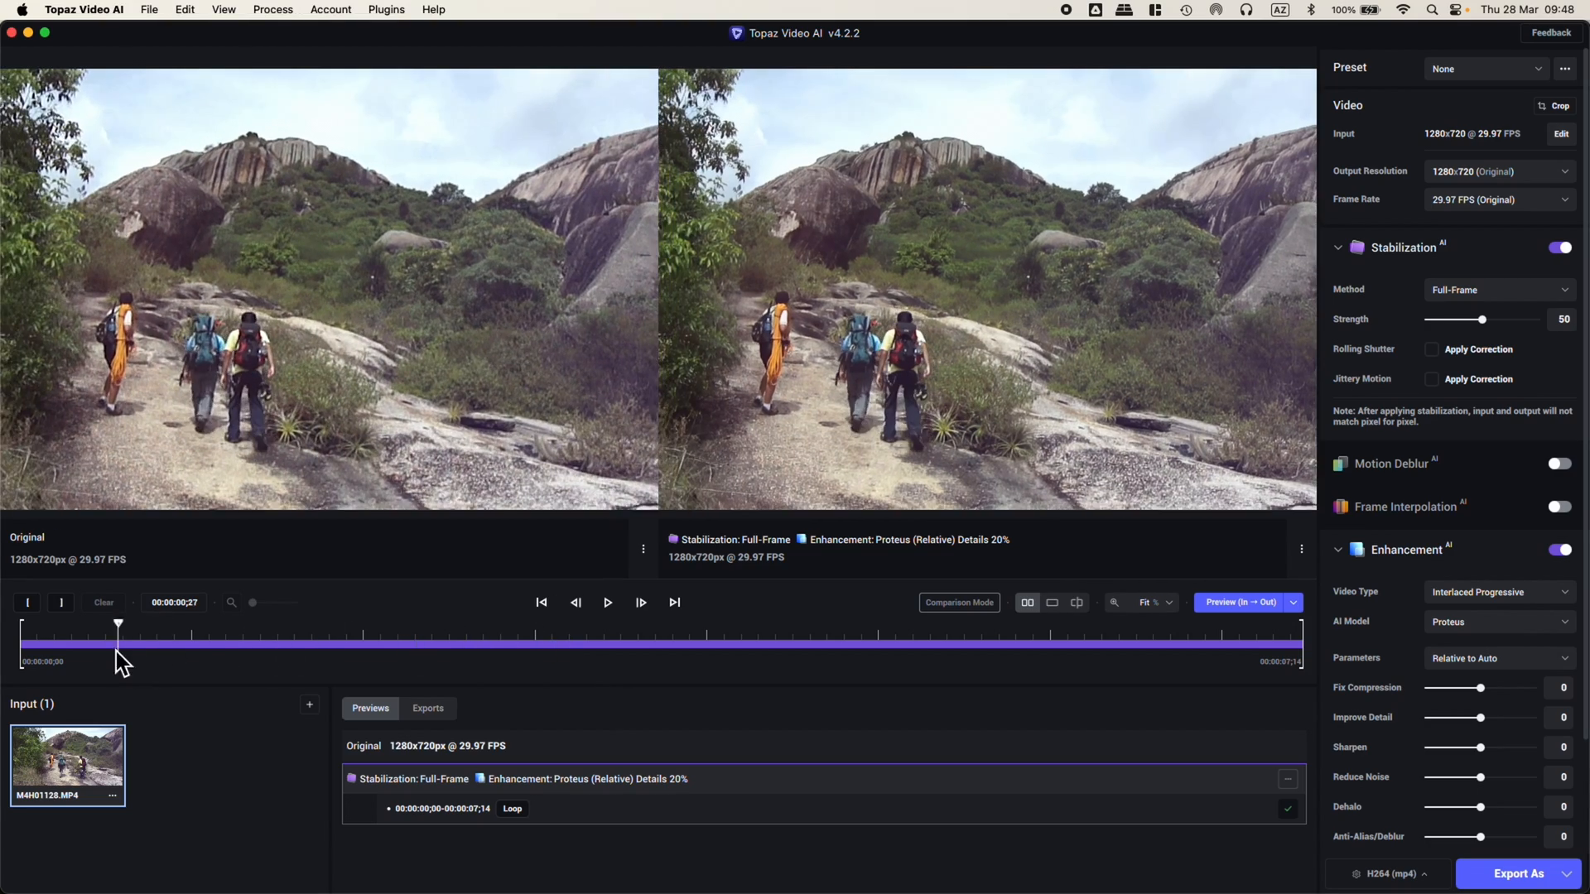
pyautogui.moveTo(118, 623); pyautogui.dragTo(263, 623)
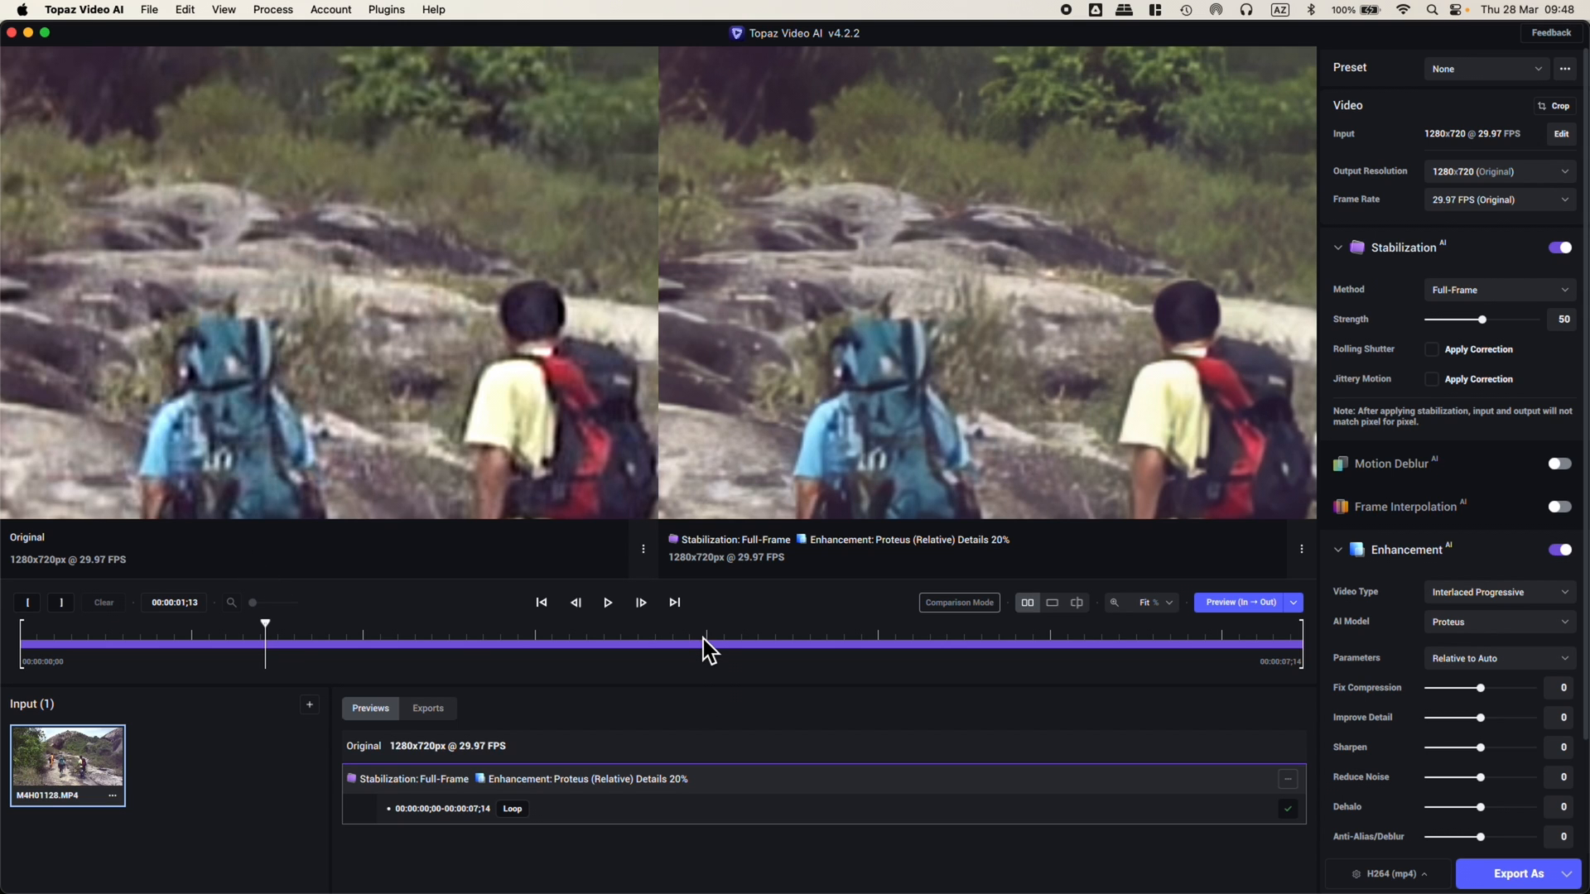
pyautogui.moveTo(961, 688)
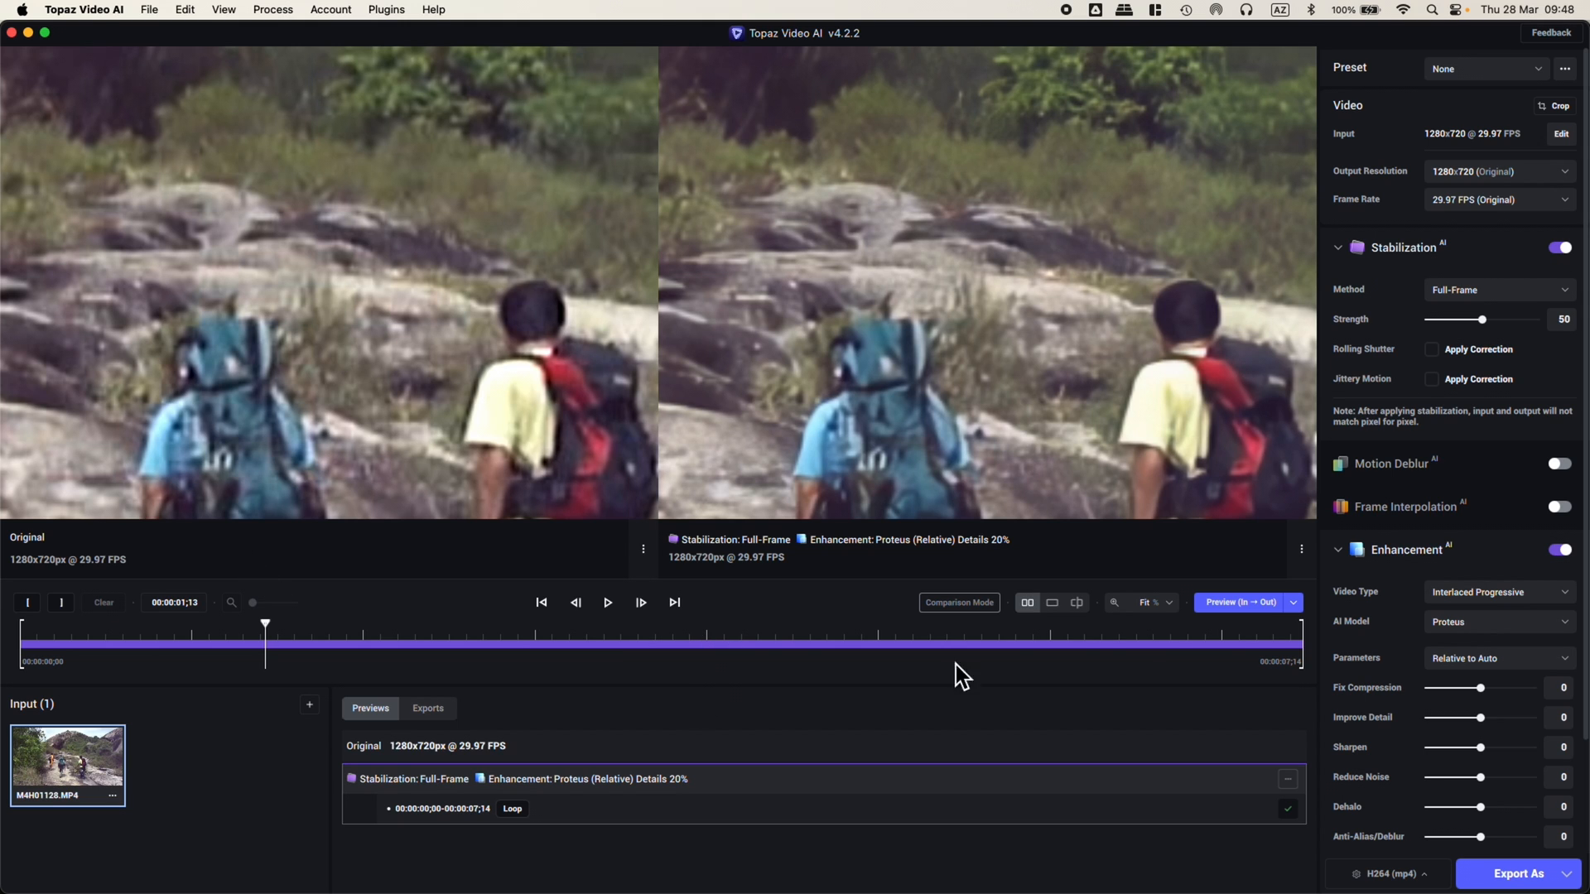
pyautogui.moveTo(1447, 644)
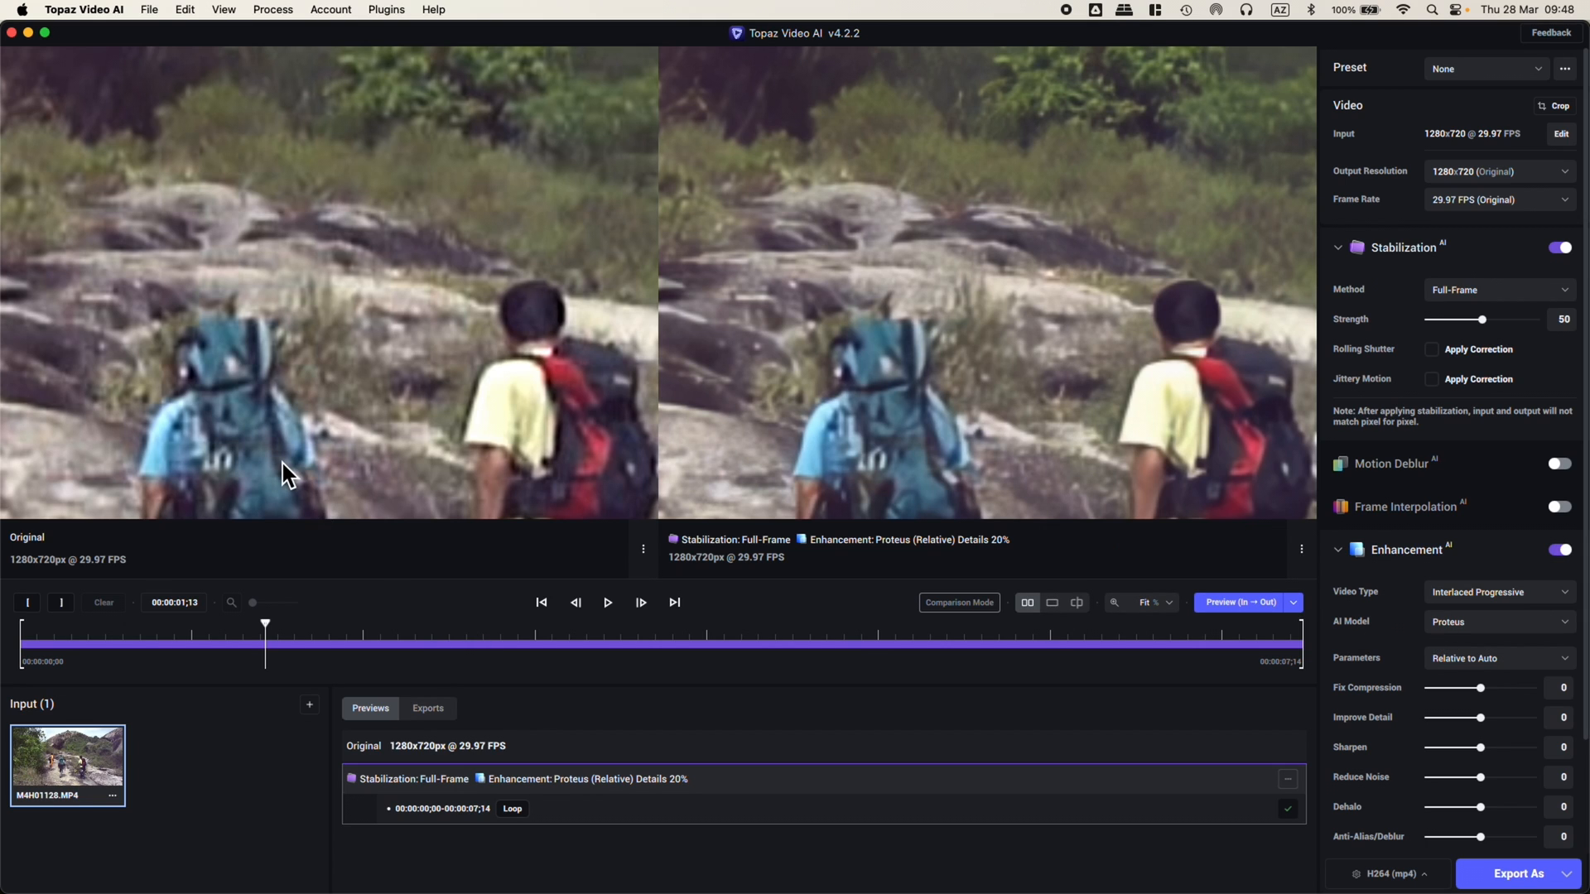
pyautogui.moveTo(240, 381)
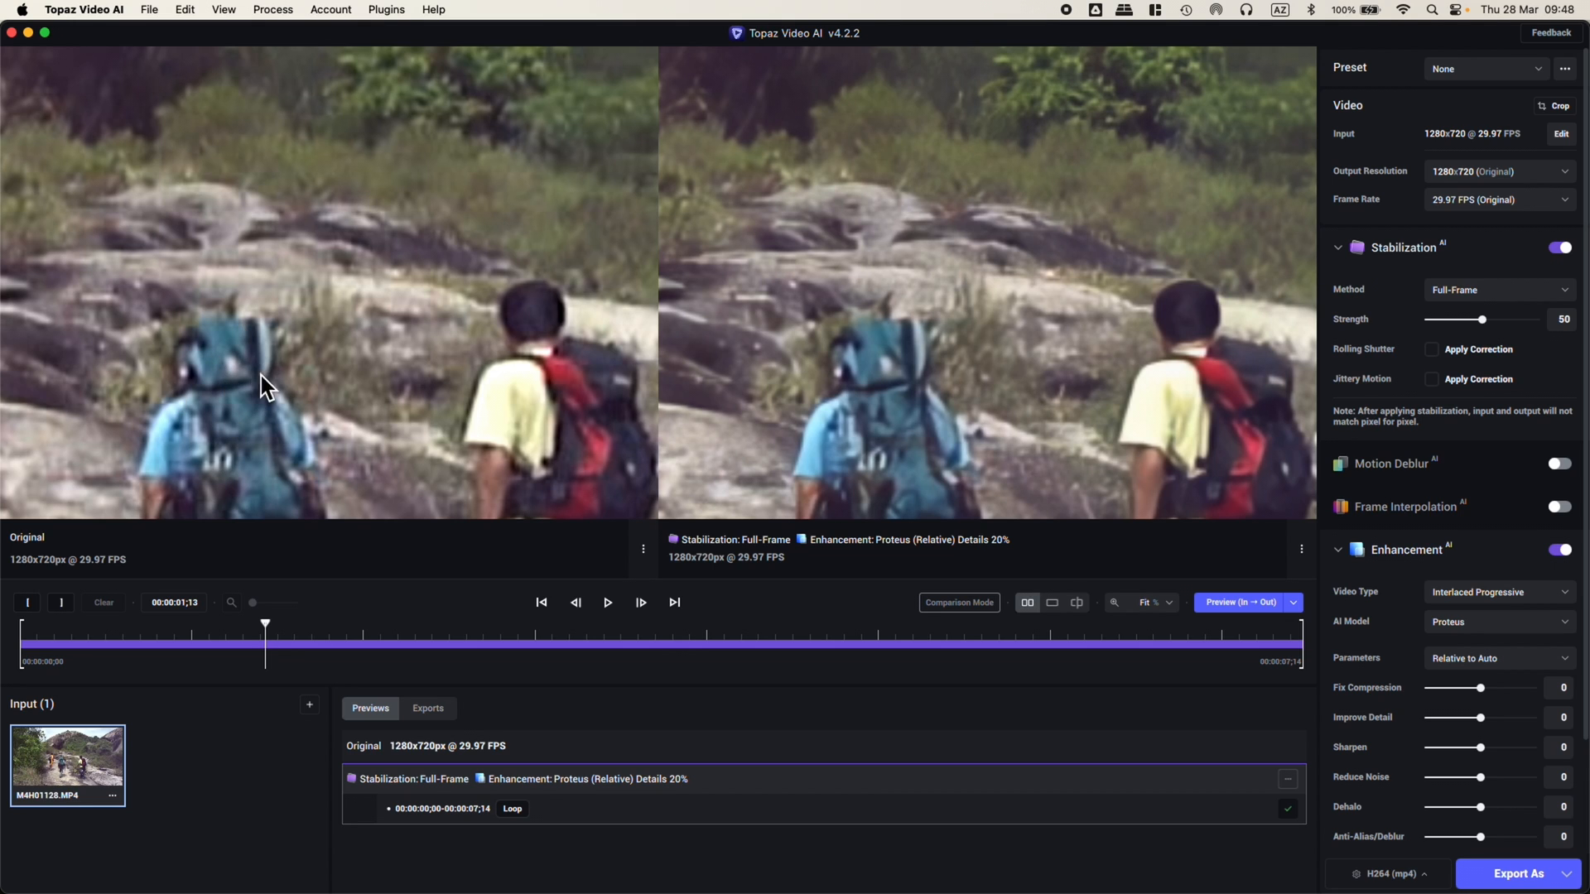
pyautogui.moveTo(257, 361)
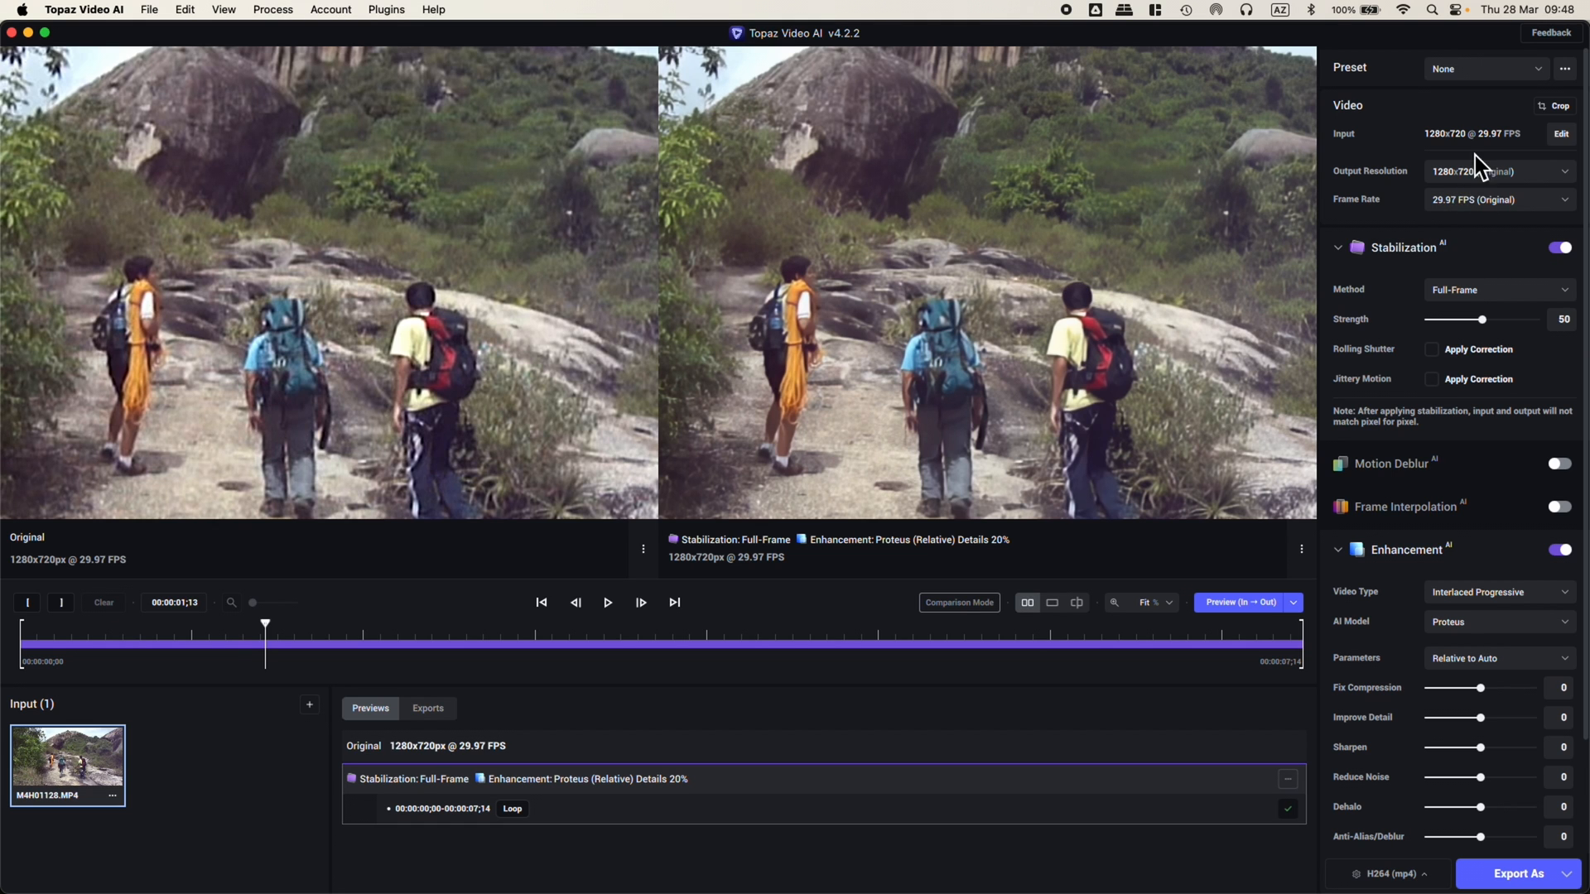
pyautogui.moveTo(1440, 182)
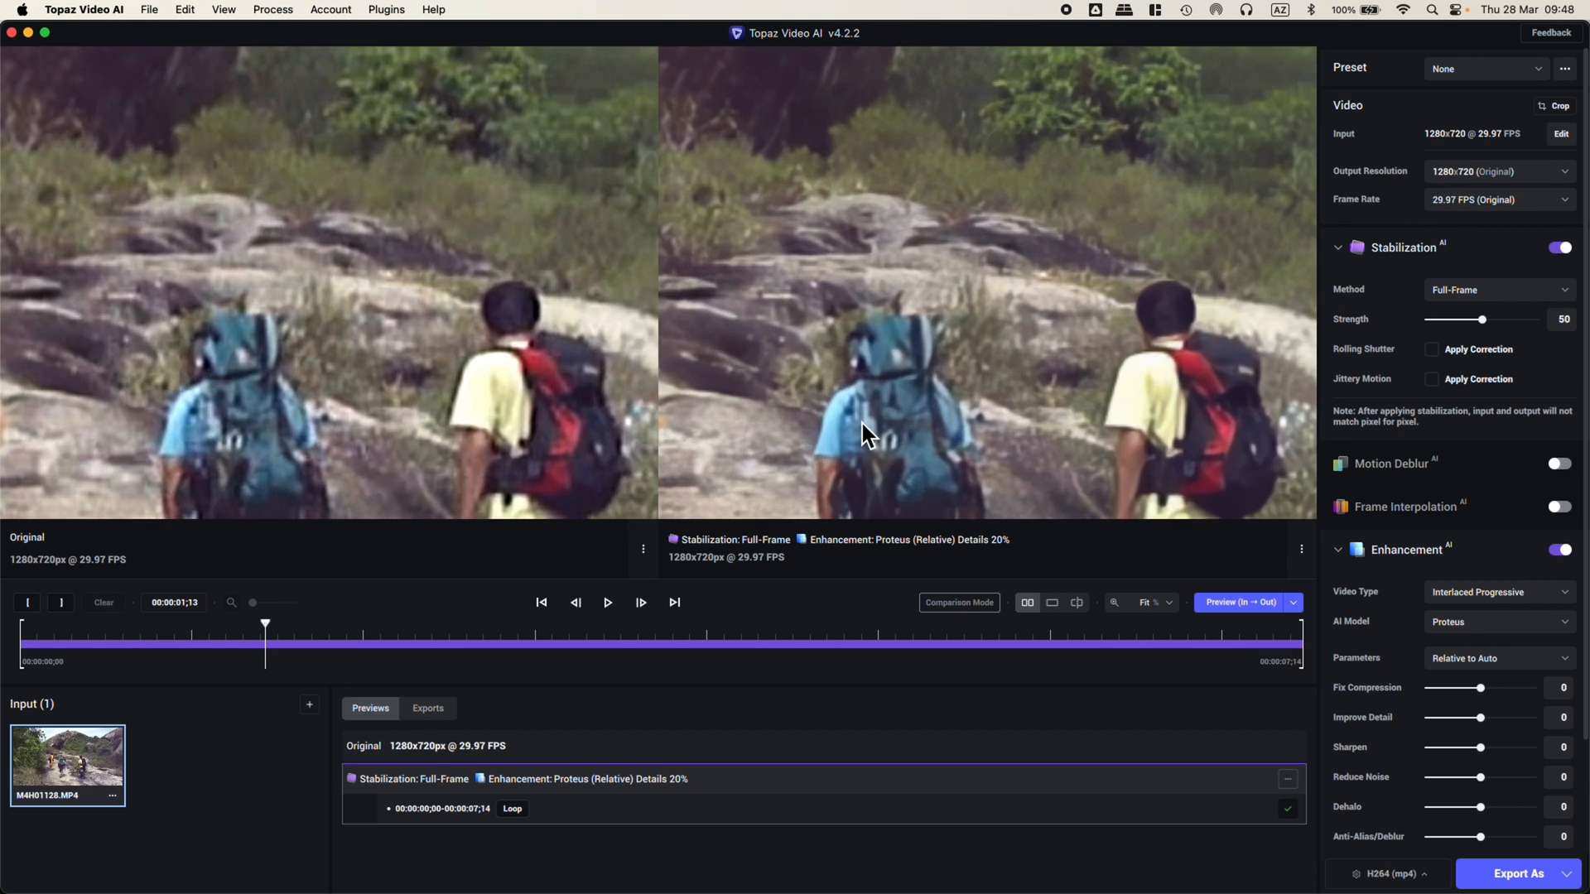
pyautogui.moveTo(1451, 257)
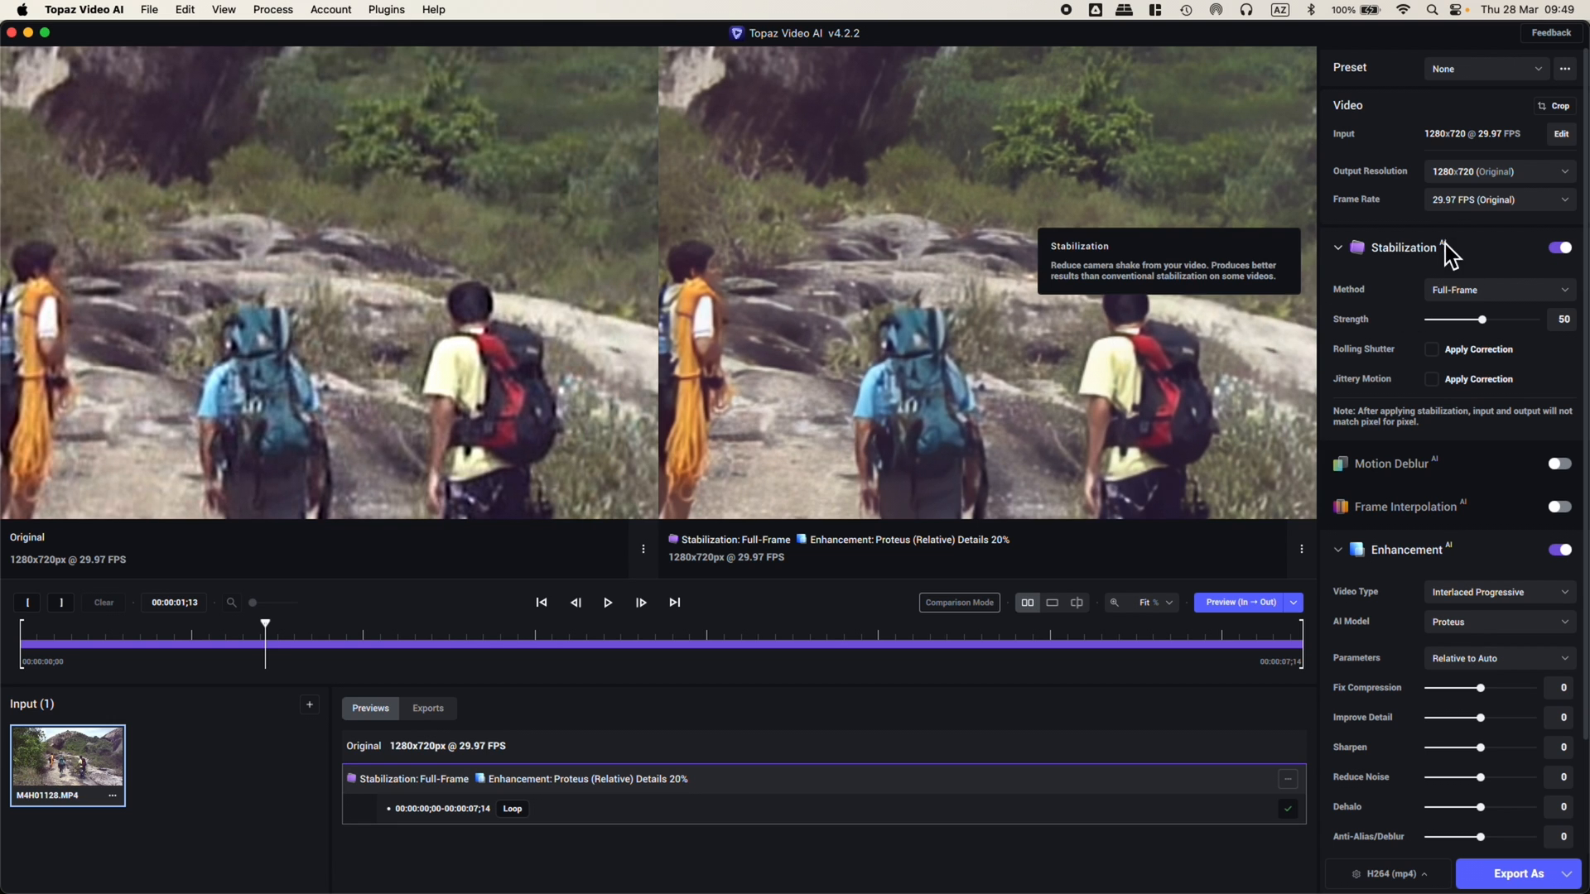
pyautogui.moveTo(1395, 230)
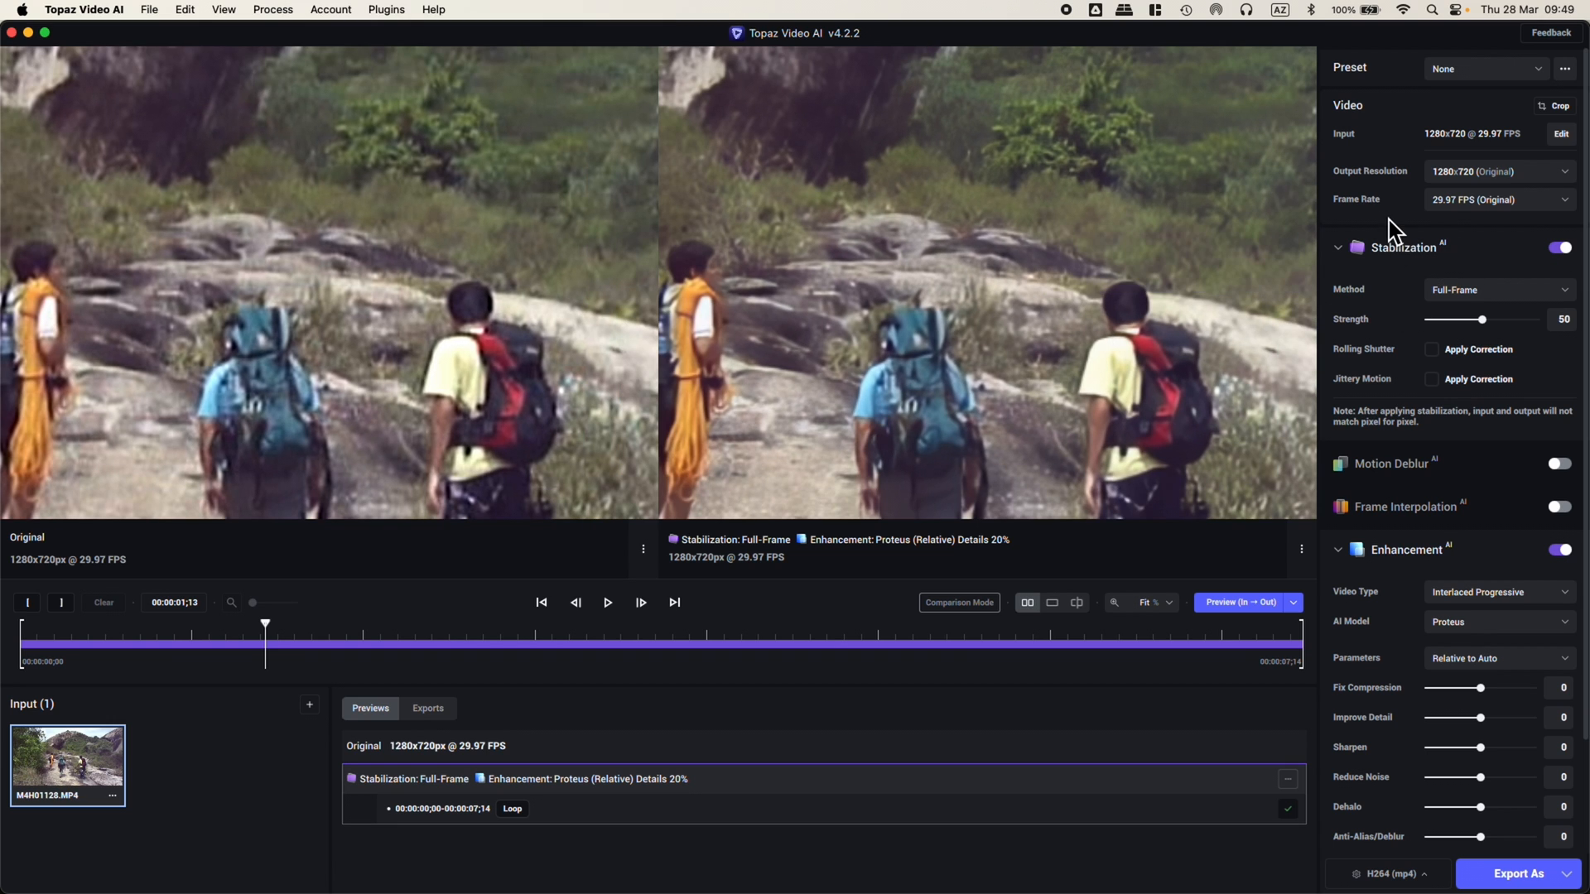
pyautogui.moveTo(1023, 282)
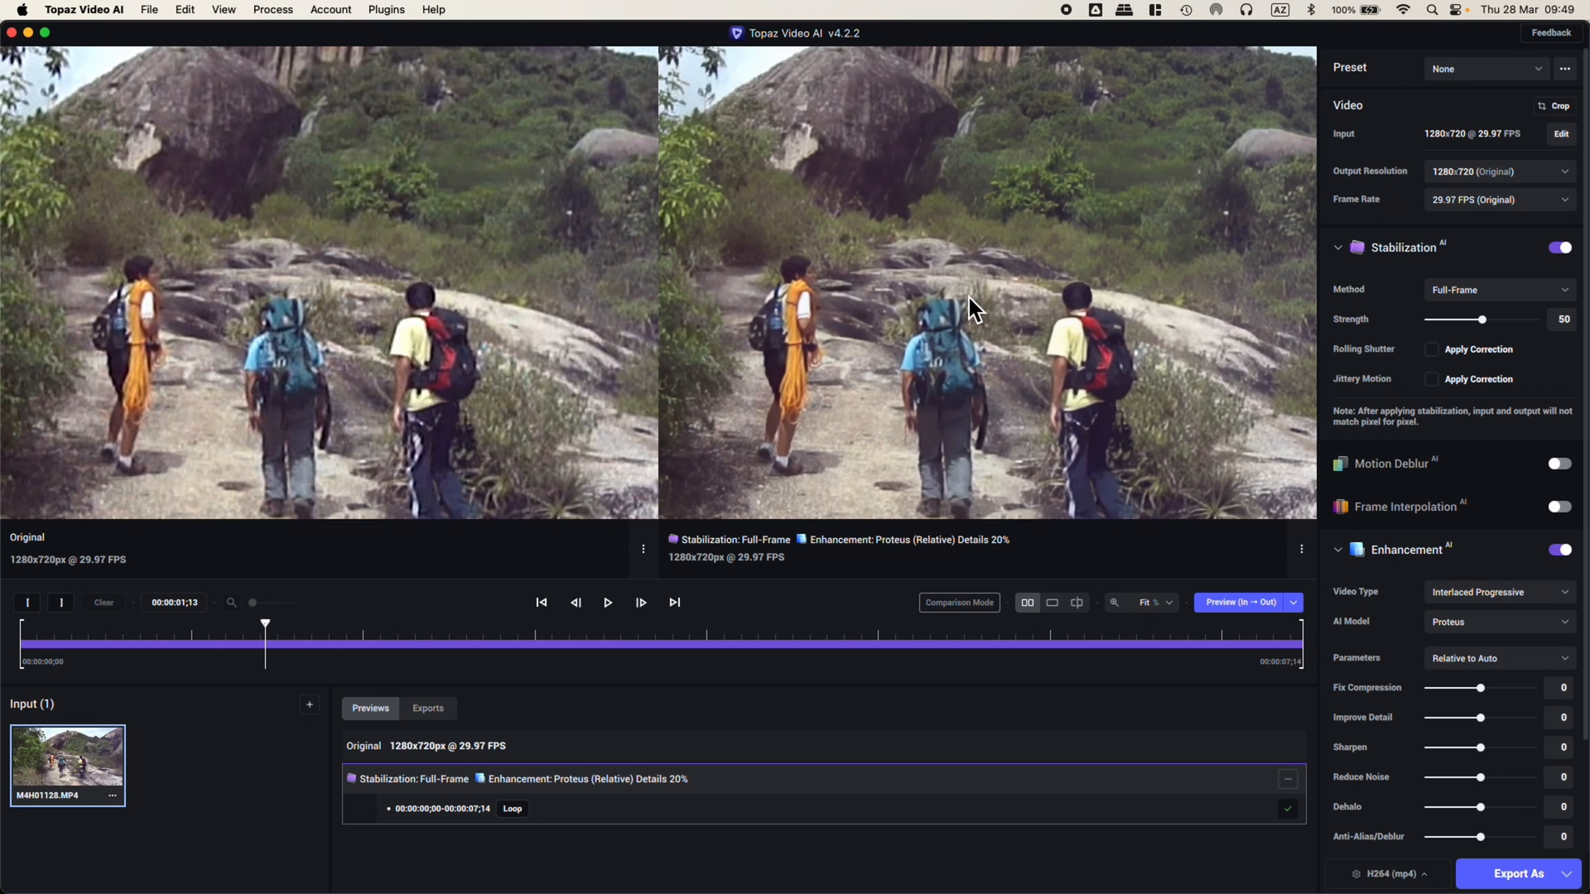
pyautogui.moveTo(603, 580)
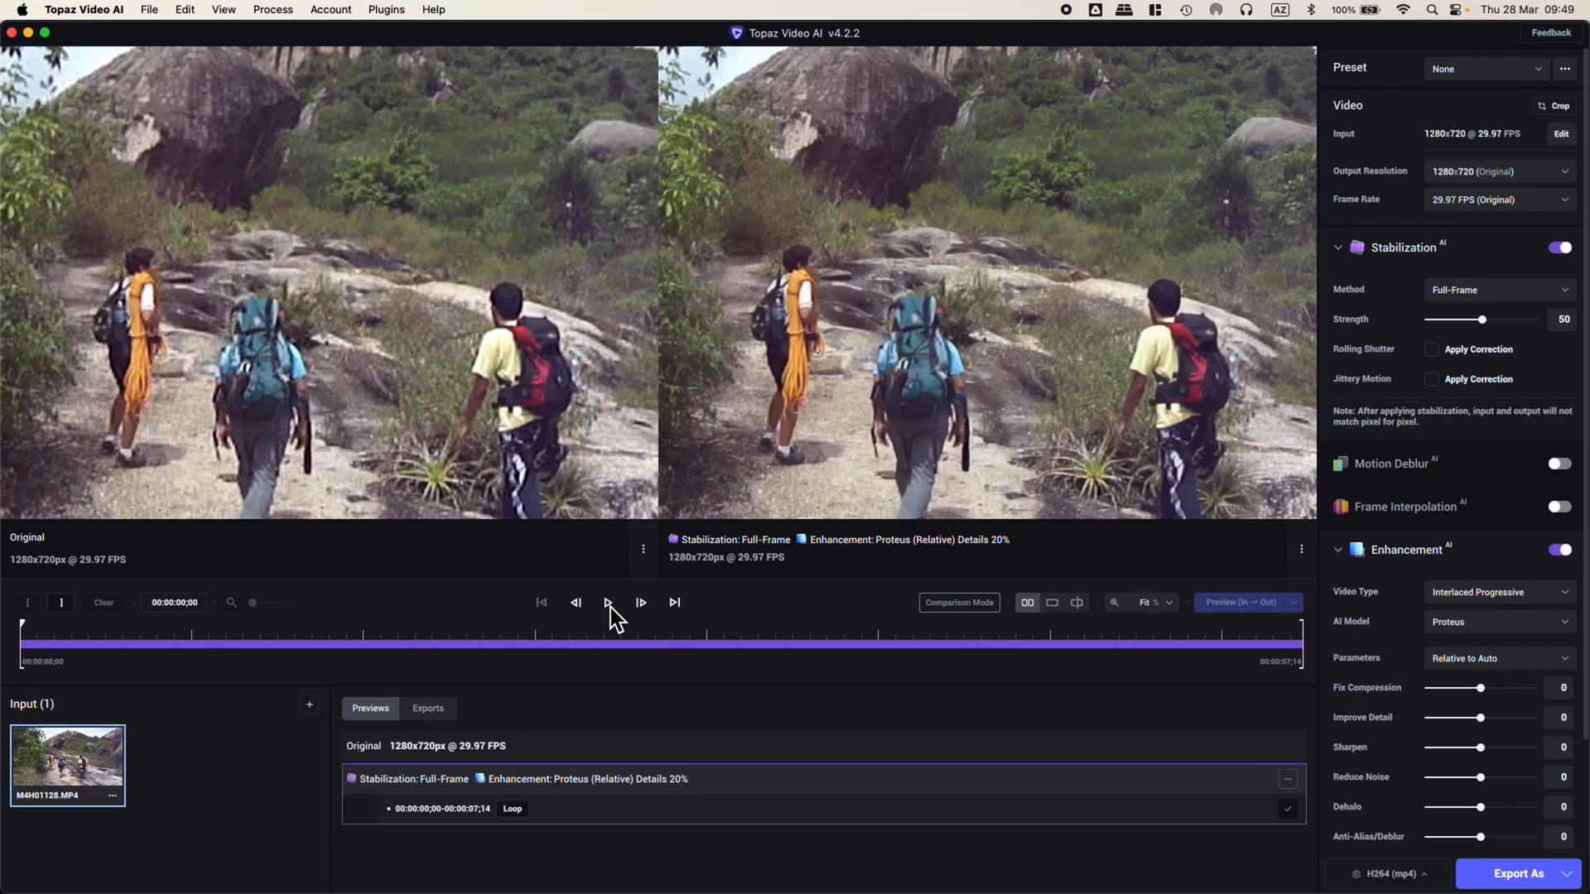
# Play and pause the Topaz enhanced preview to review the hiking clip in motion
pyautogui.click(608, 602)
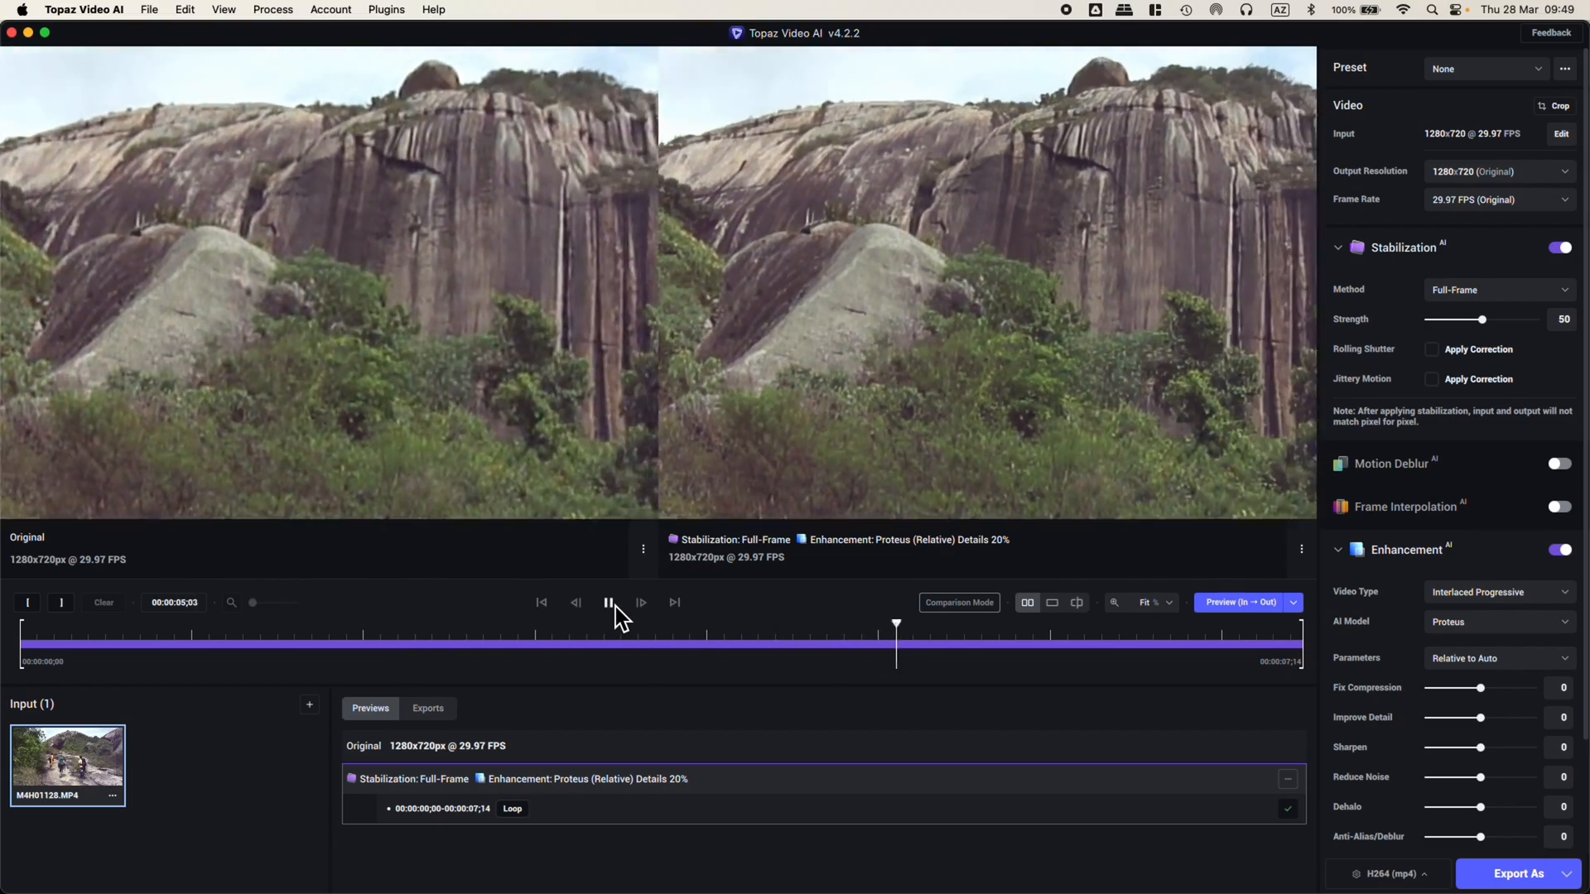
pyautogui.click(608, 603)
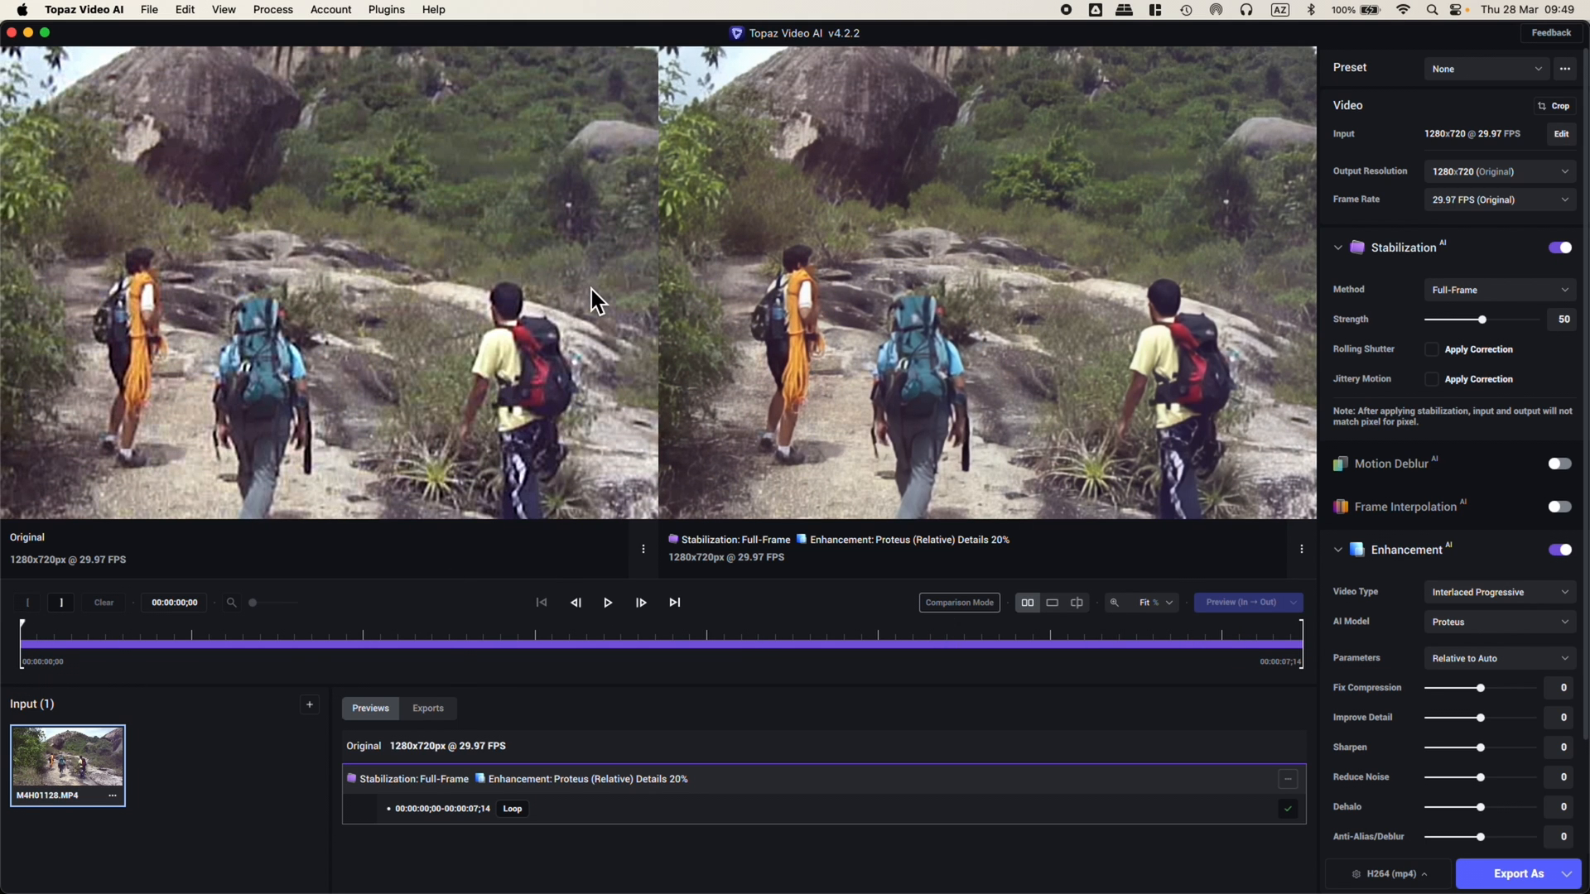
pyautogui.moveTo(364, 321)
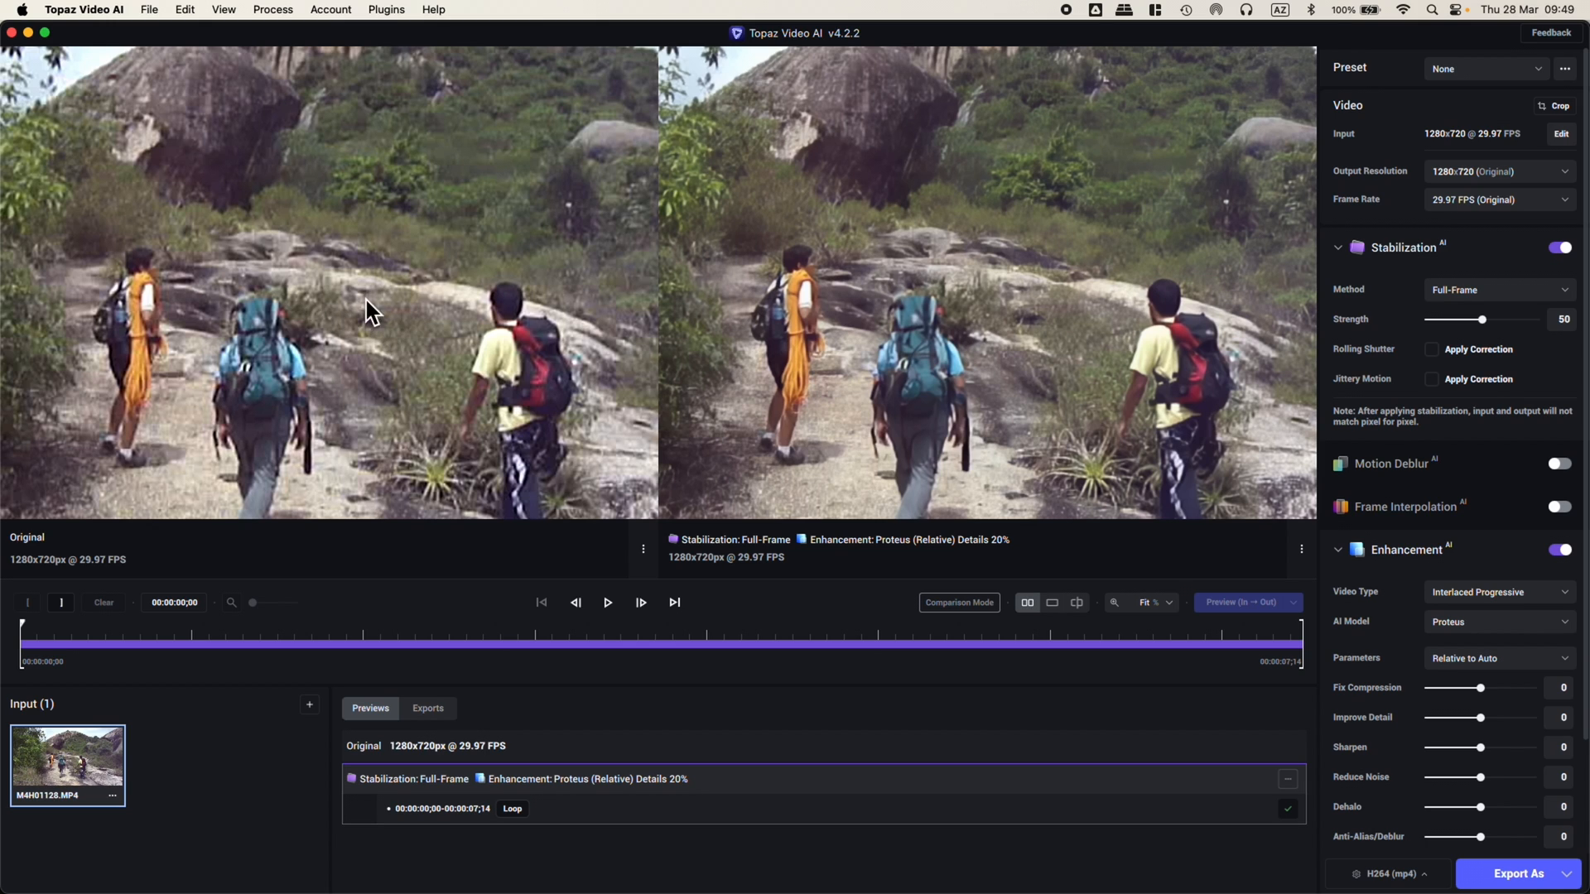
pyautogui.moveTo(352, 341)
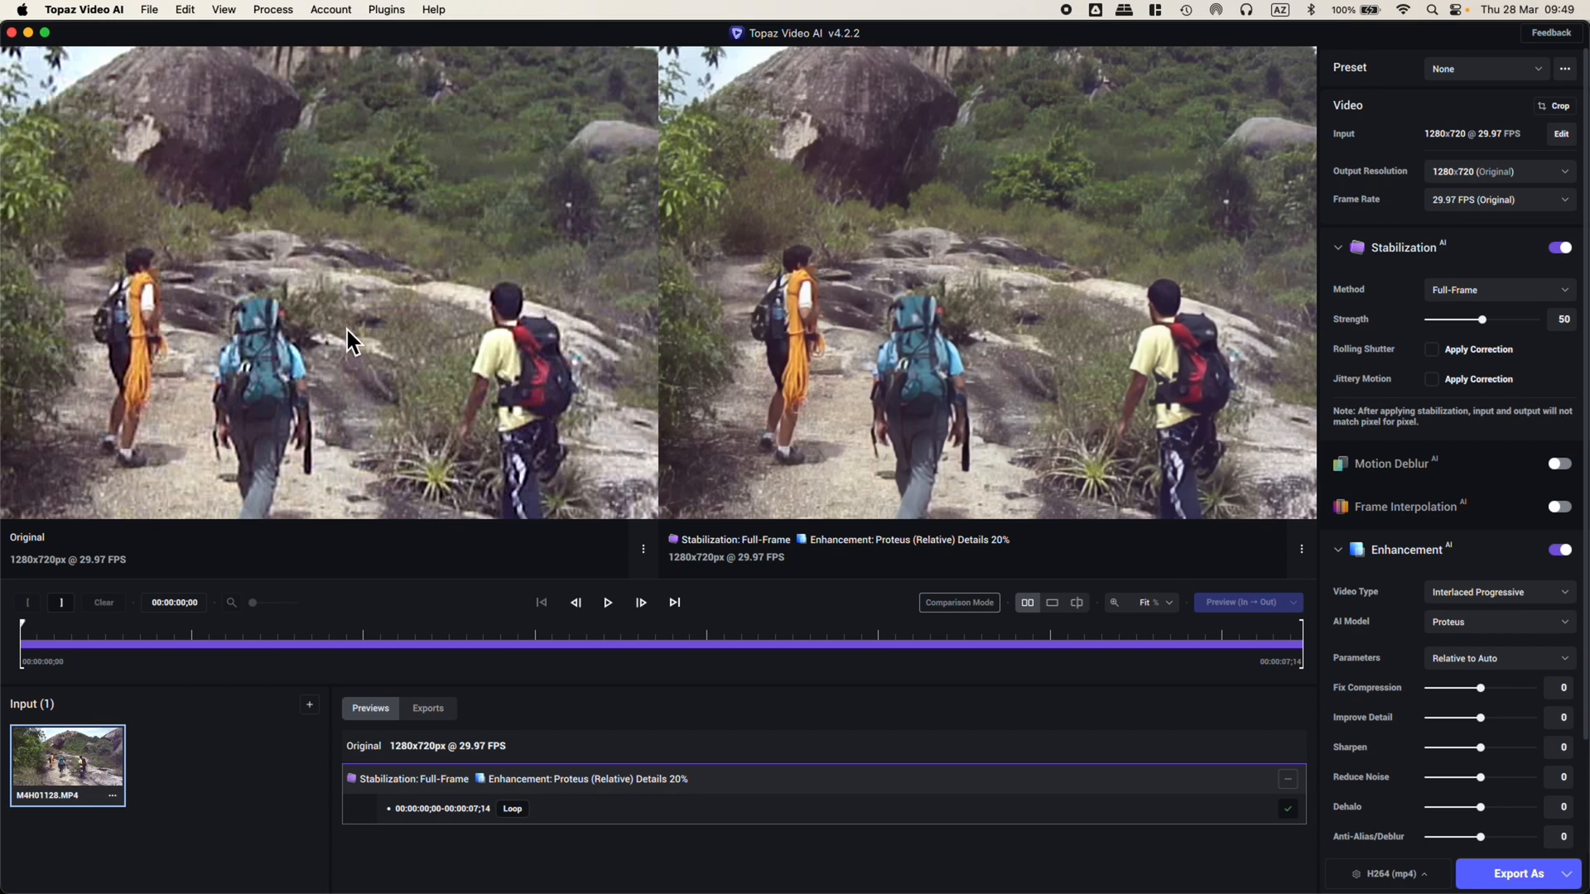
pyautogui.moveTo(598, 611)
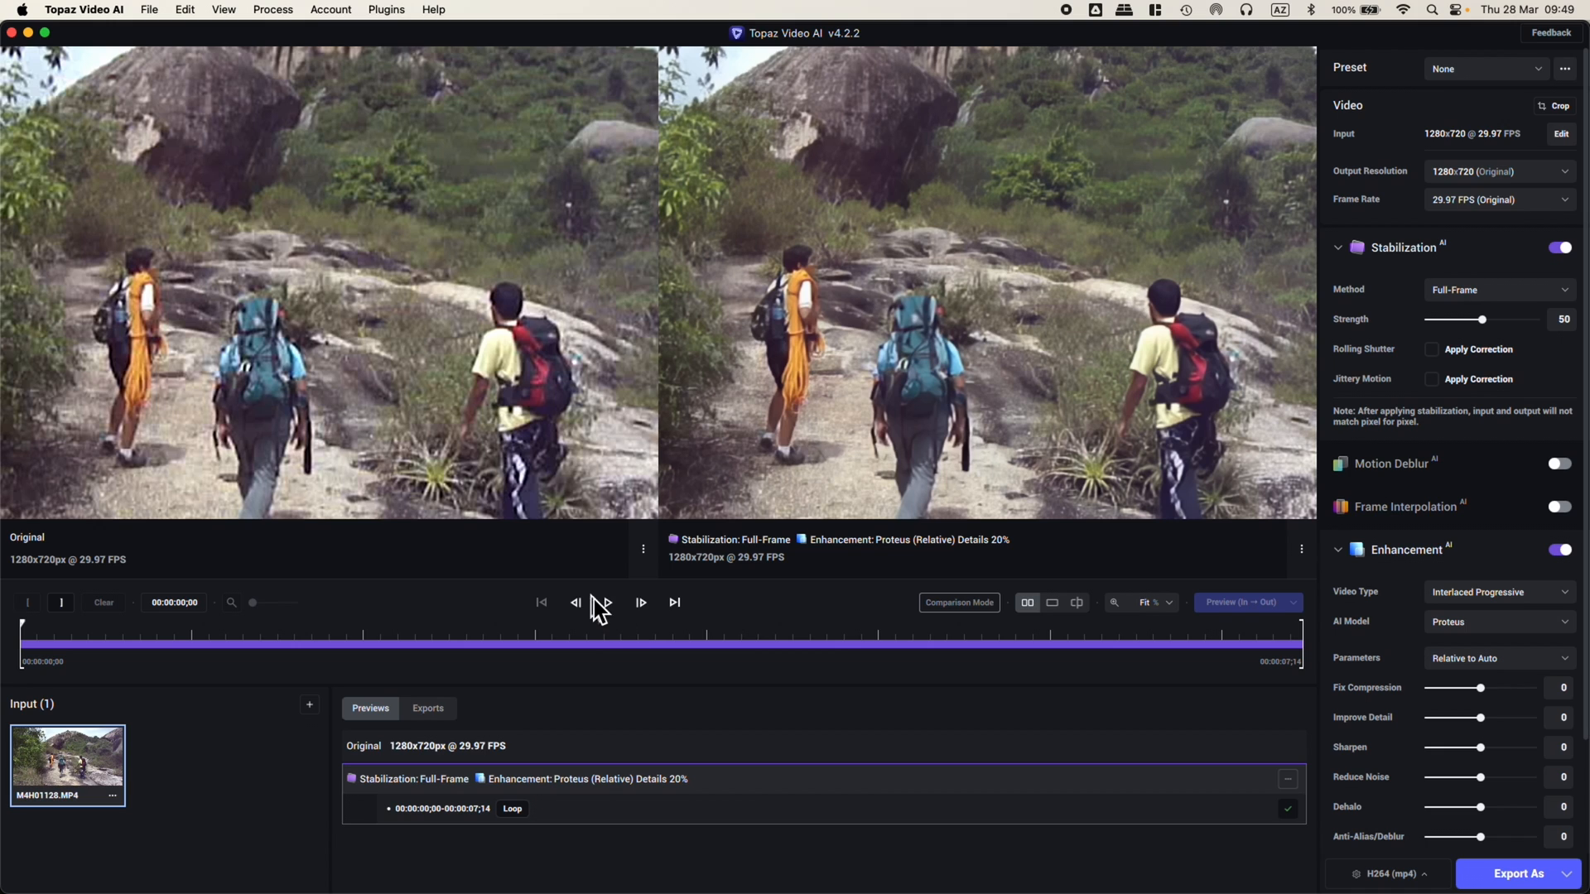
pyautogui.click(606, 603)
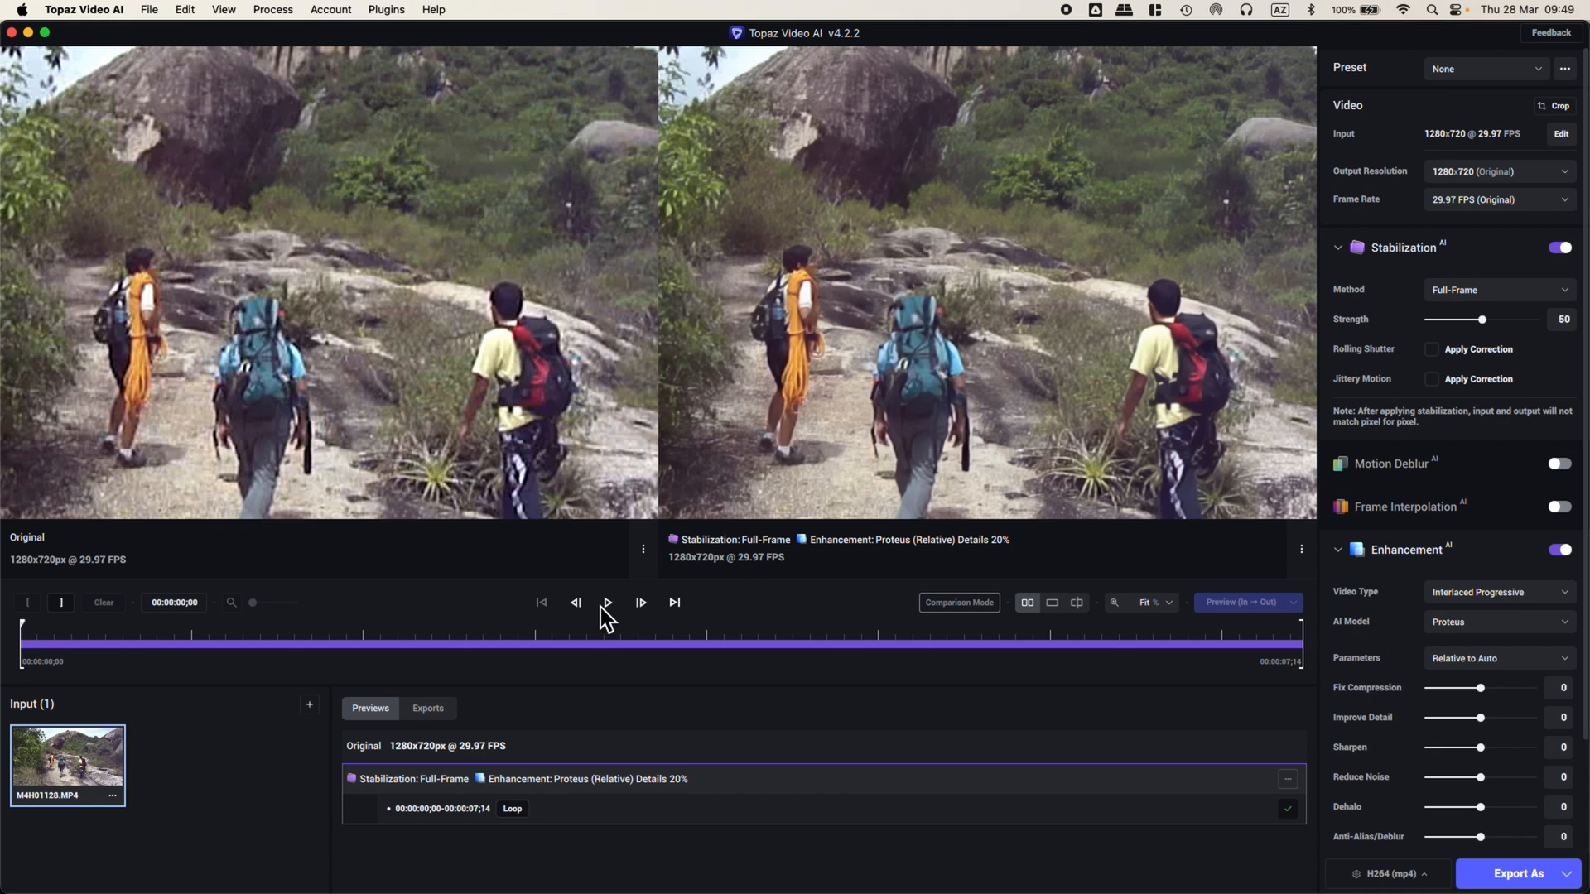
pyautogui.click(608, 603)
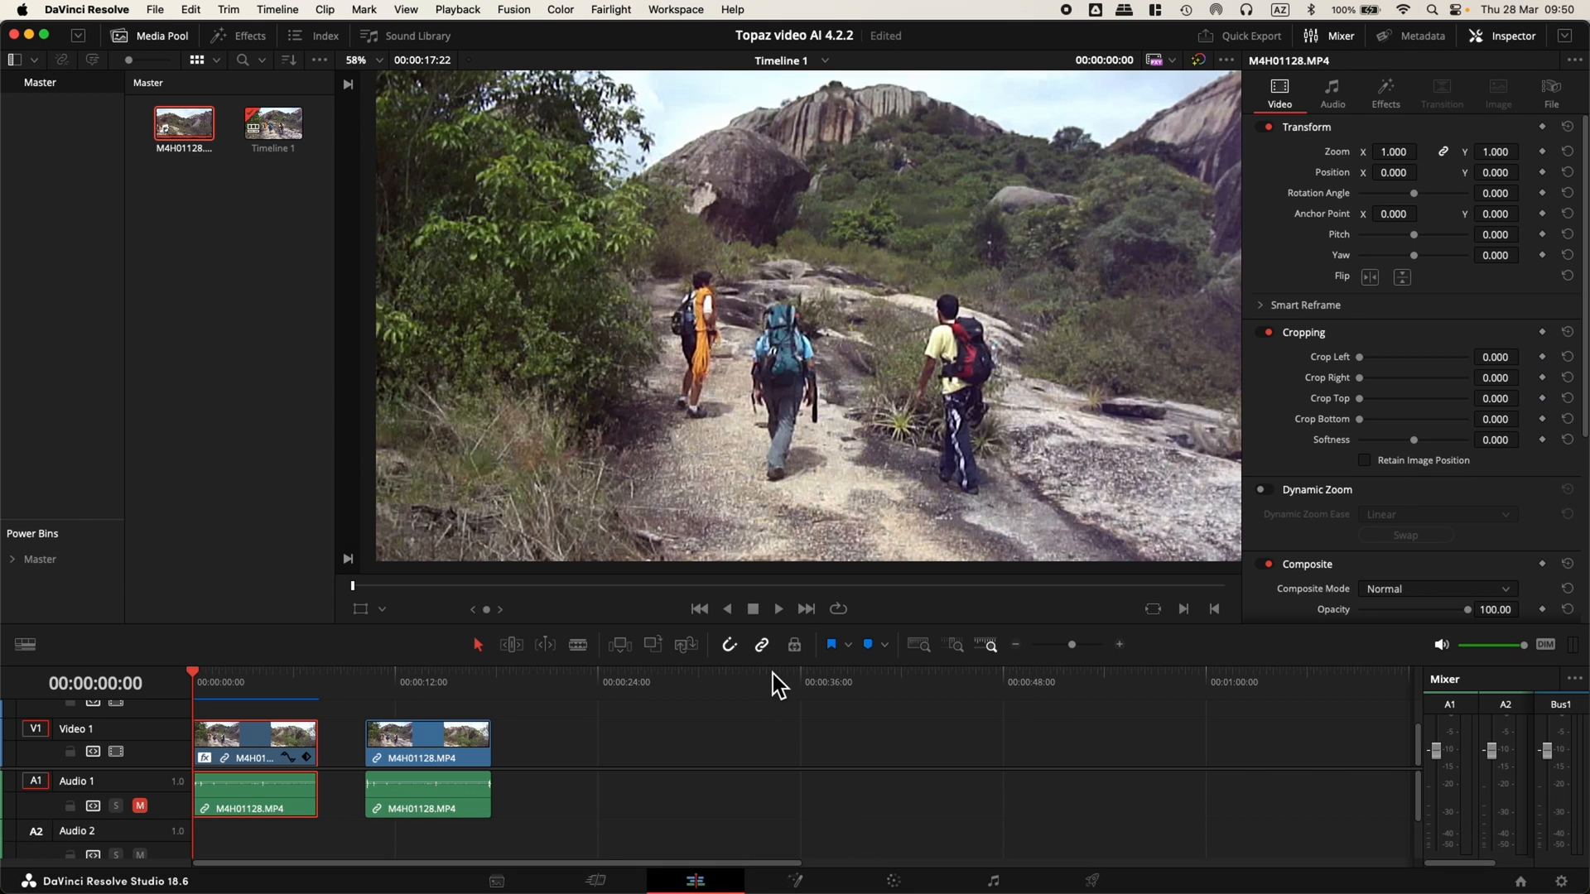
pyautogui.moveTo(235, 713)
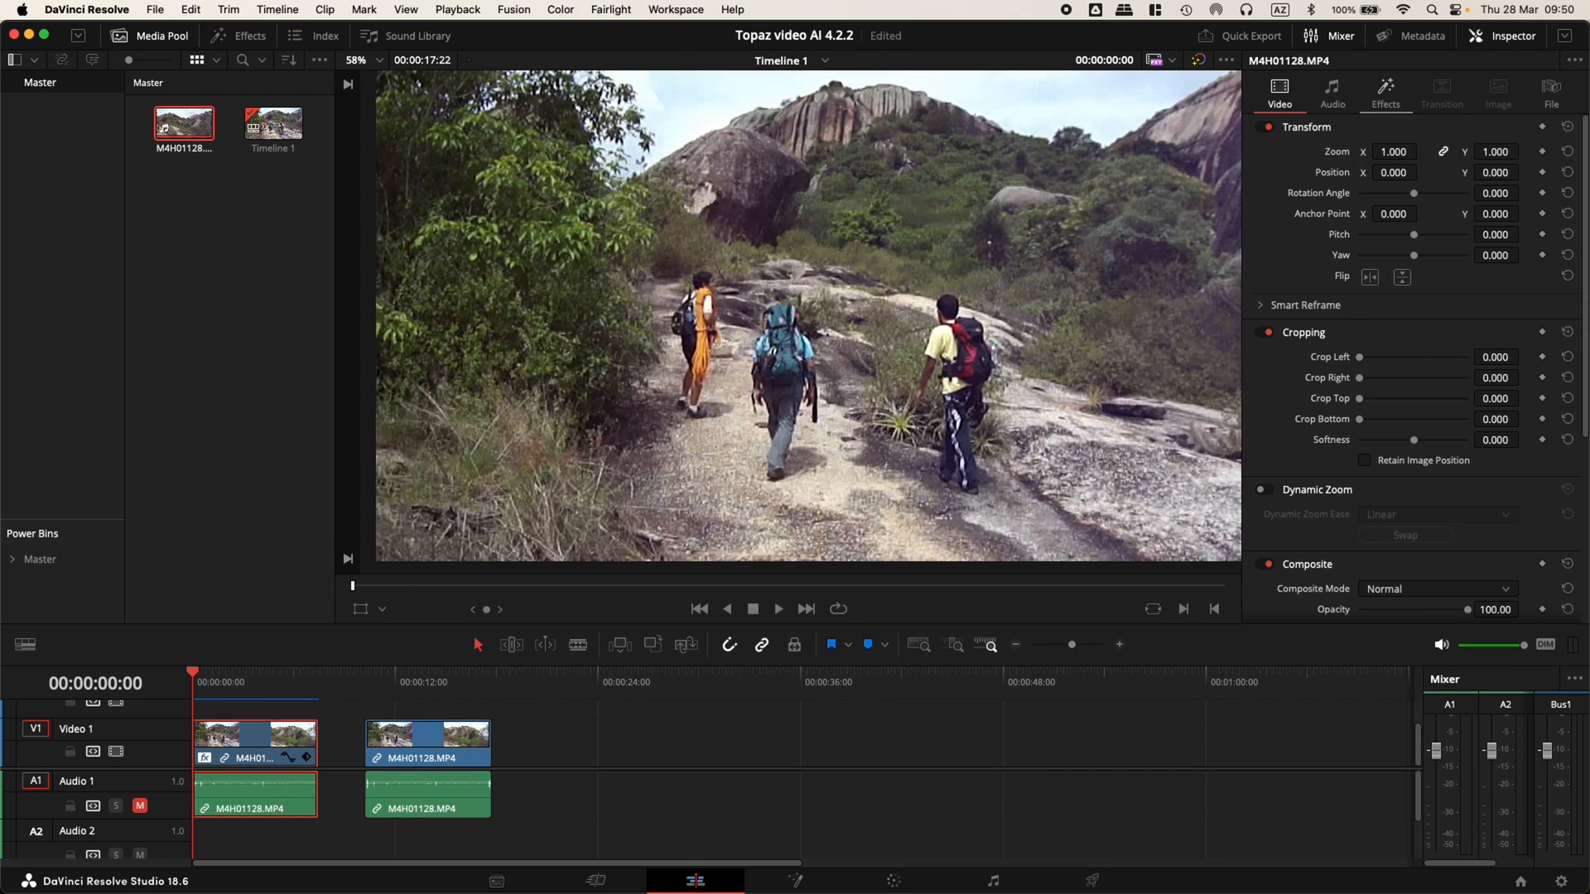
# Switch on the Enhance (Public BETA) Open FX effect for the first hiking clip, Proteus with recover detail 50
pyautogui.click(1385, 92)
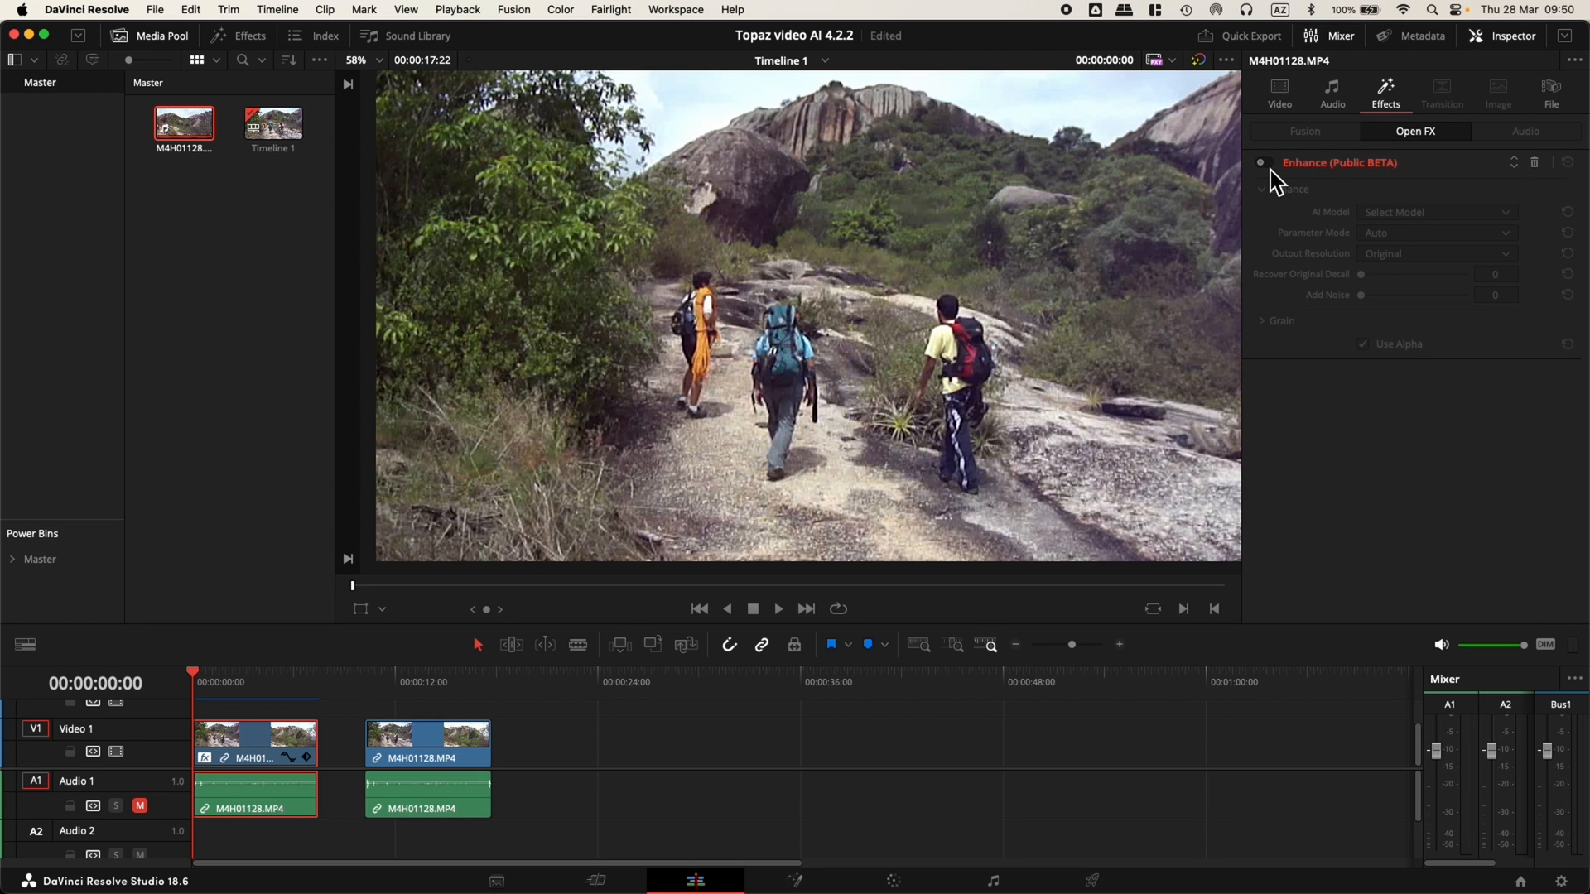
pyautogui.click(227, 686)
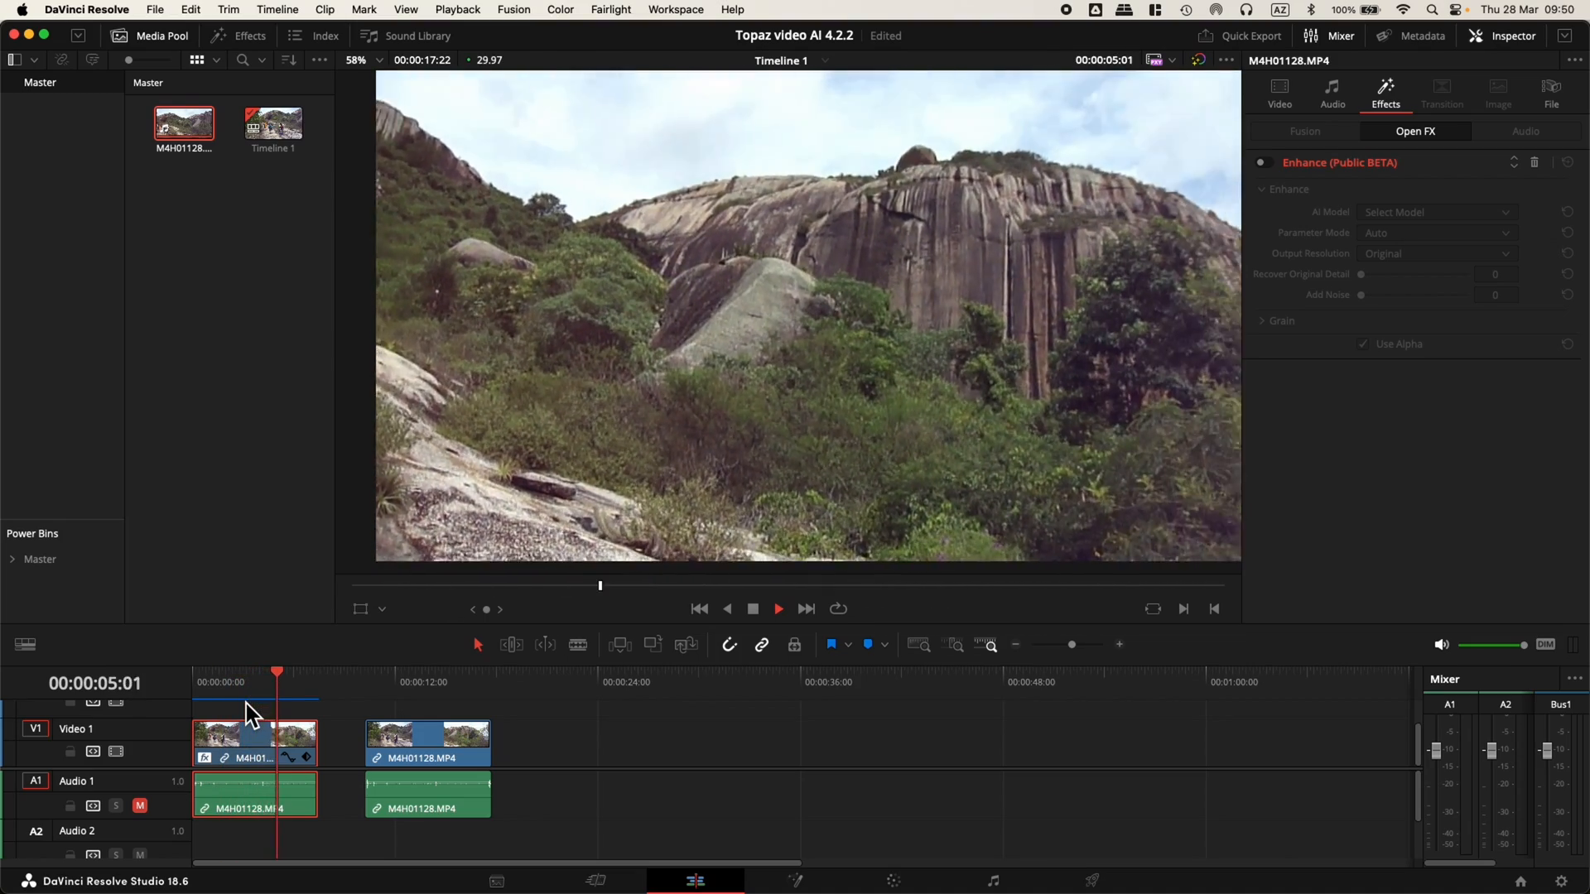
pyautogui.click(218, 683)
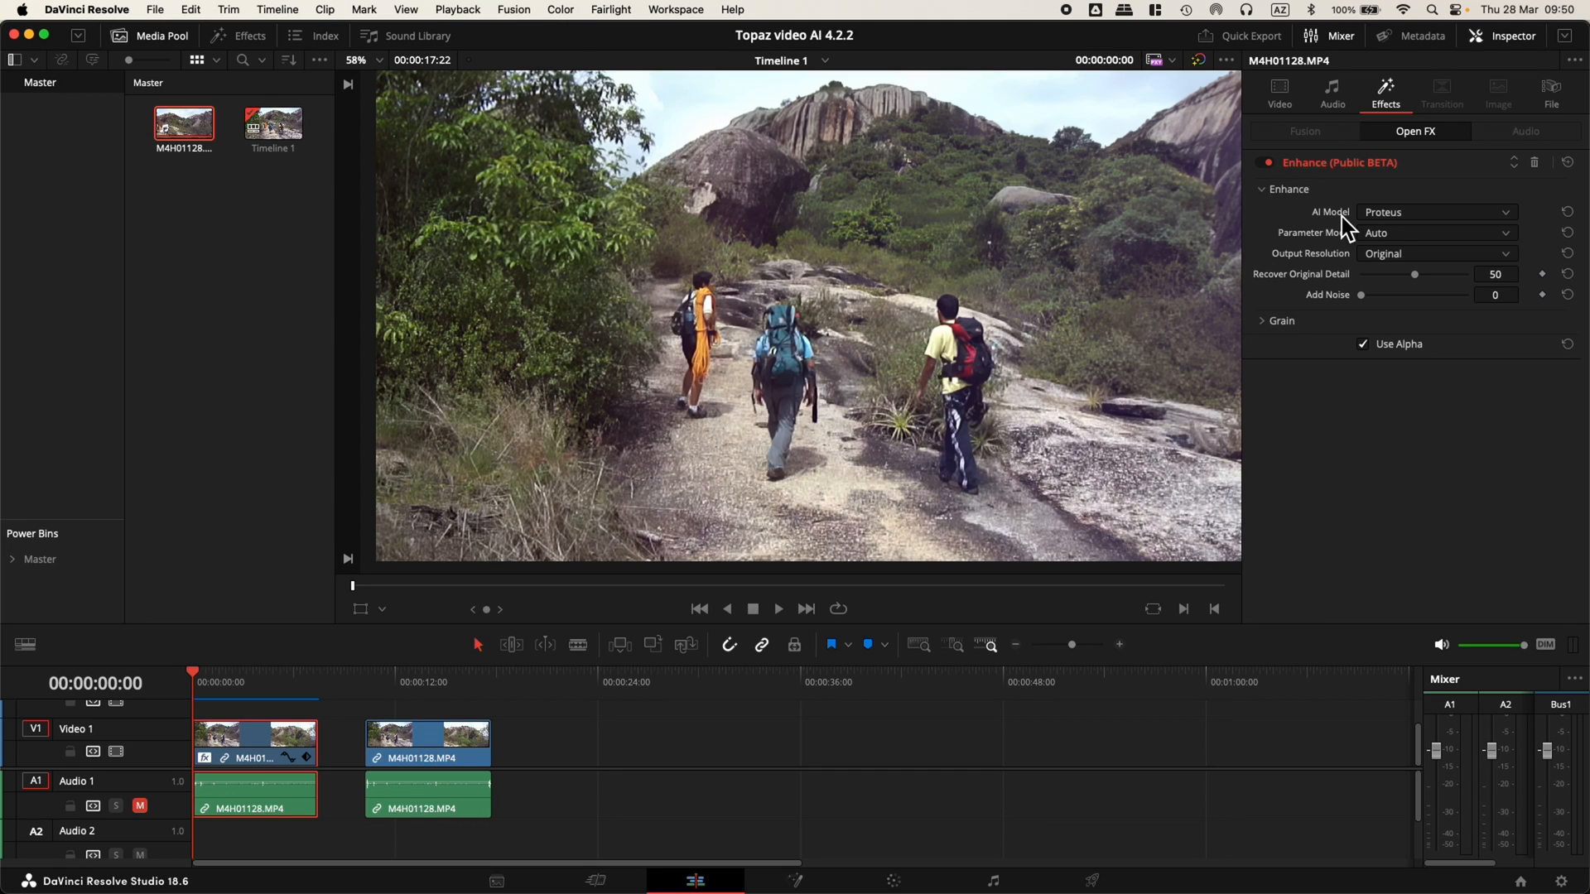
pyautogui.moveTo(1391, 238)
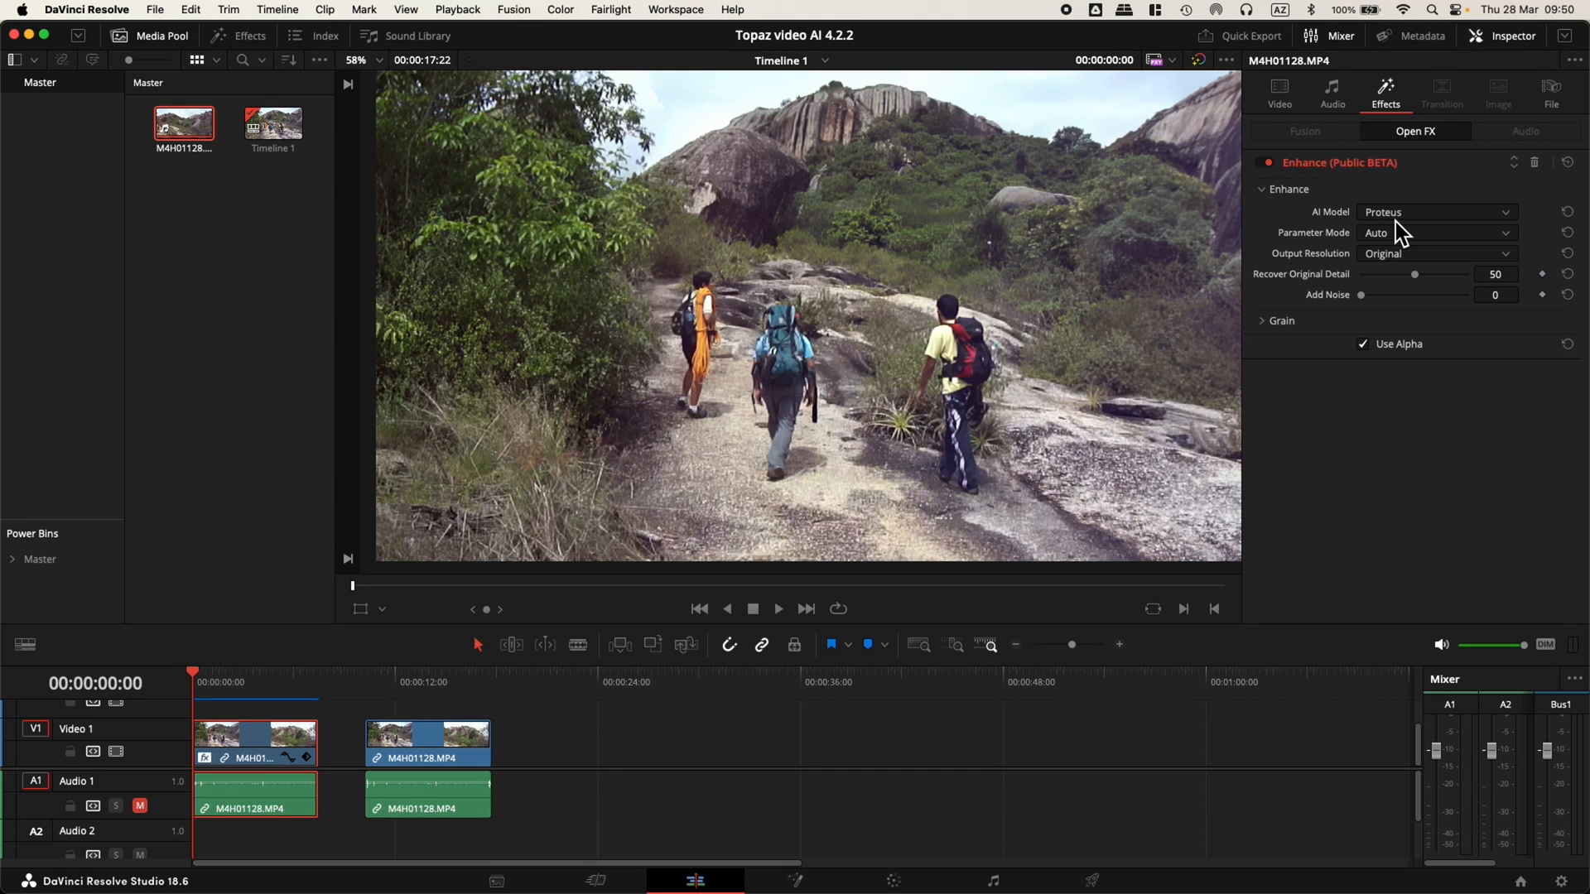
pyautogui.moveTo(1415, 227)
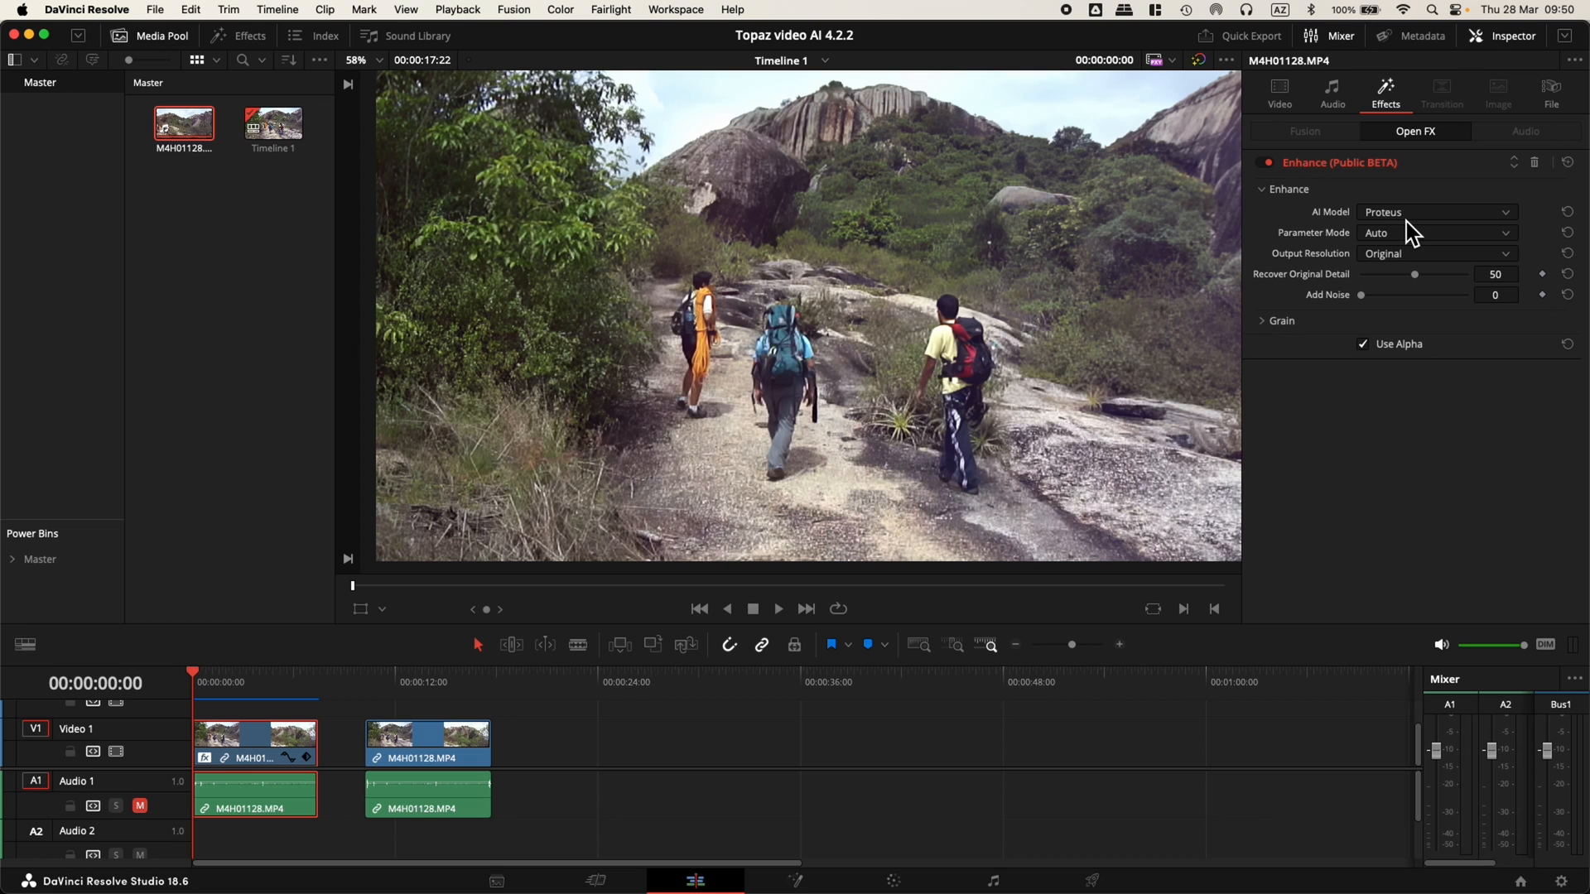
pyautogui.moveTo(712, 447)
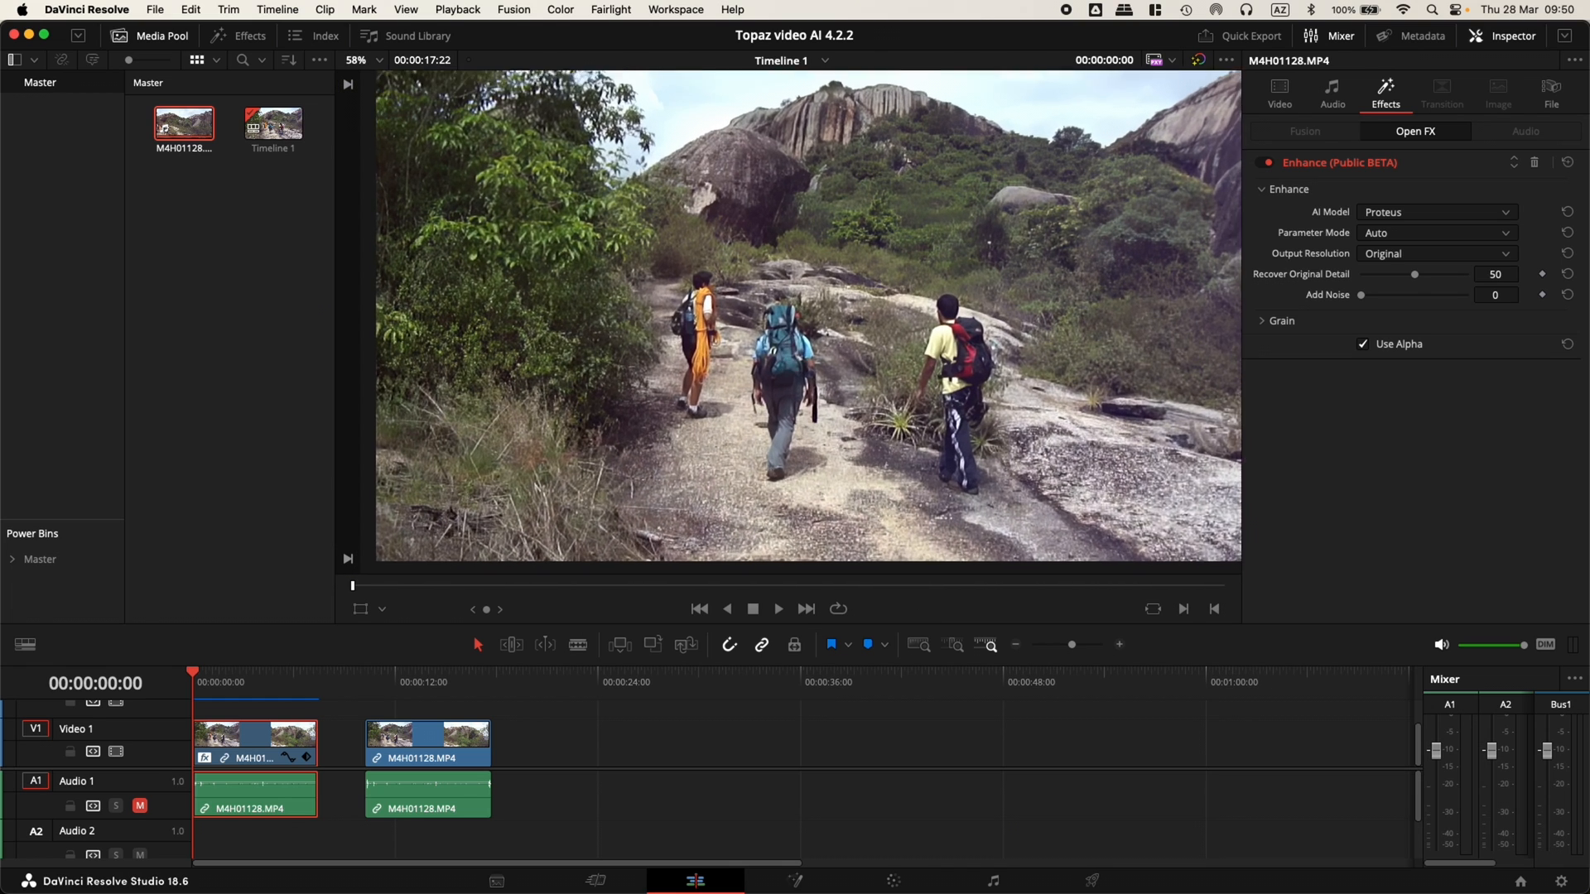
pyautogui.click(779, 609)
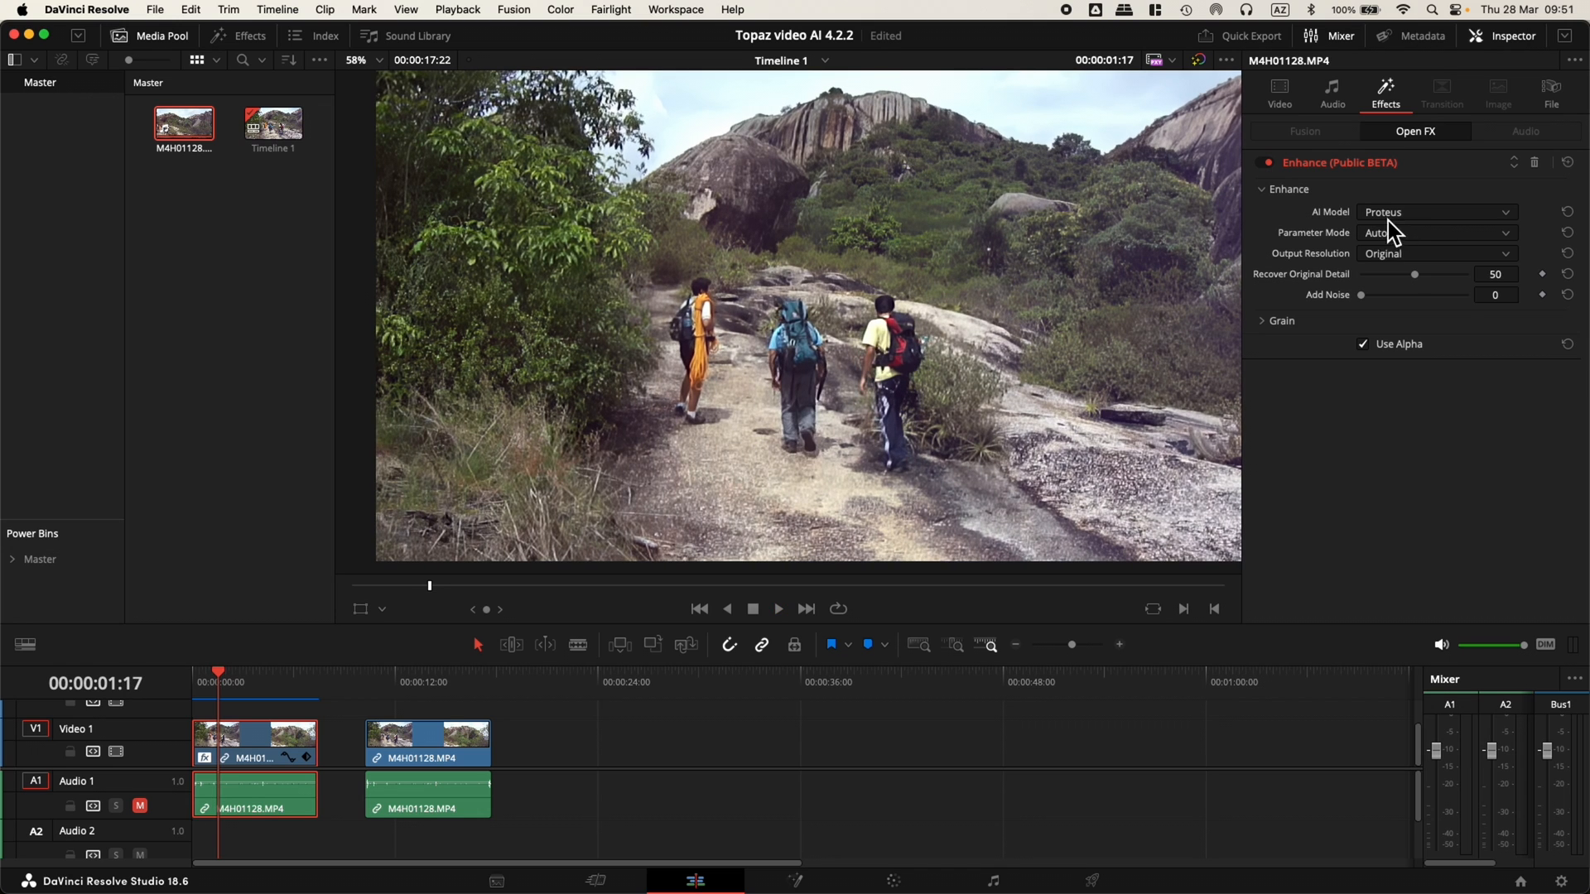
pyautogui.moveTo(1411, 219)
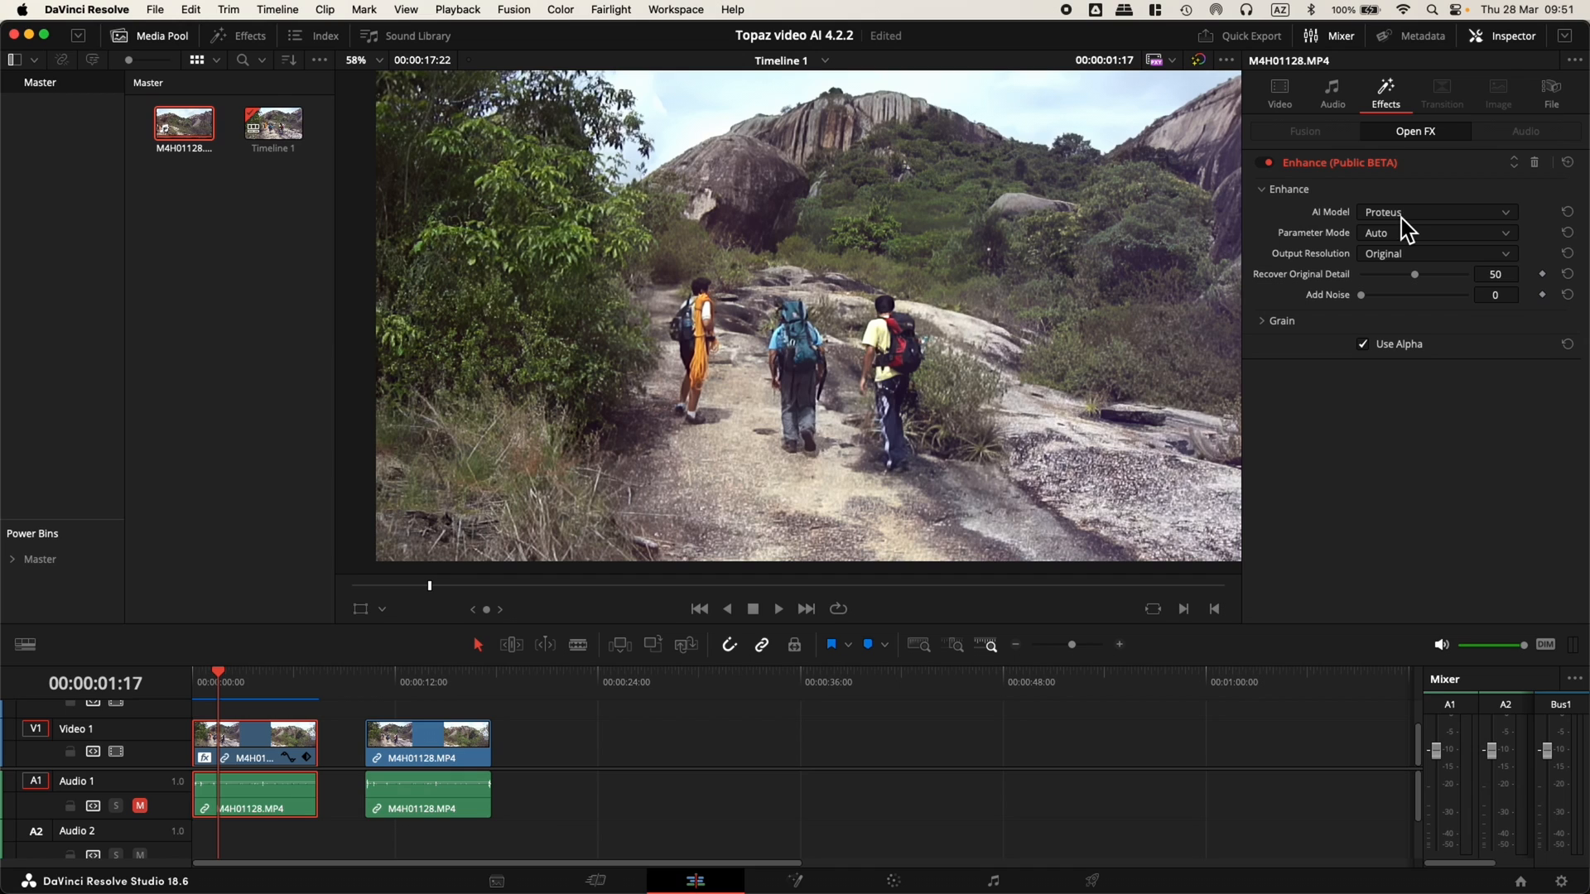
pyautogui.click(1436, 212)
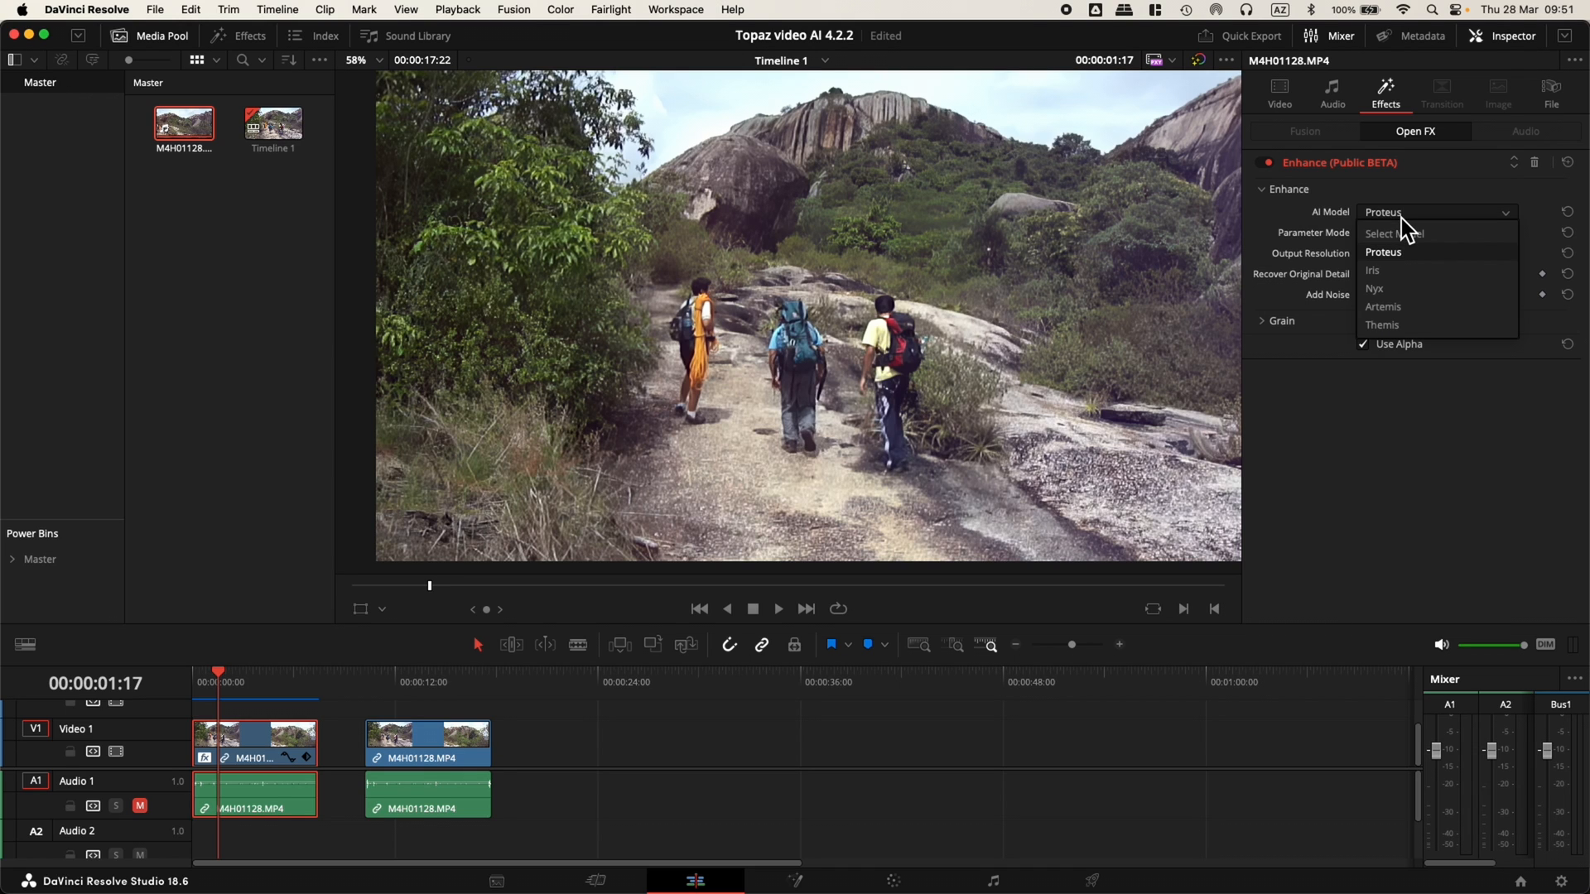
pyautogui.moveTo(1394, 298)
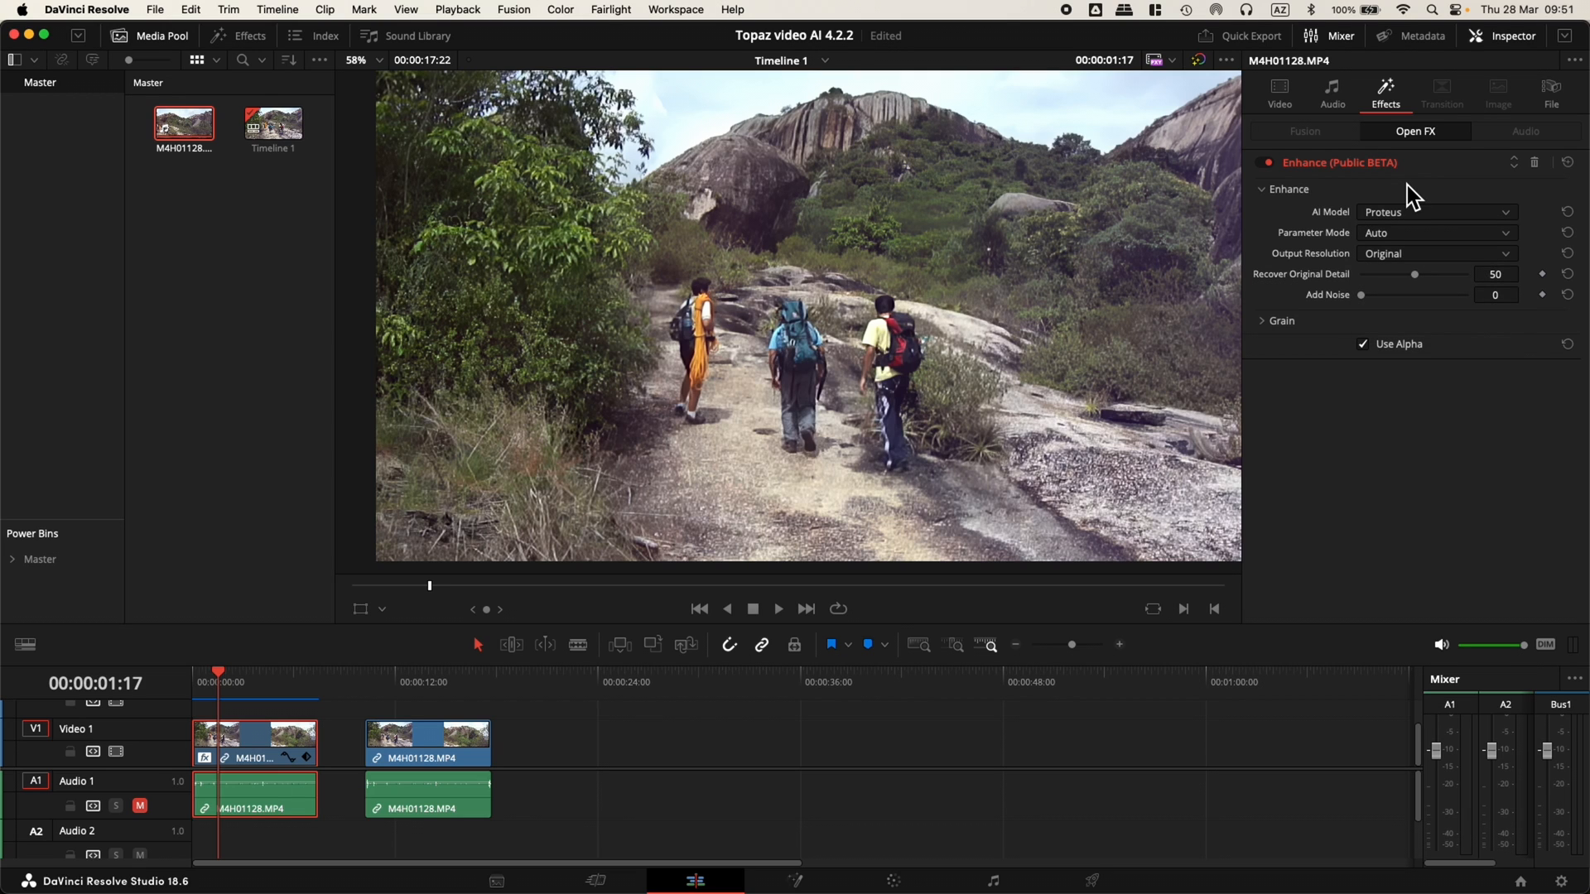
pyautogui.moveTo(1411, 240)
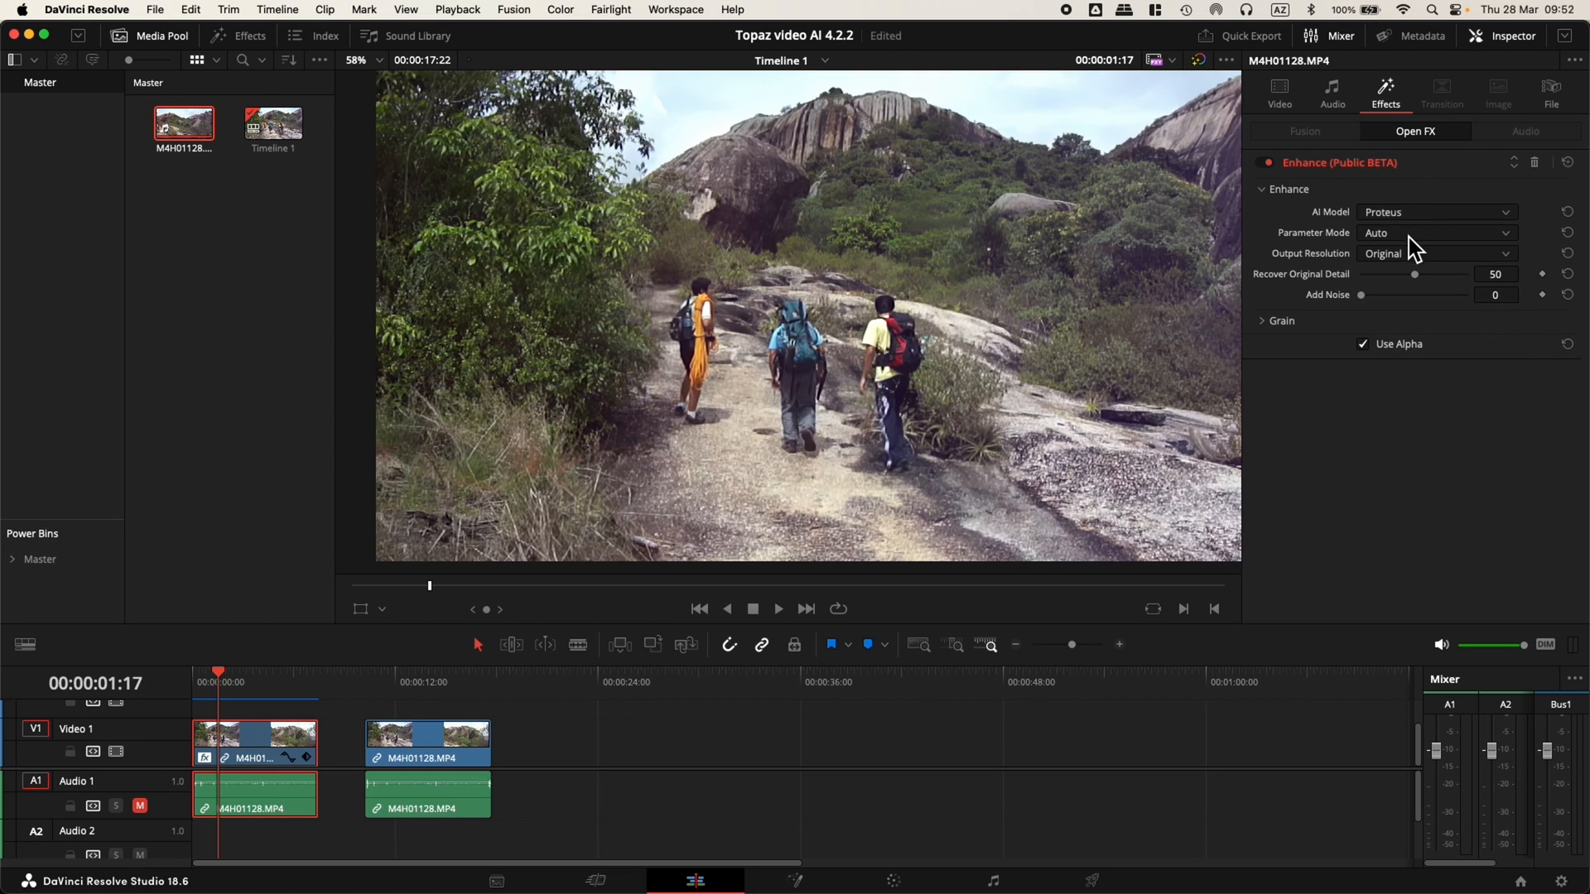
pyautogui.moveTo(1411, 263)
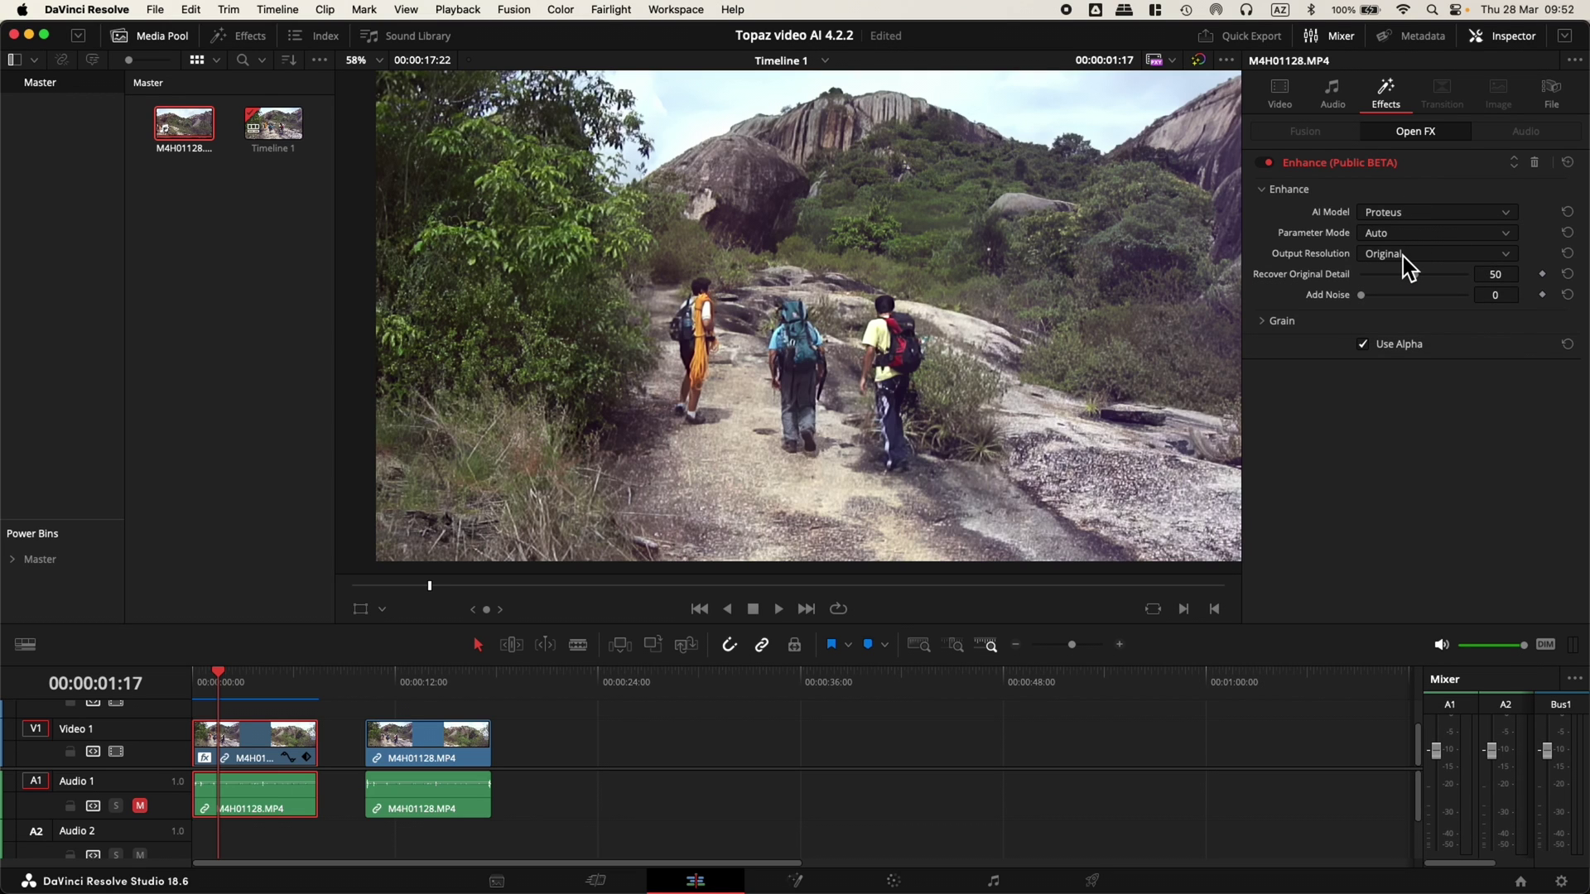
pyautogui.moveTo(1294, 282)
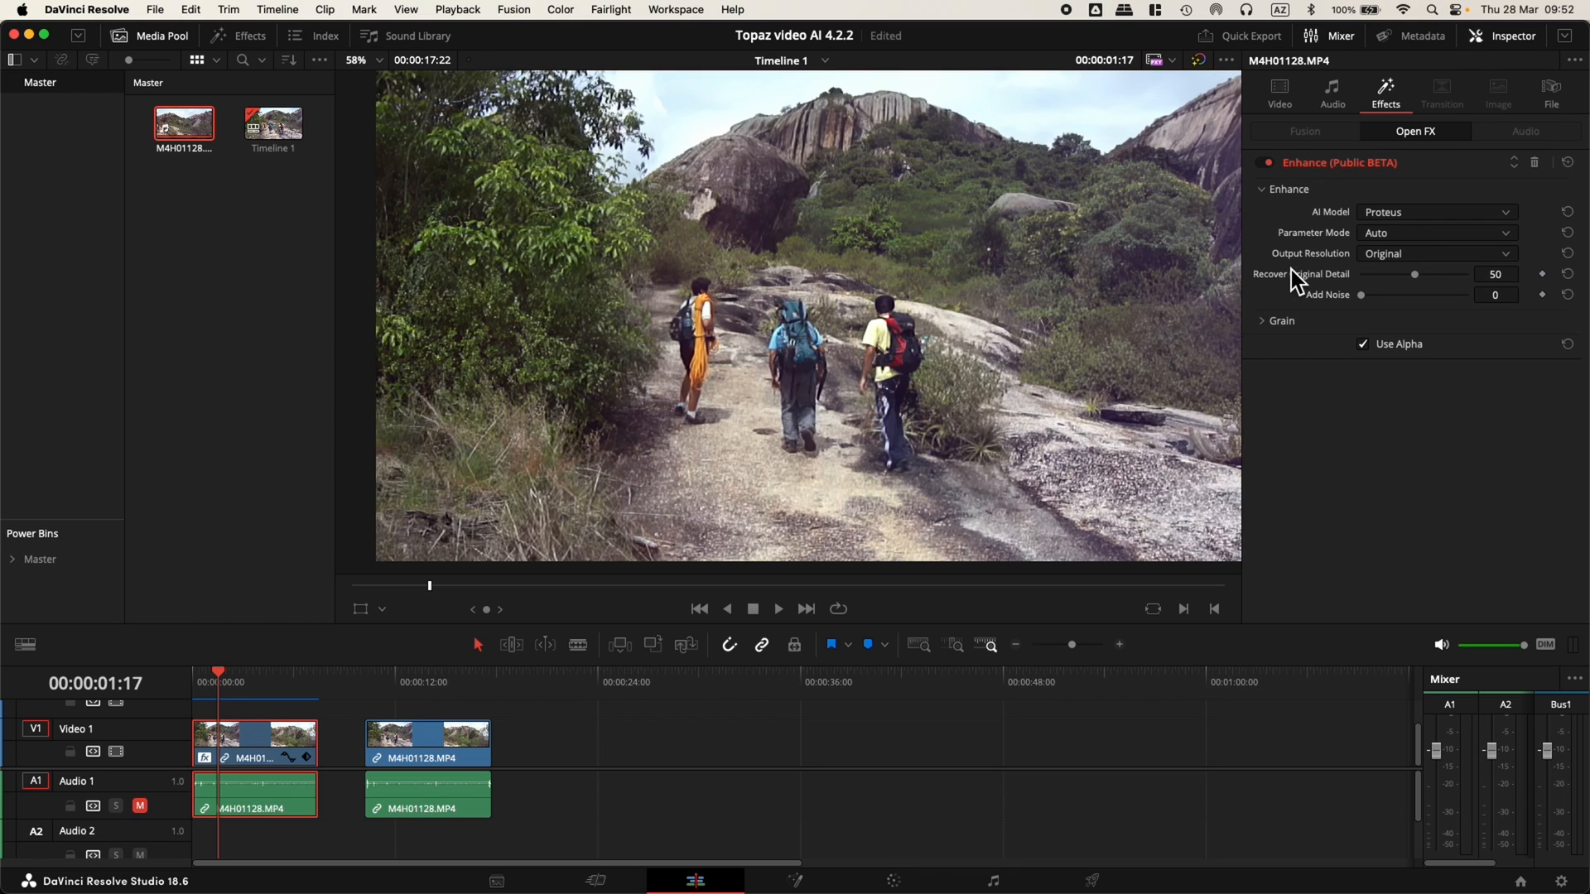
pyautogui.moveTo(1351, 278)
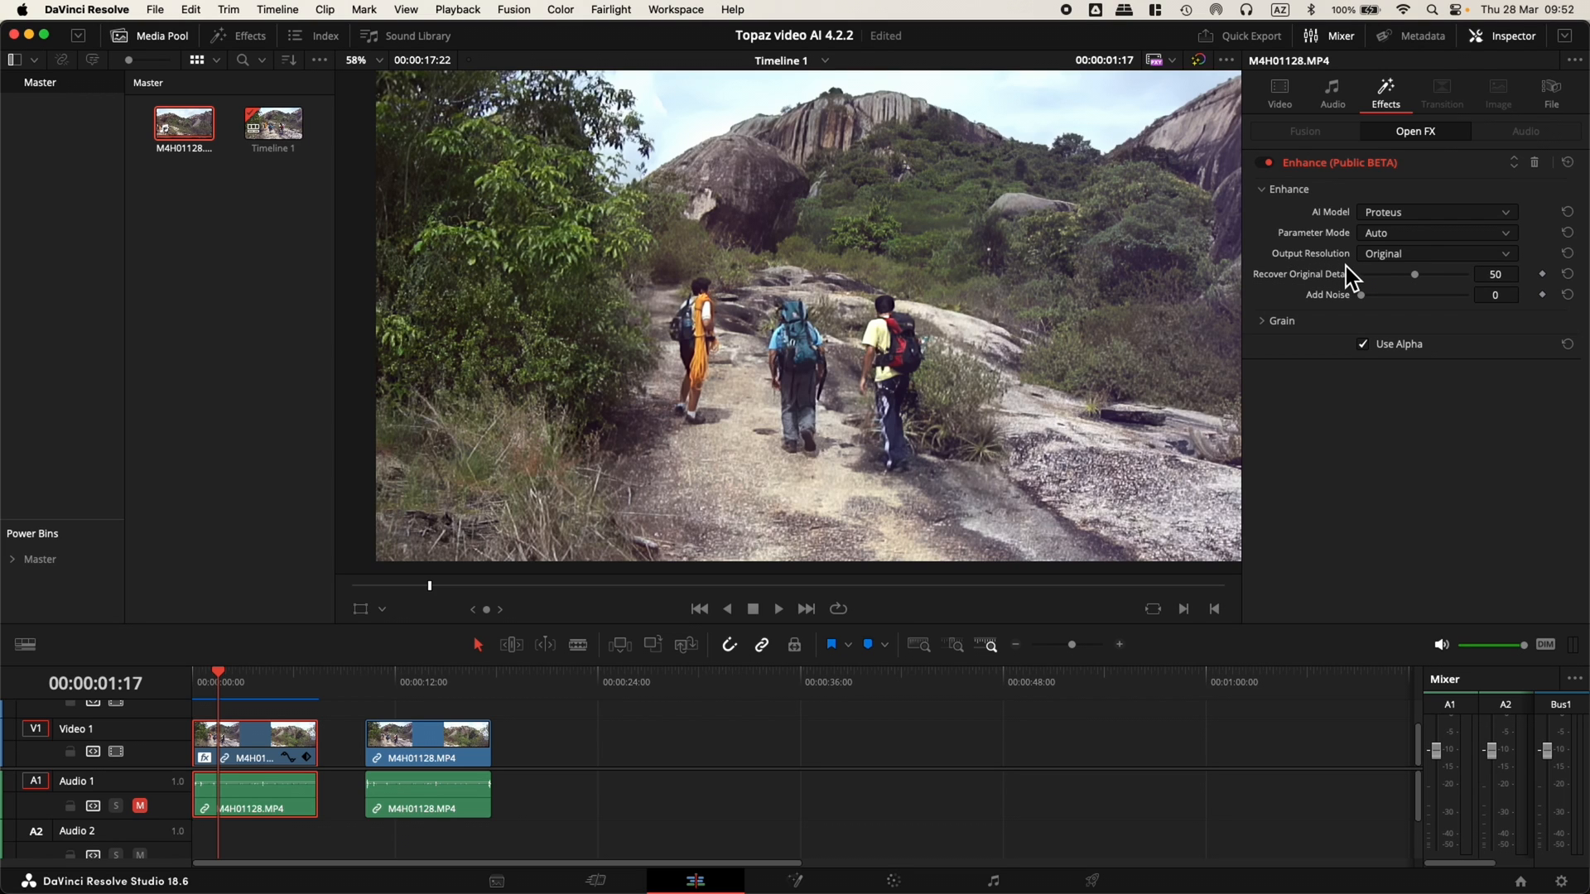
# Set the Enhance effect's Output Resolution to 2x
pyautogui.click(1437, 254)
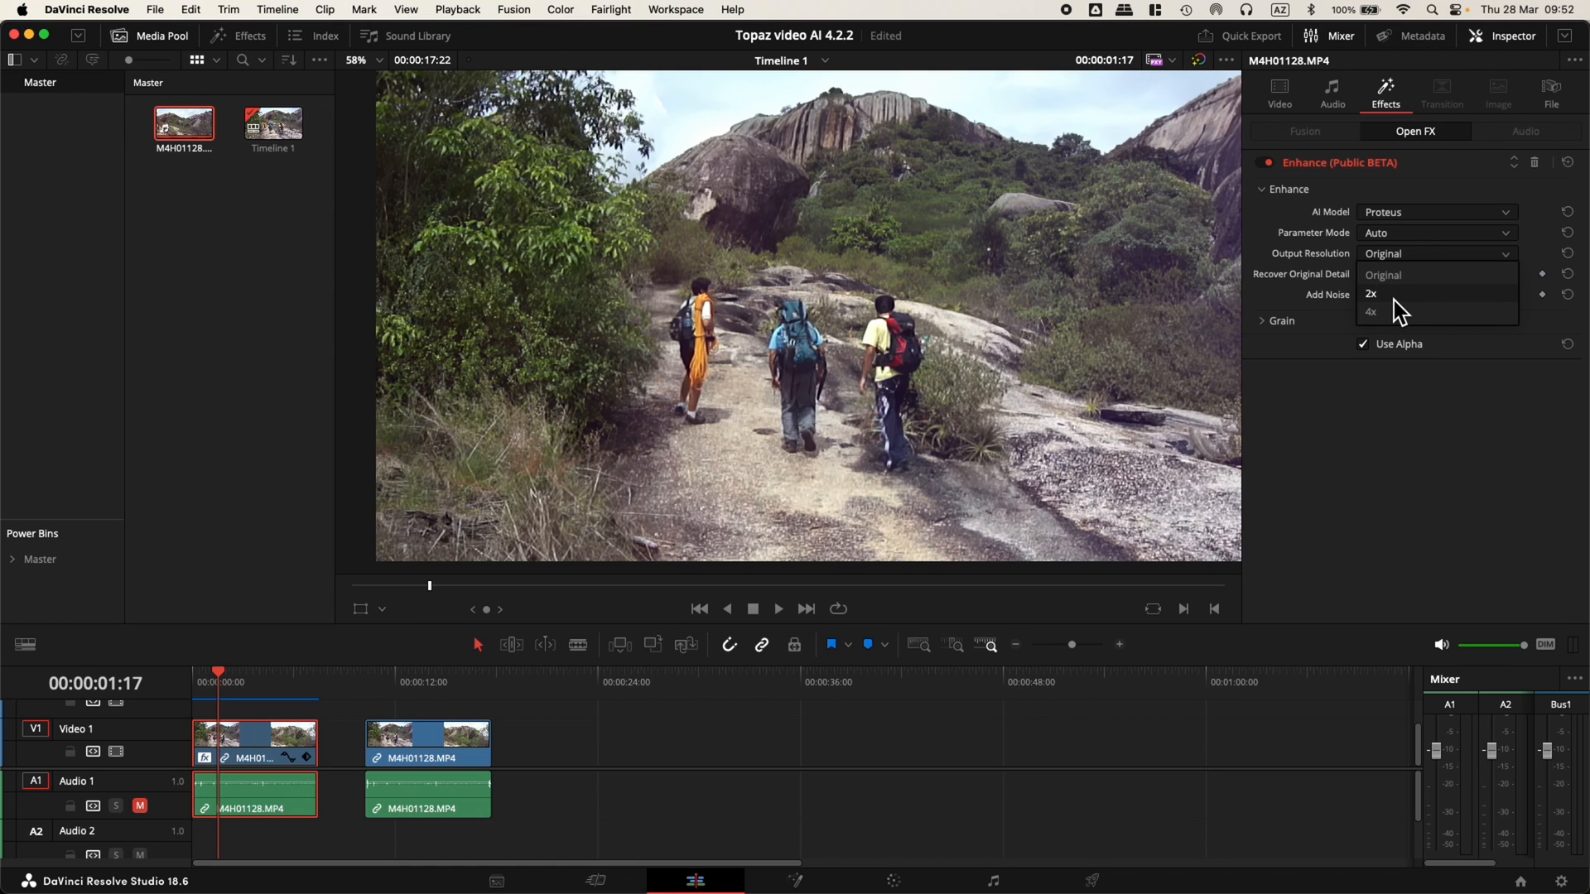
pyautogui.click(1371, 294)
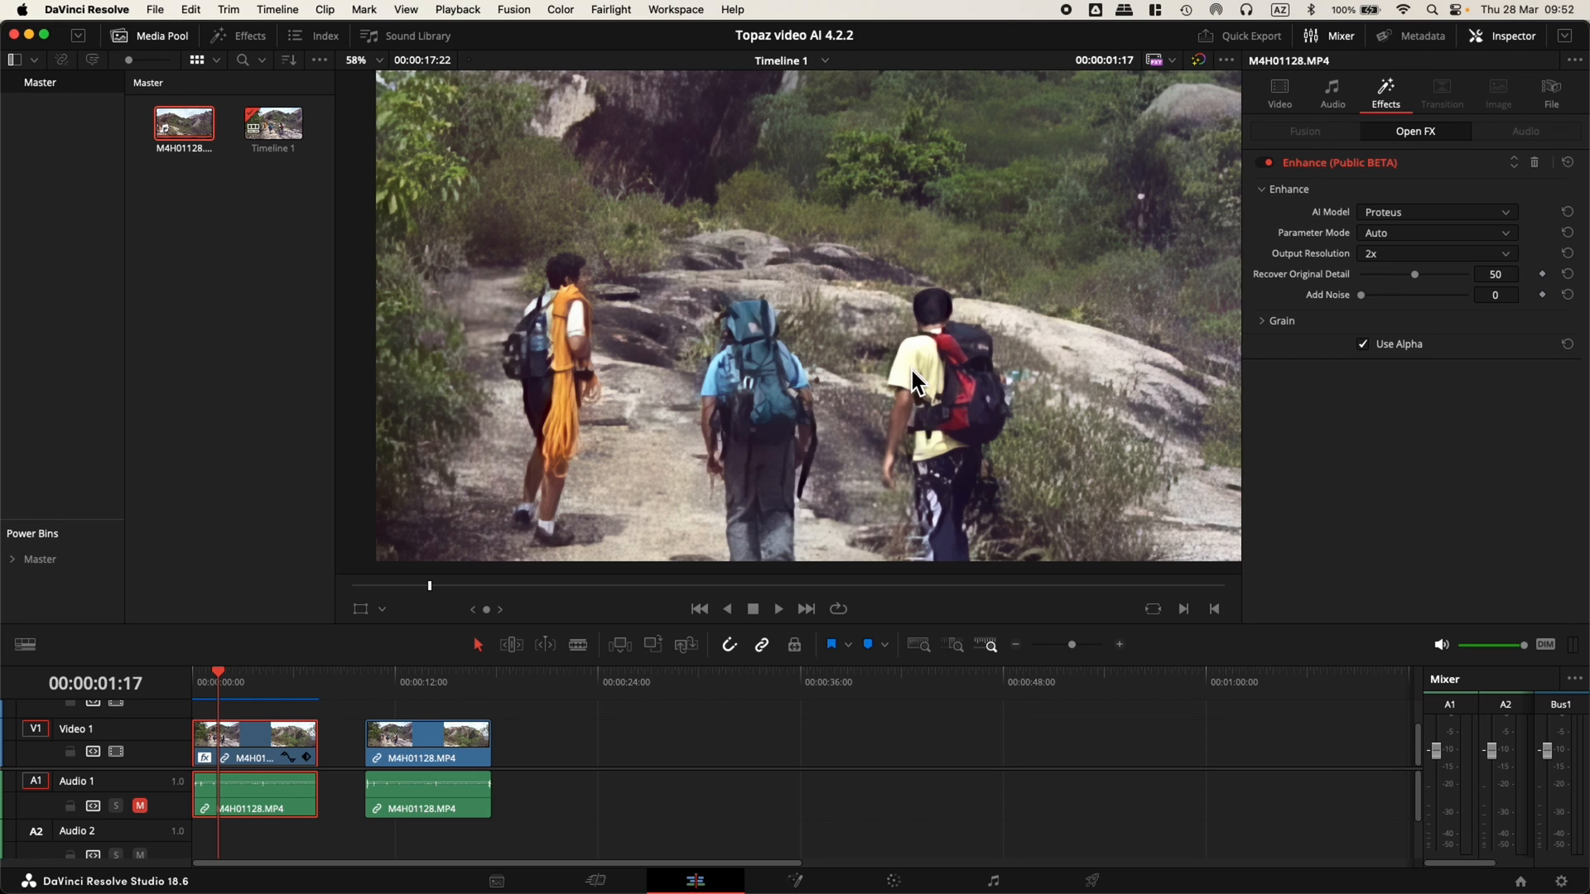
pyautogui.moveTo(892, 379)
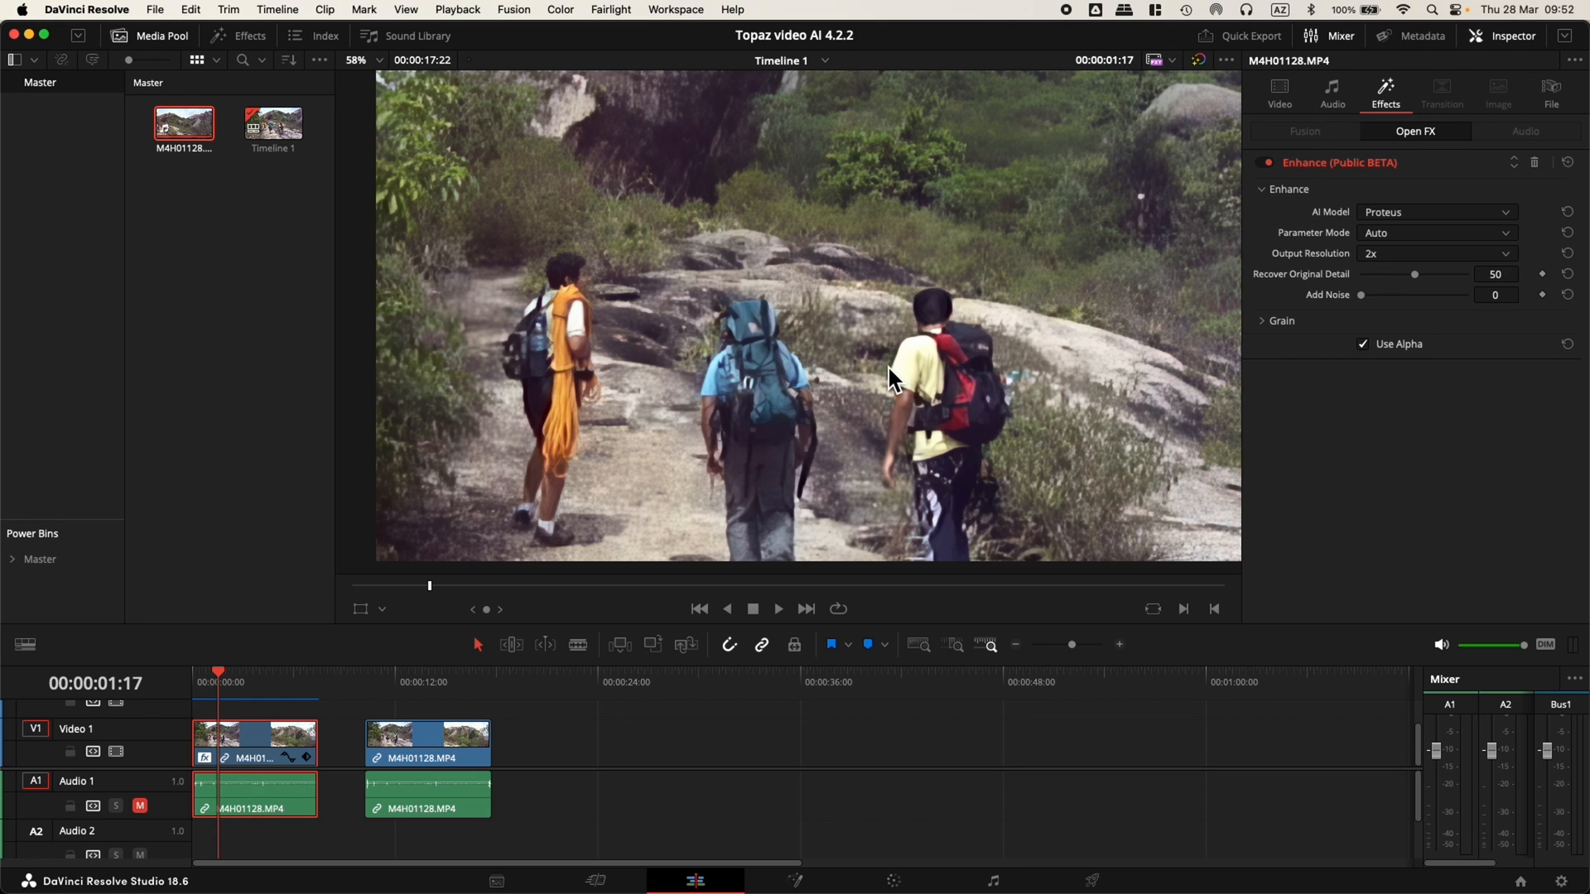
pyautogui.moveTo(682, 535)
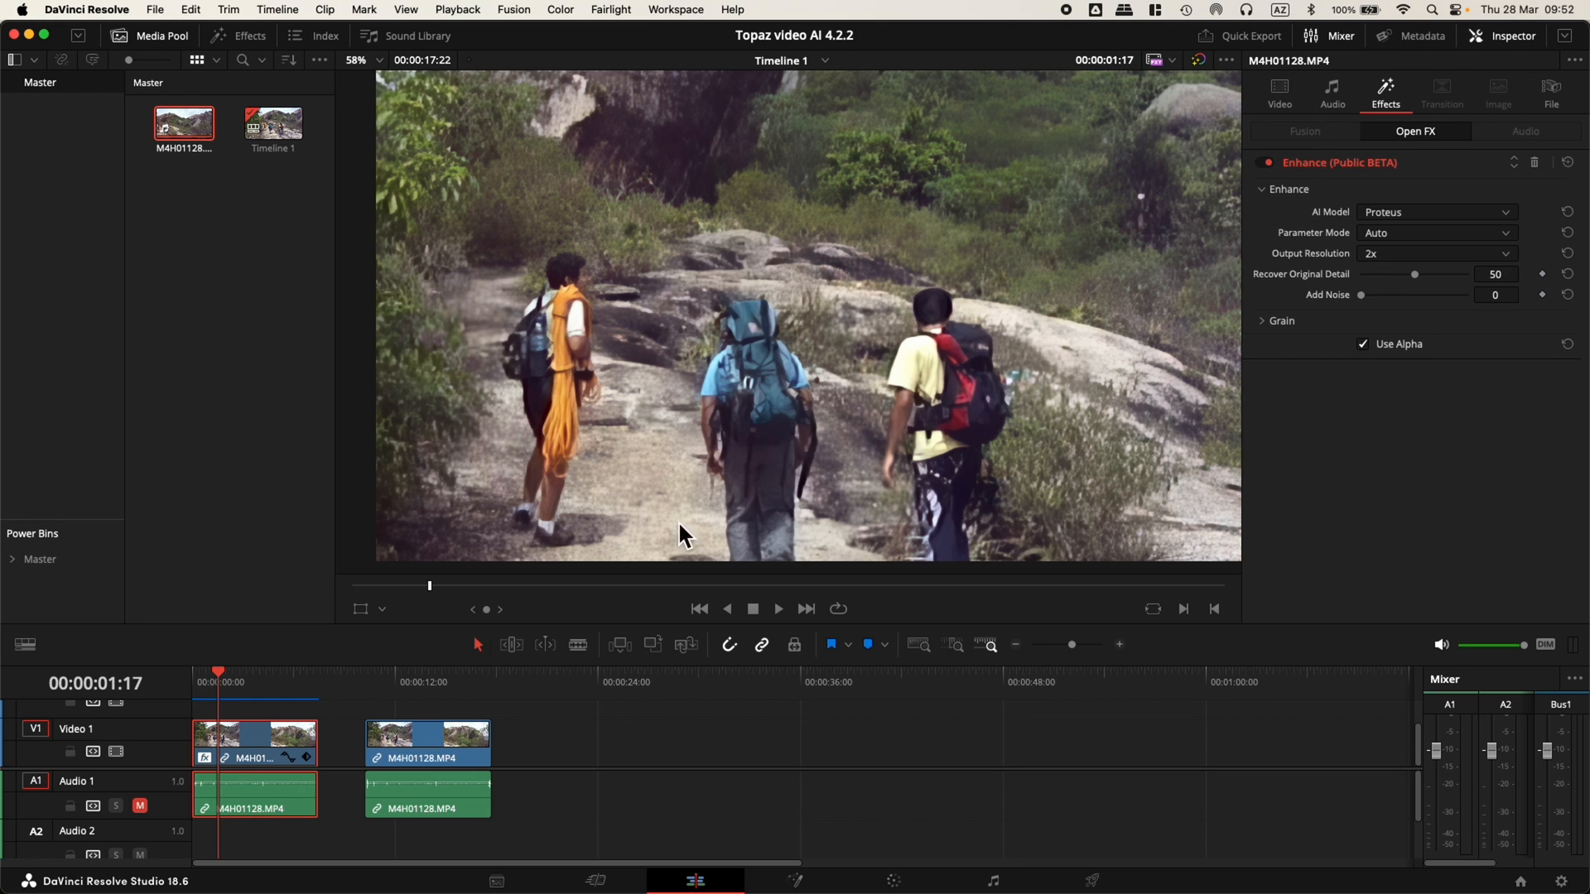
pyautogui.click(229, 689)
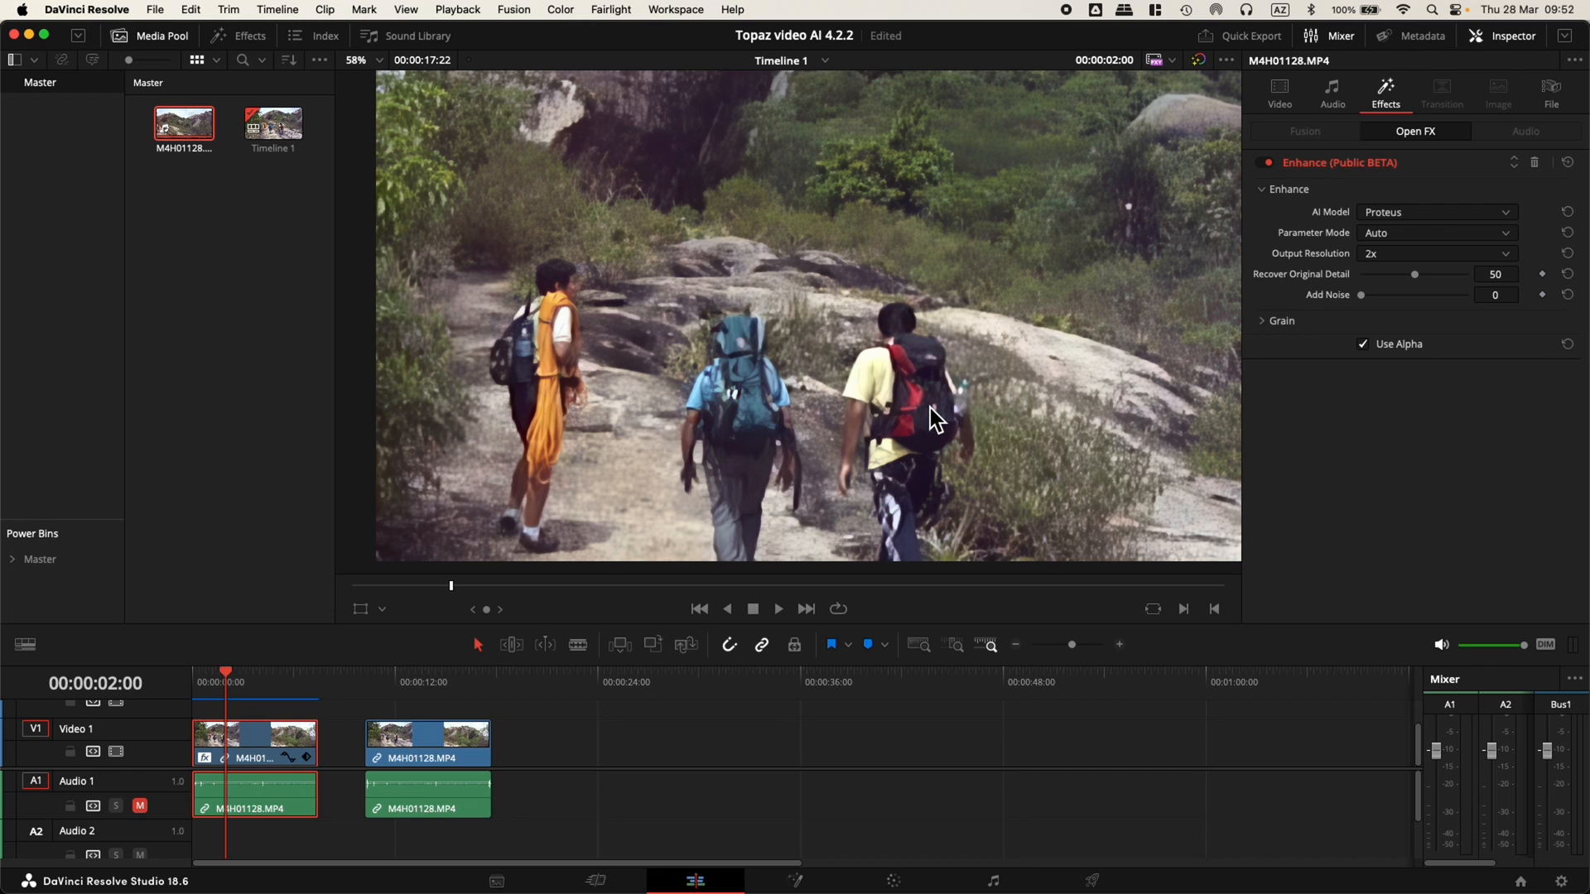
# Reduce the clip's Transform Zoom to 0.650 so the upscaled image fits the frame
pyautogui.click(1279, 86)
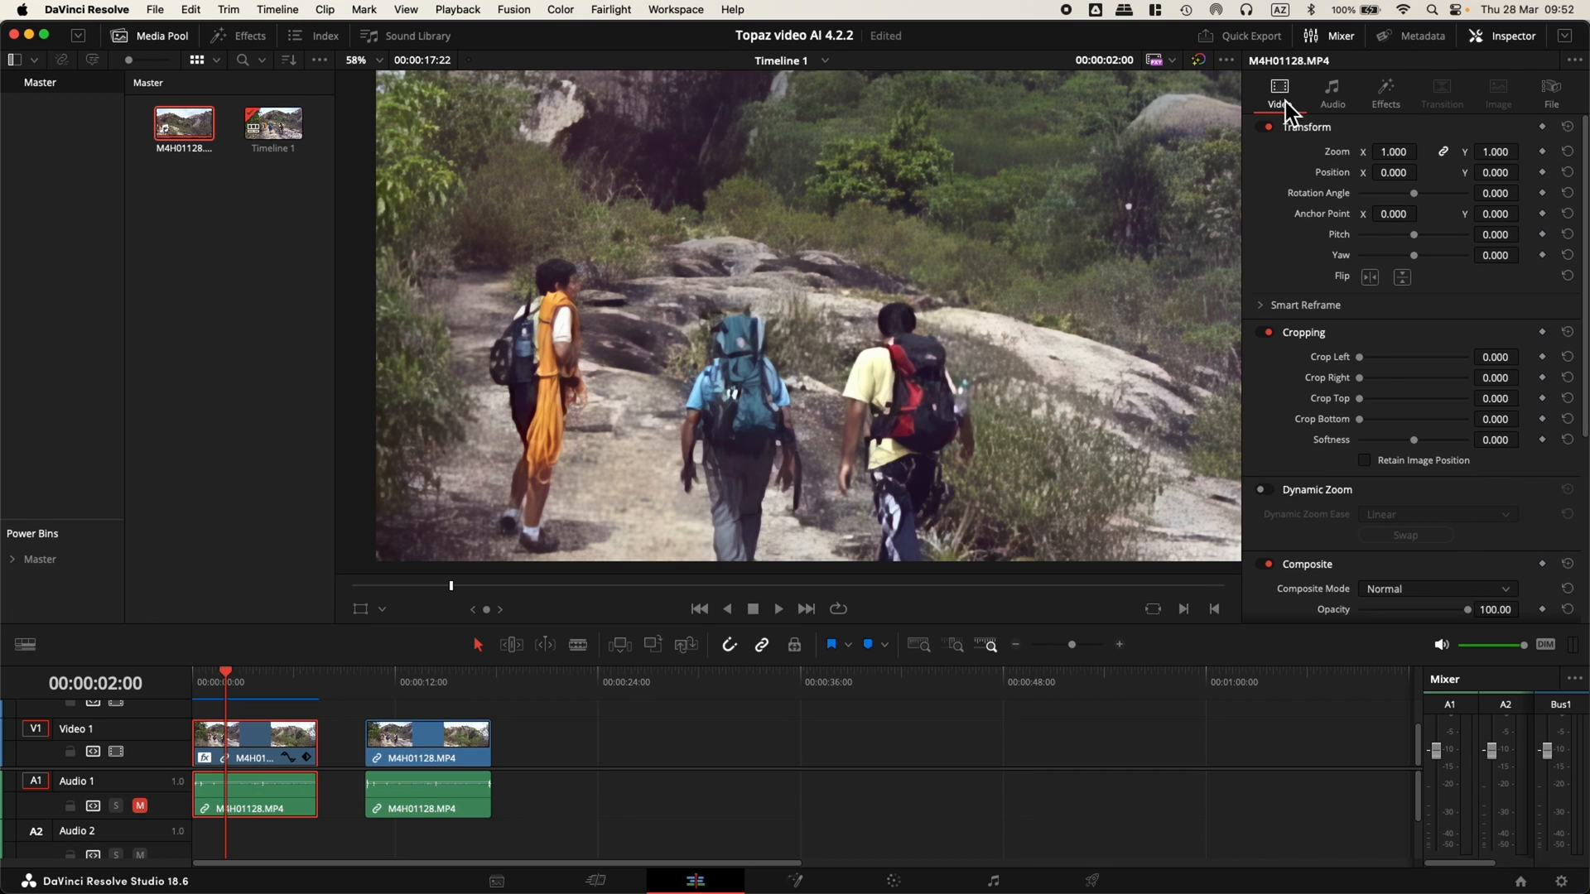
pyautogui.moveTo(1434, 96)
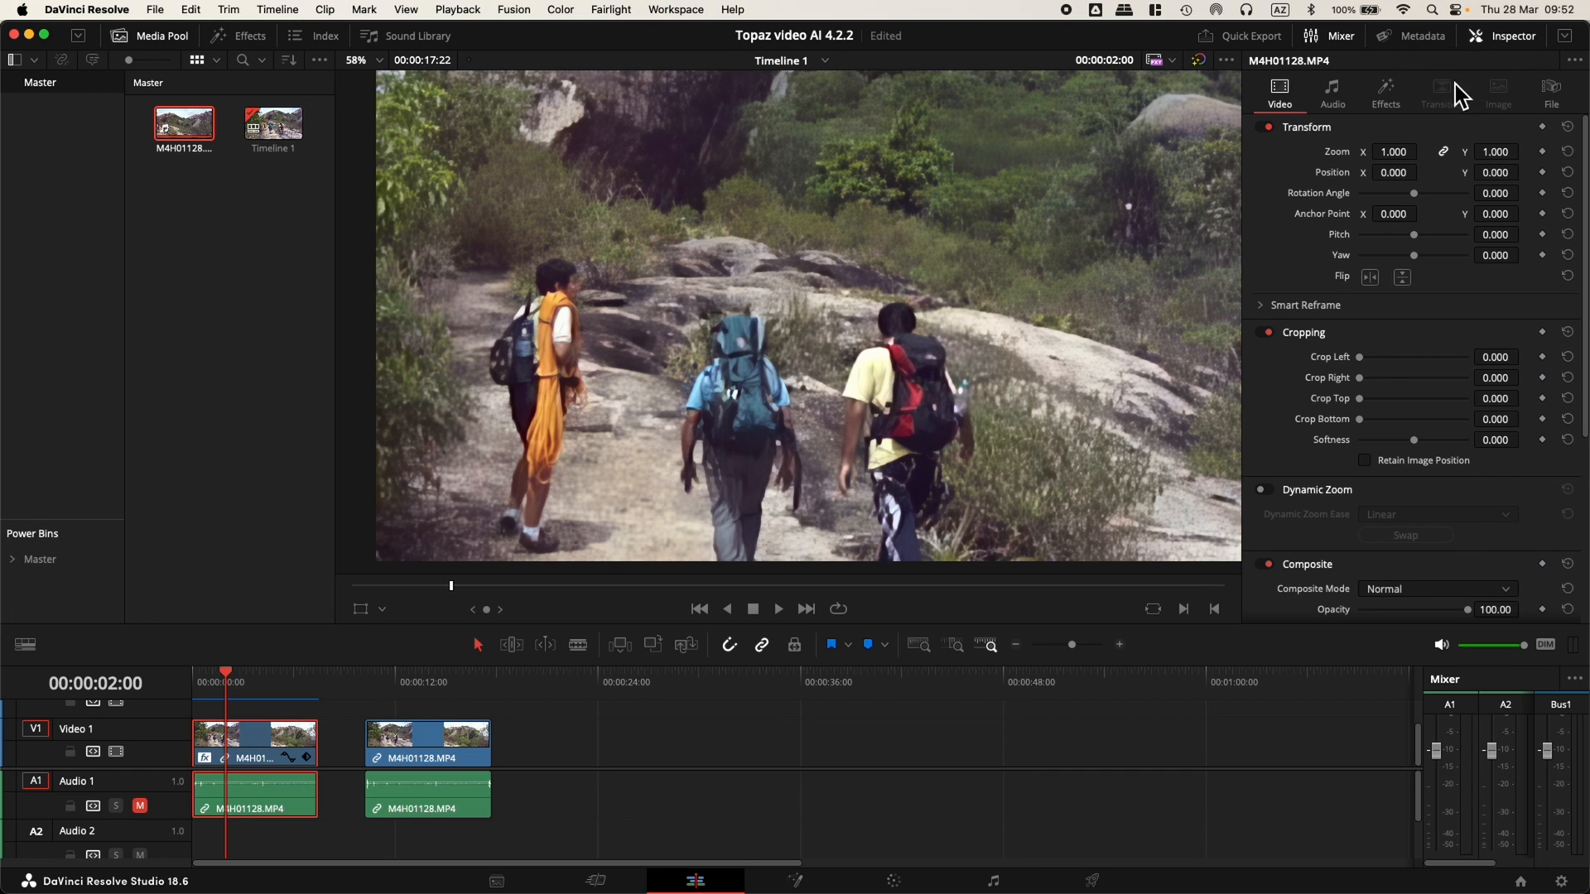
pyautogui.moveTo(1301, 141)
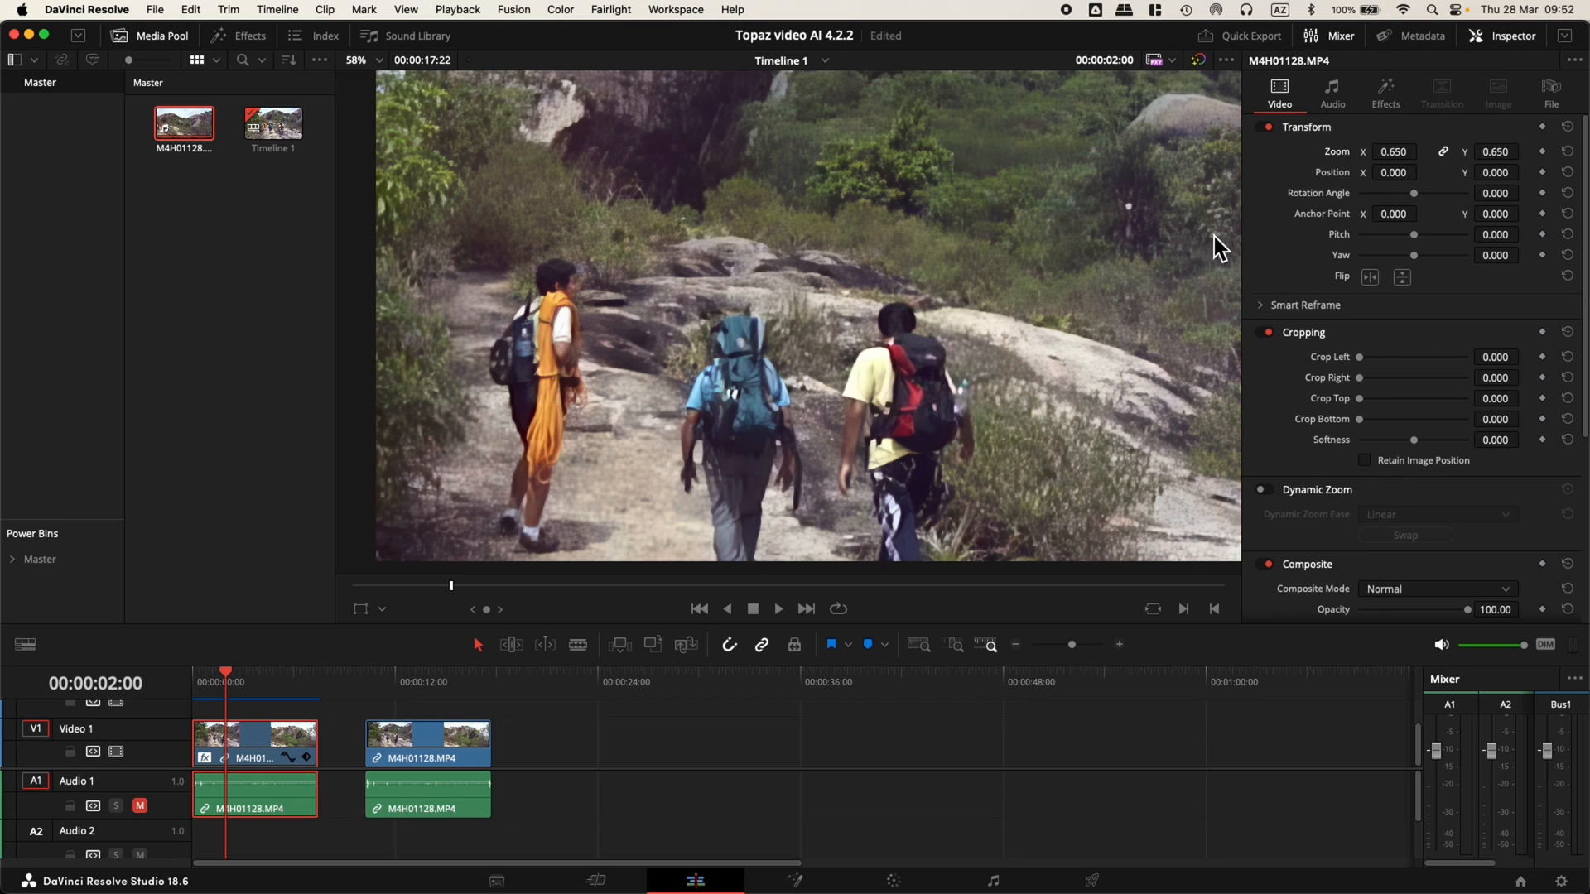
pyautogui.moveTo(681, 378)
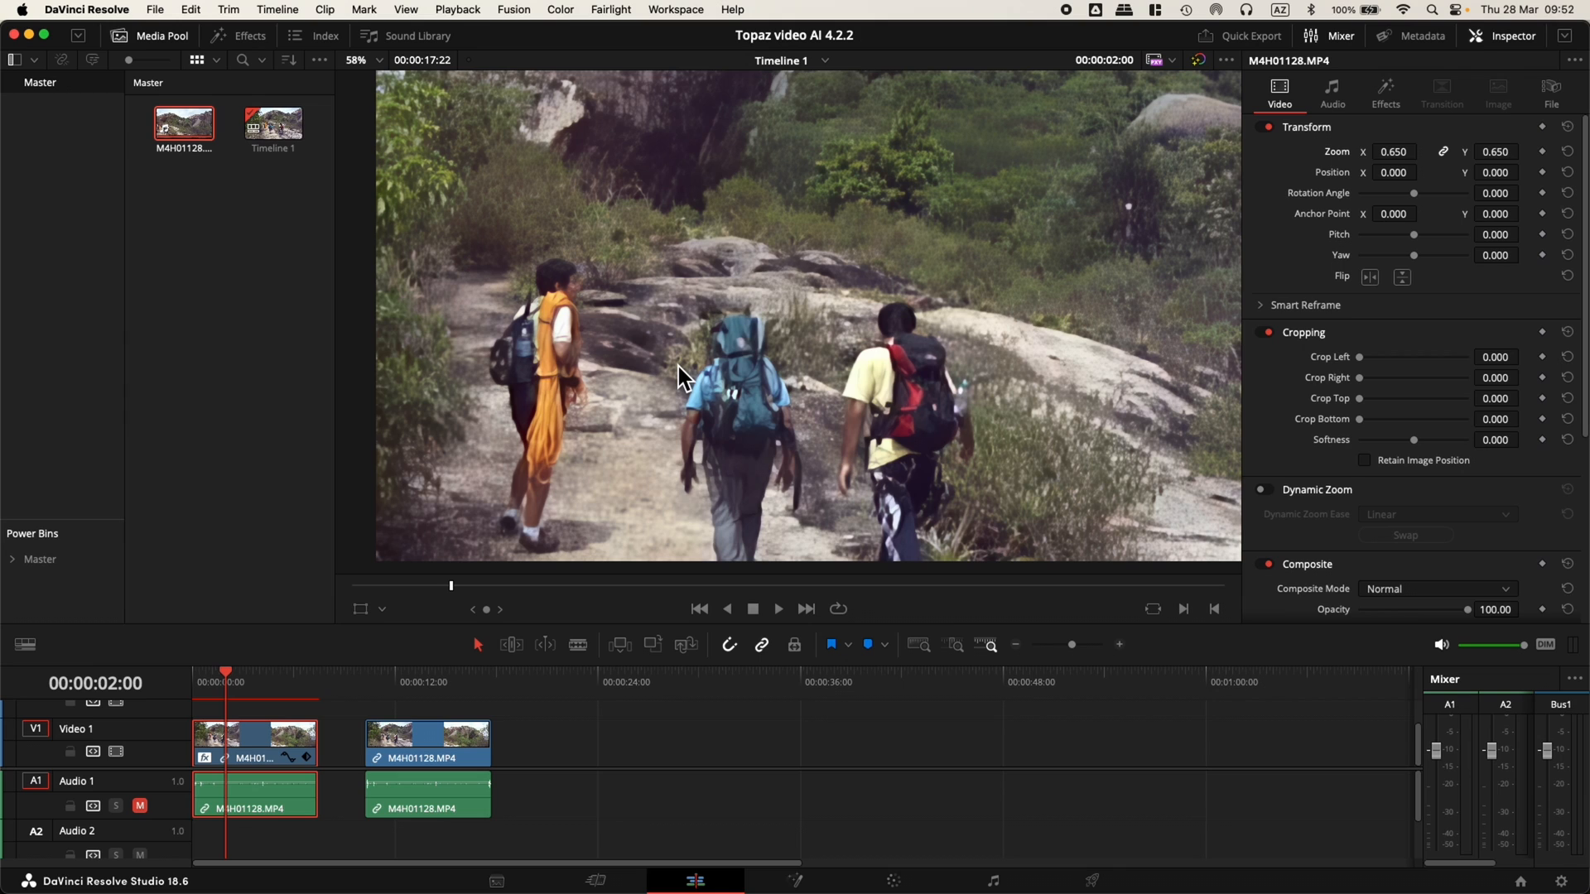
pyautogui.moveTo(563, 588)
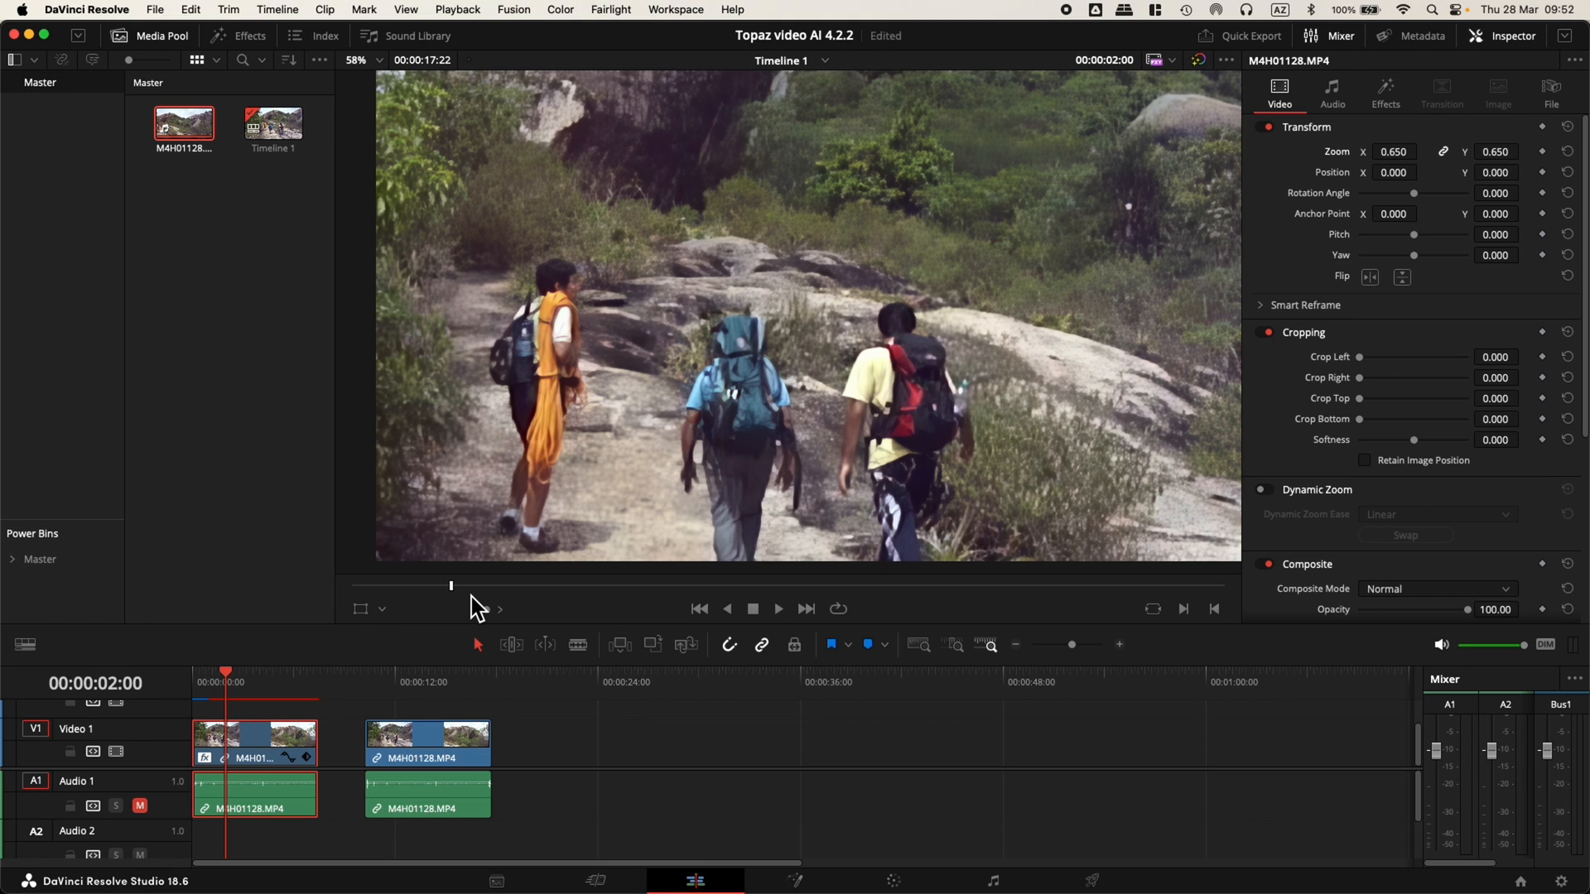
pyautogui.moveTo(224, 670); pyautogui.dragTo(220, 671)
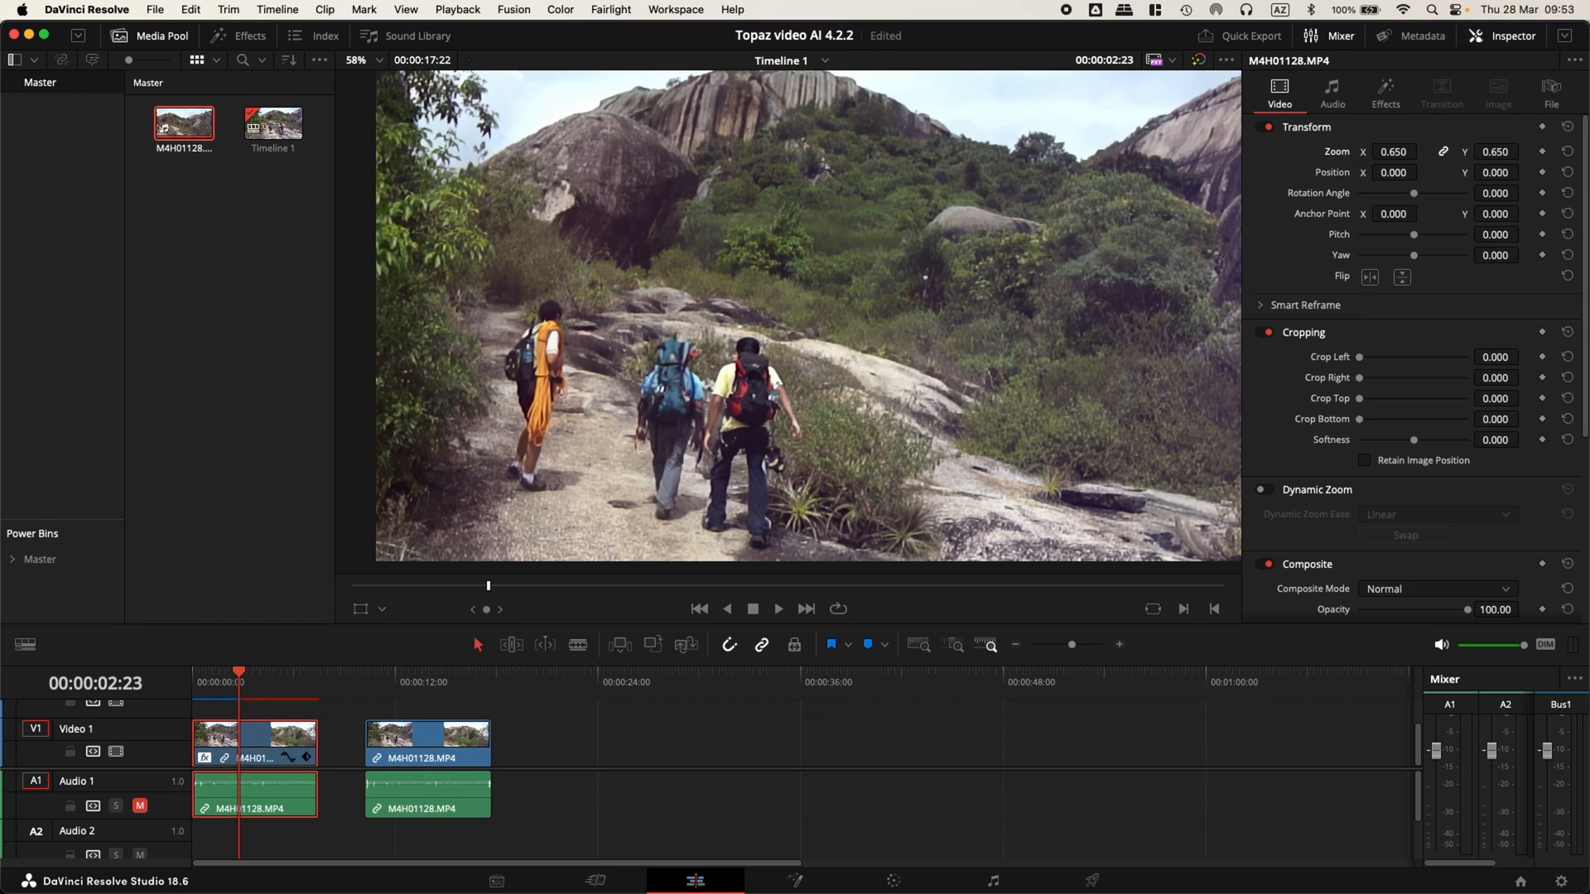
pyautogui.moveTo(1355, 163)
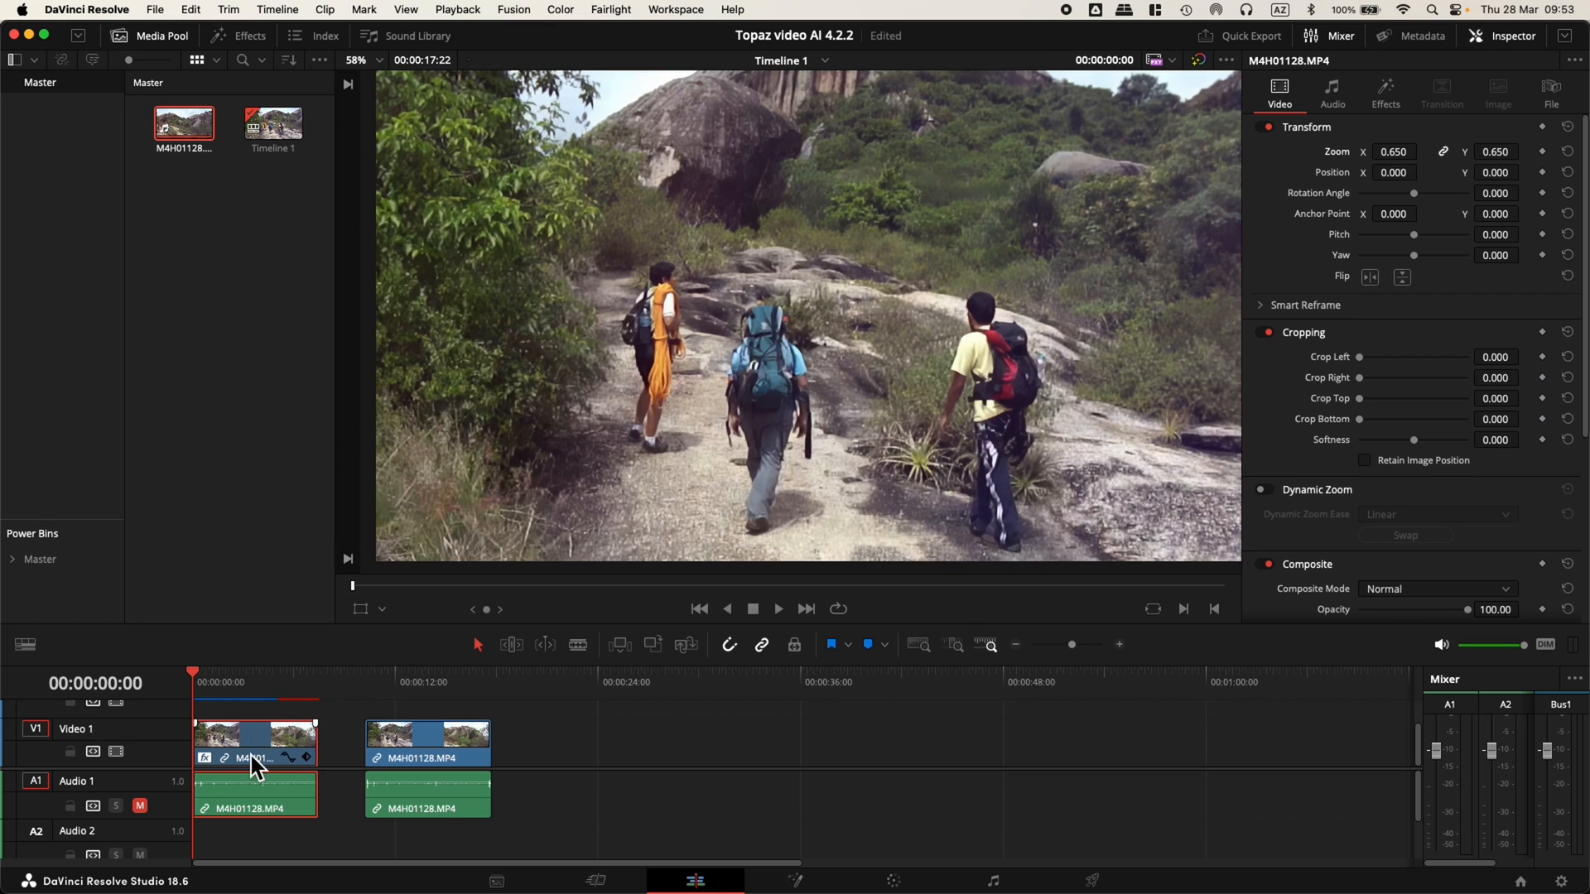
# Turn Render Cache Fusion Output on for the enhanced clip and select the duplicate clip
pyautogui.rightClick(251, 765)
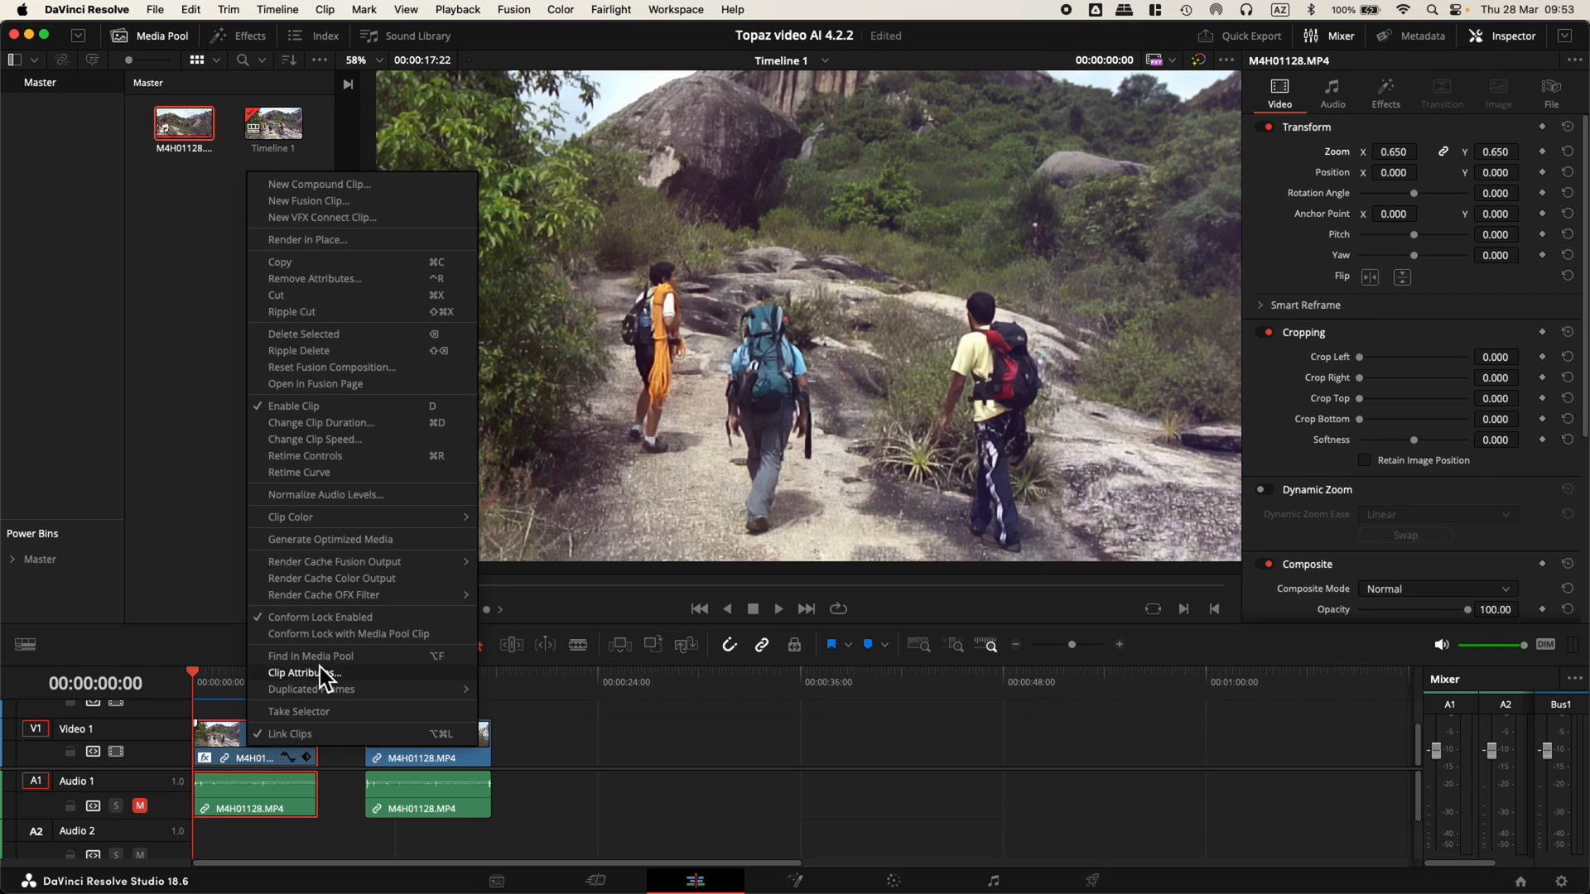
pyautogui.moveTo(344, 586)
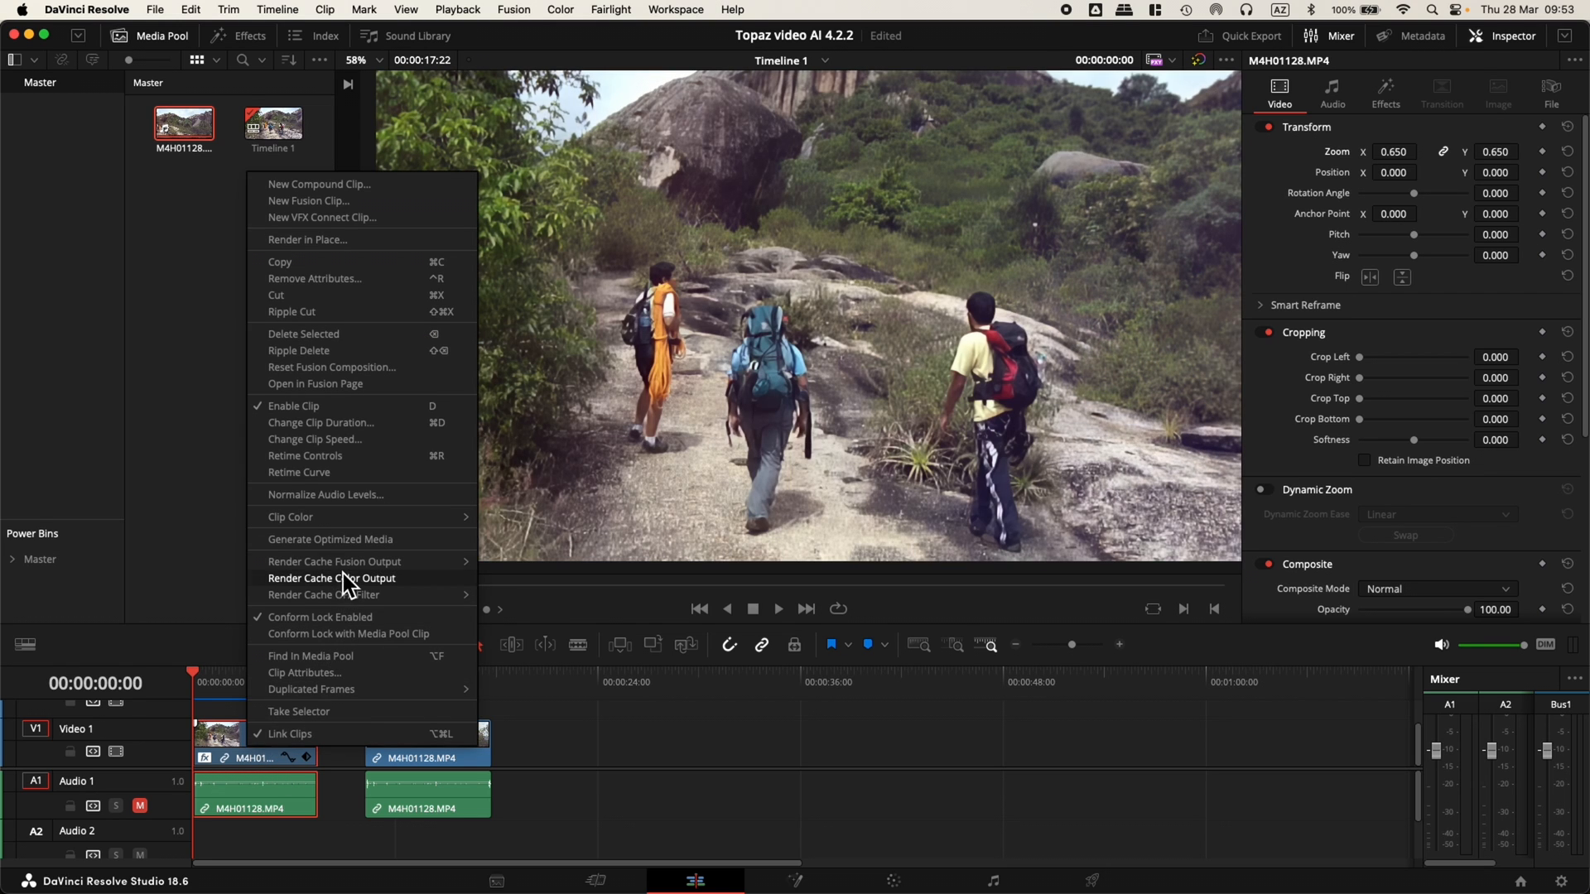
pyautogui.moveTo(334, 562)
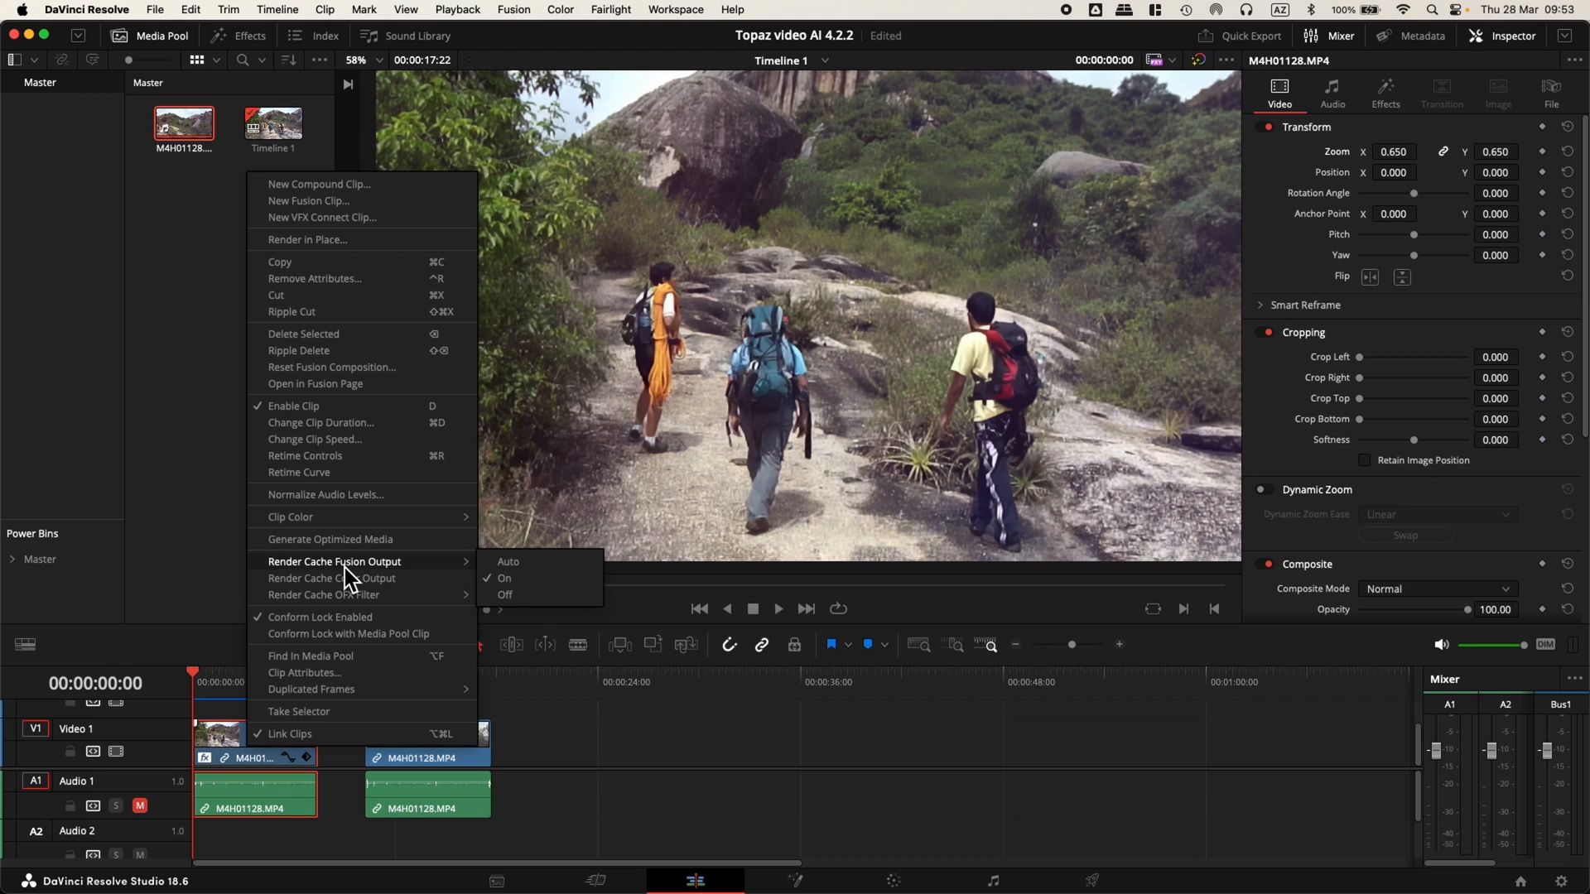
pyautogui.moveTo(563, 767)
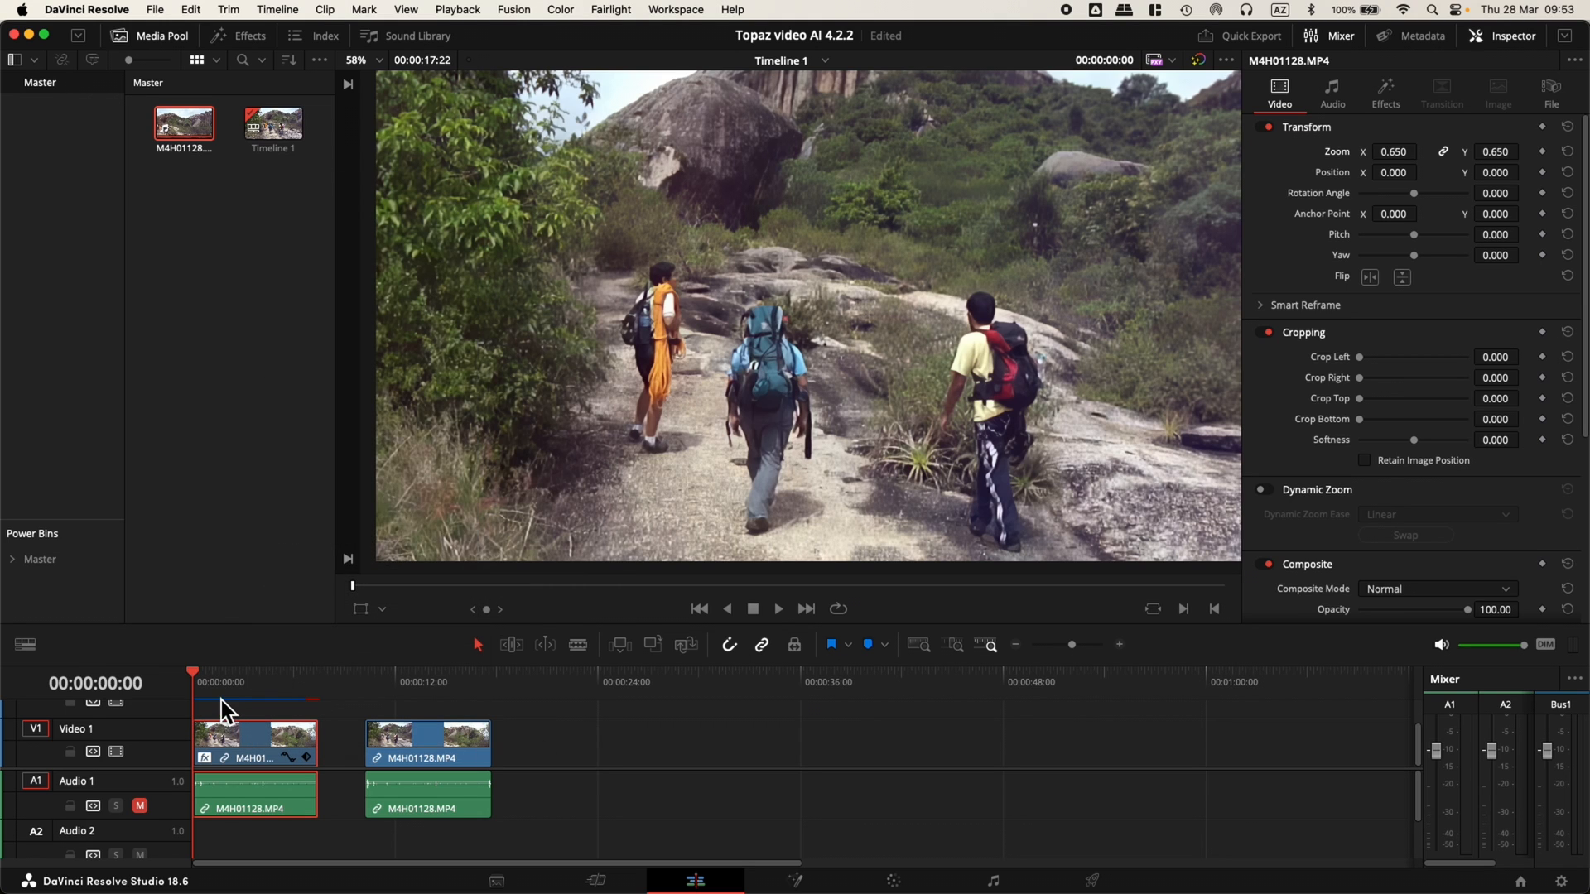
pyautogui.click(779, 609)
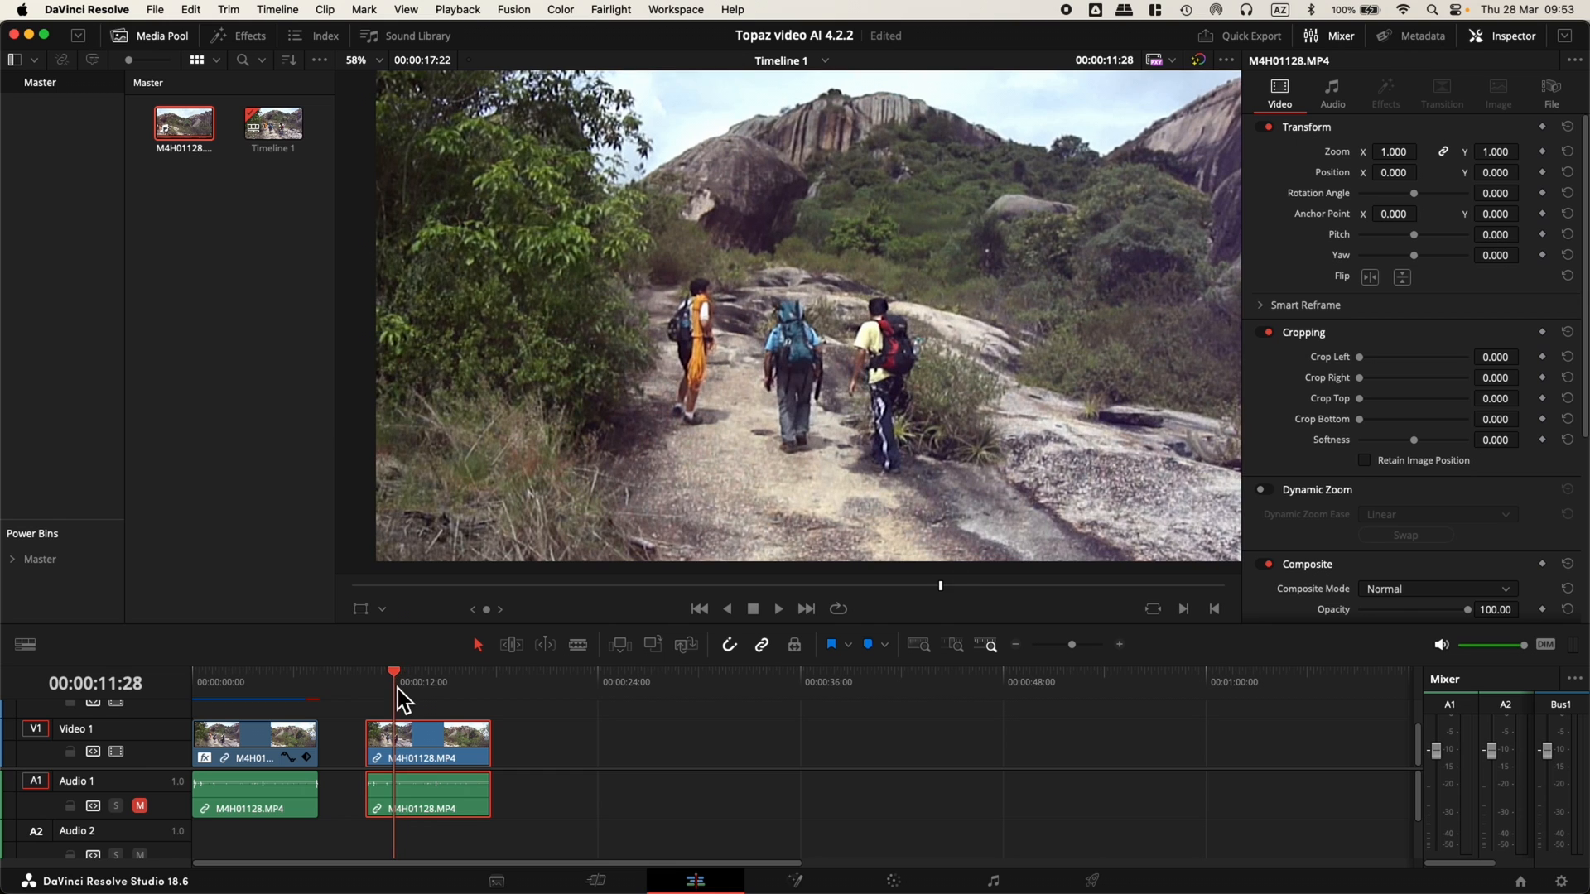
pyautogui.moveTo(1268, 239)
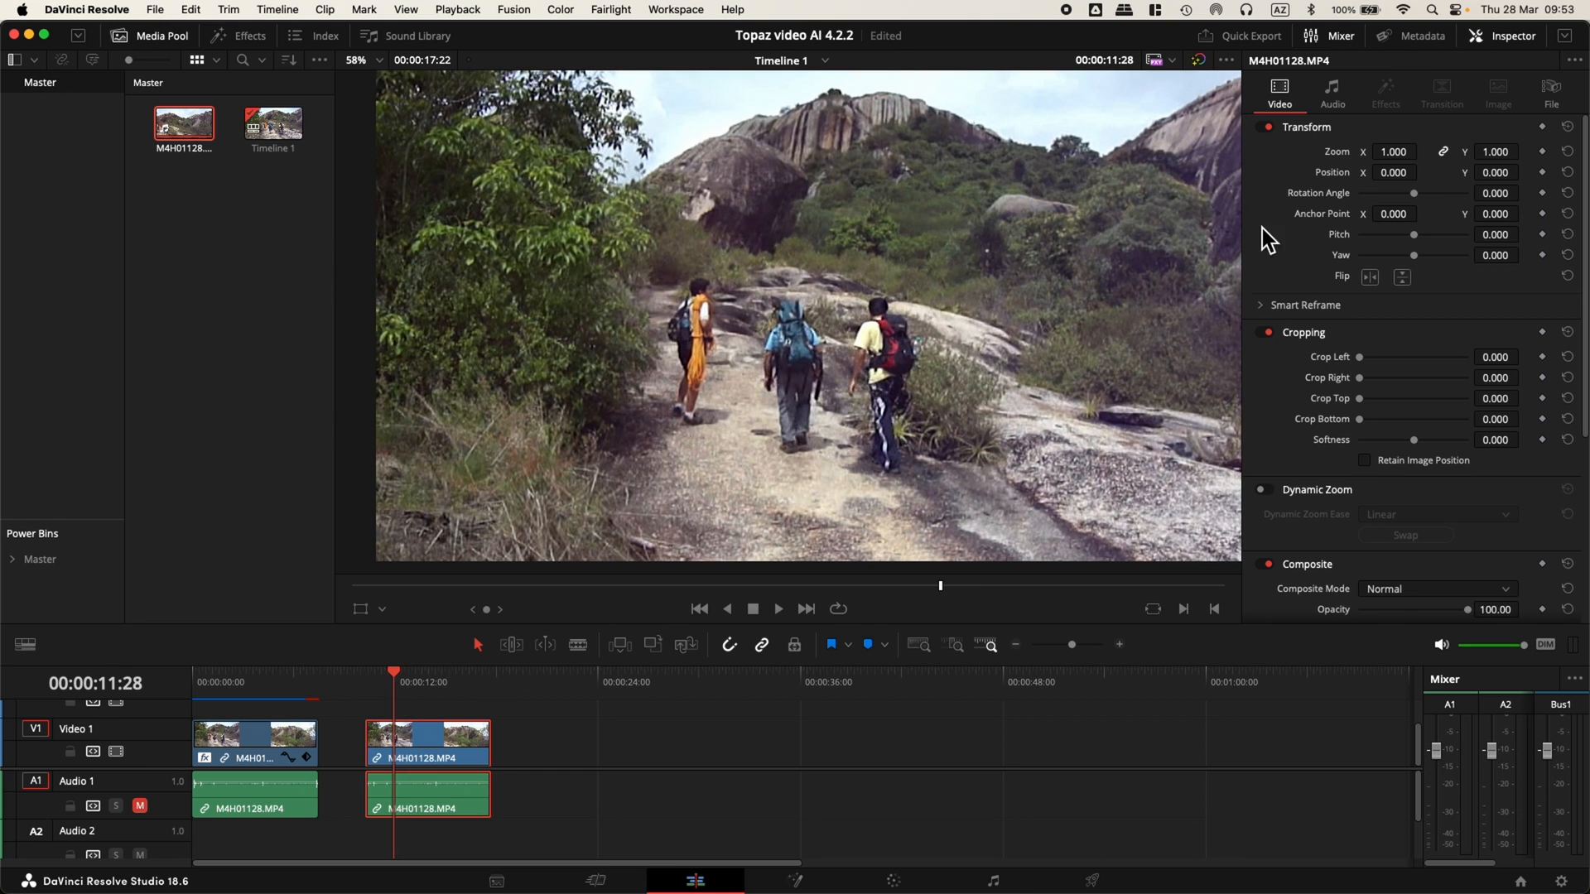
# Keep the duplicate clip's retime process at project settings and adjust Super Scale noise reduction
pyautogui.click(428, 742)
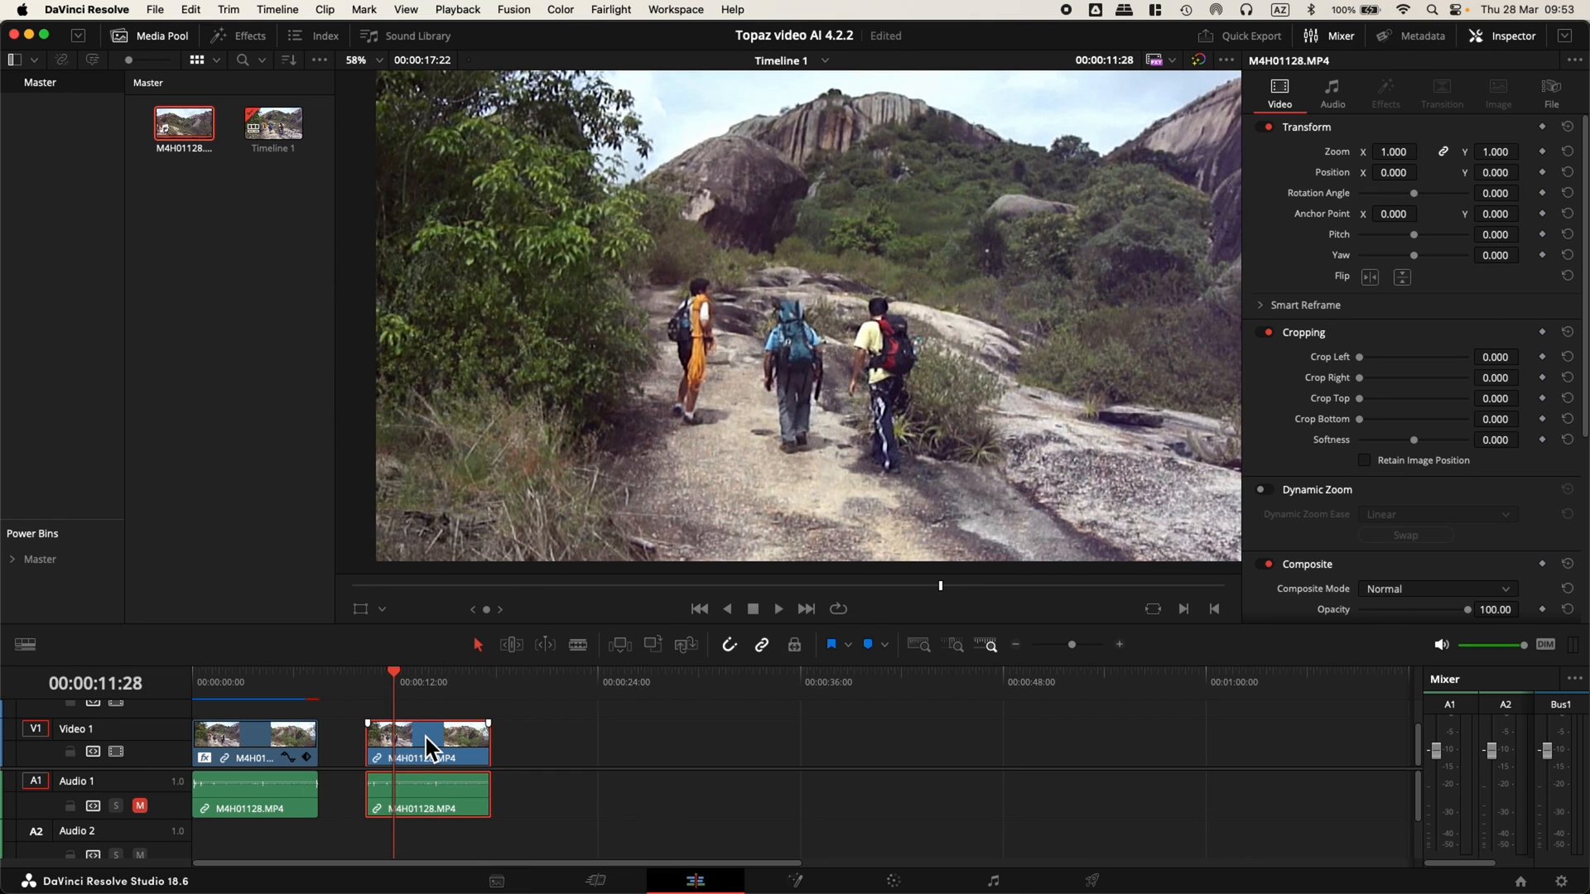
pyautogui.scroll(-3)
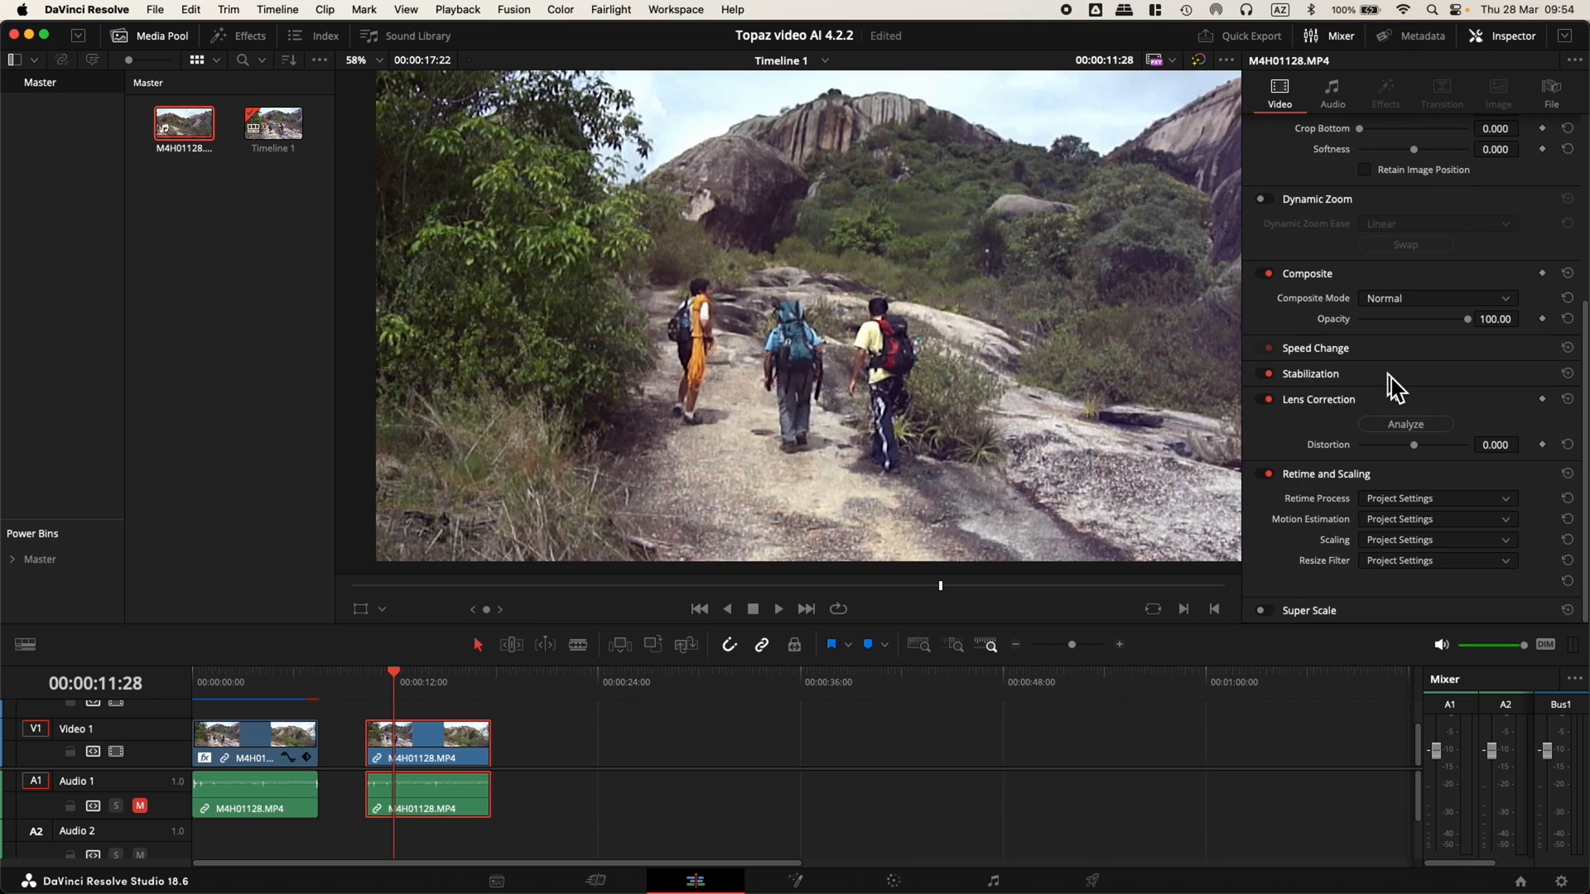
pyautogui.click(1438, 498)
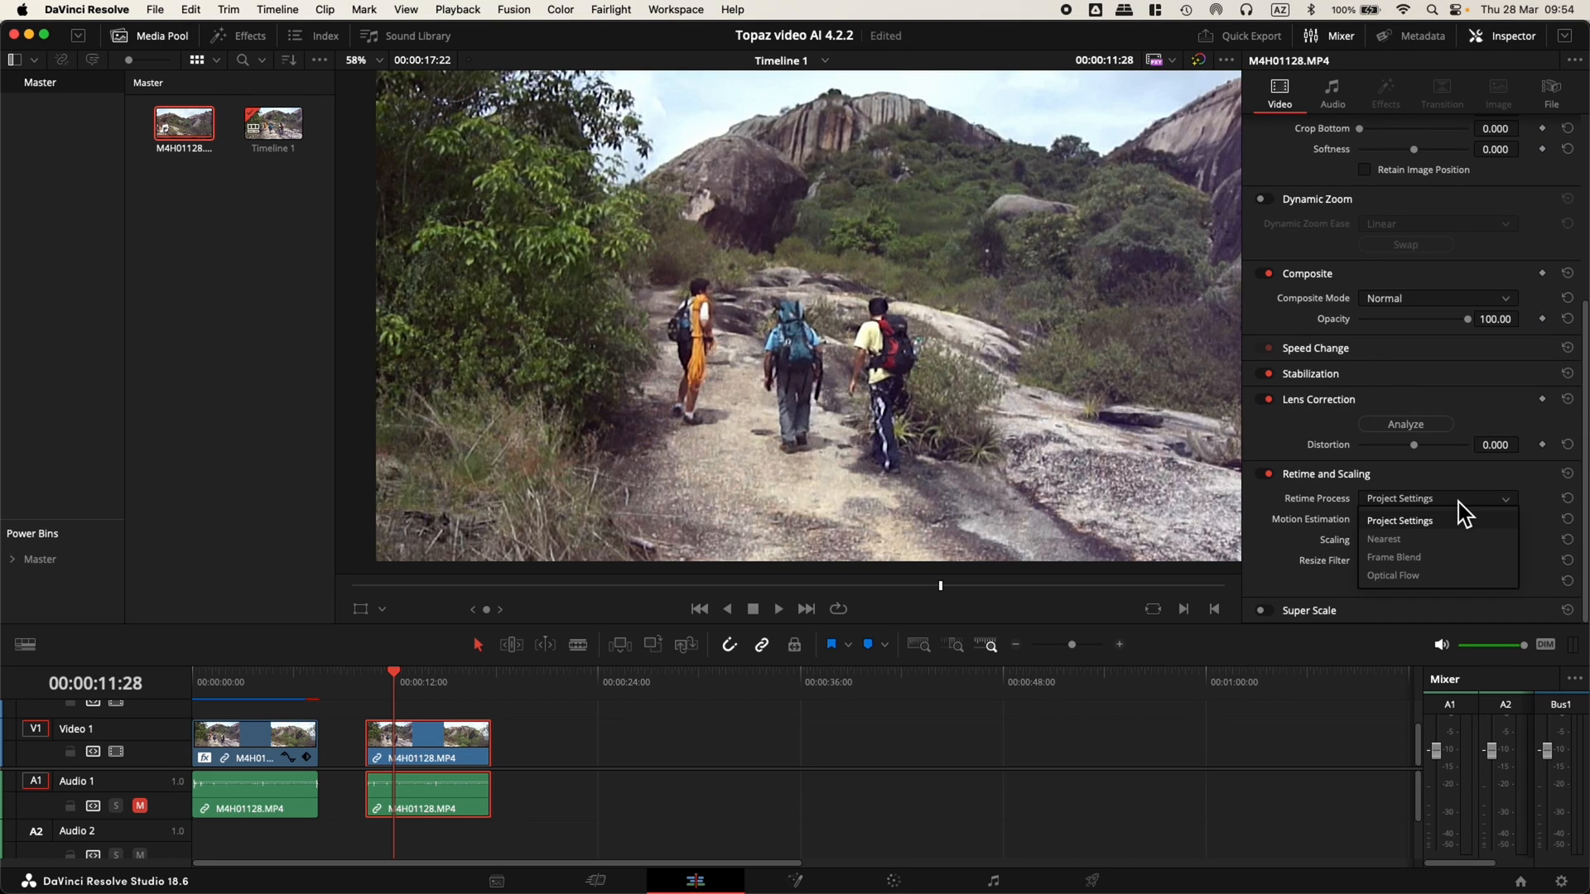
pyautogui.click(1399, 520)
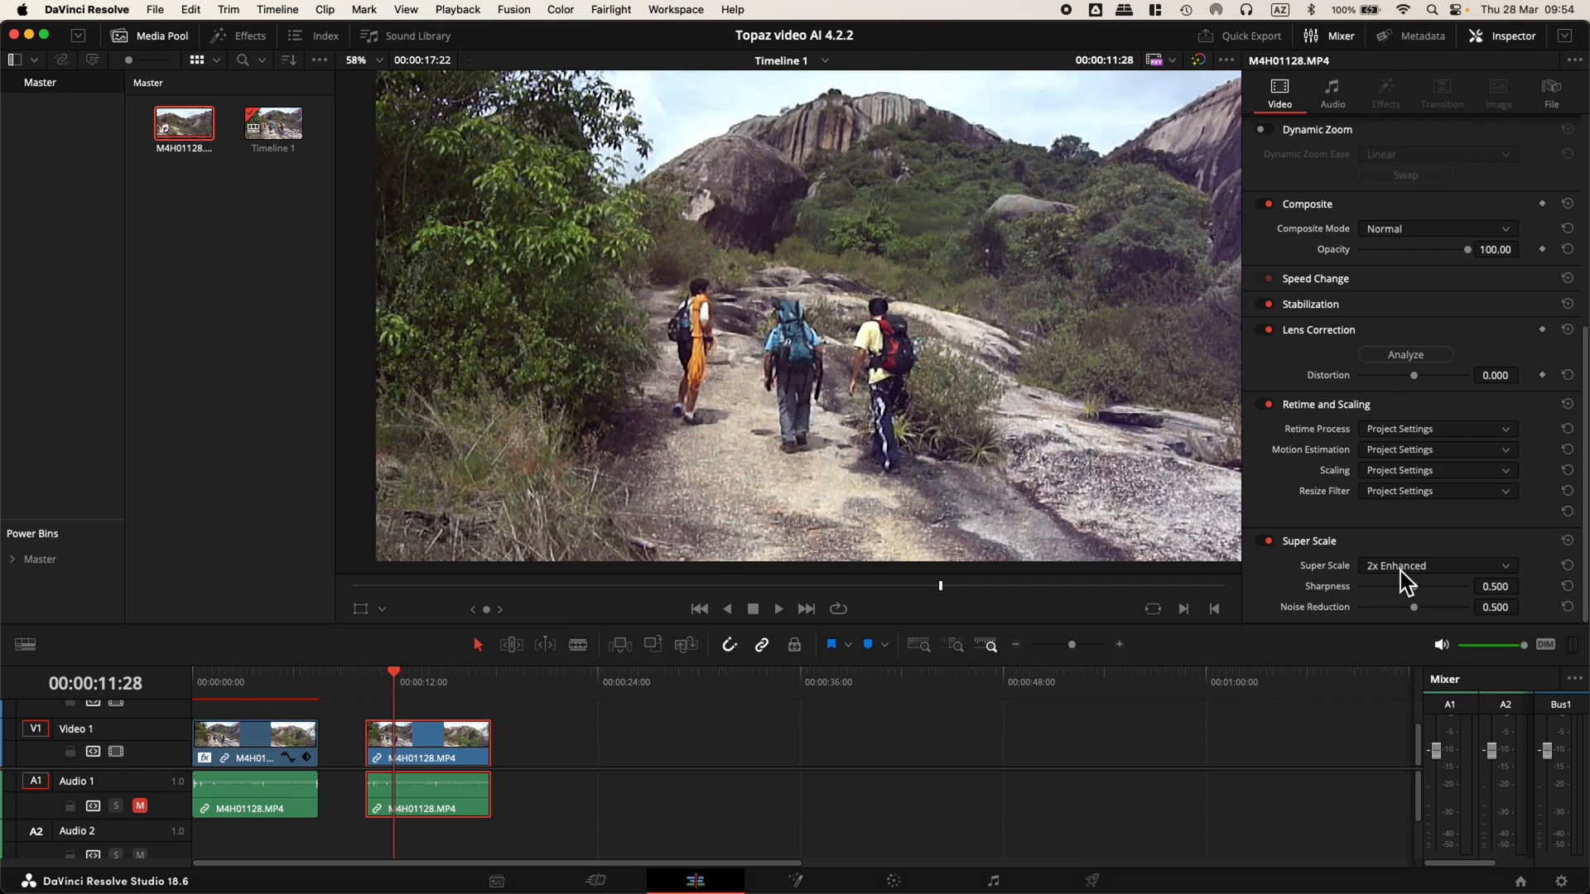
pyautogui.moveTo(1413, 606); pyautogui.dragTo(1424, 606)
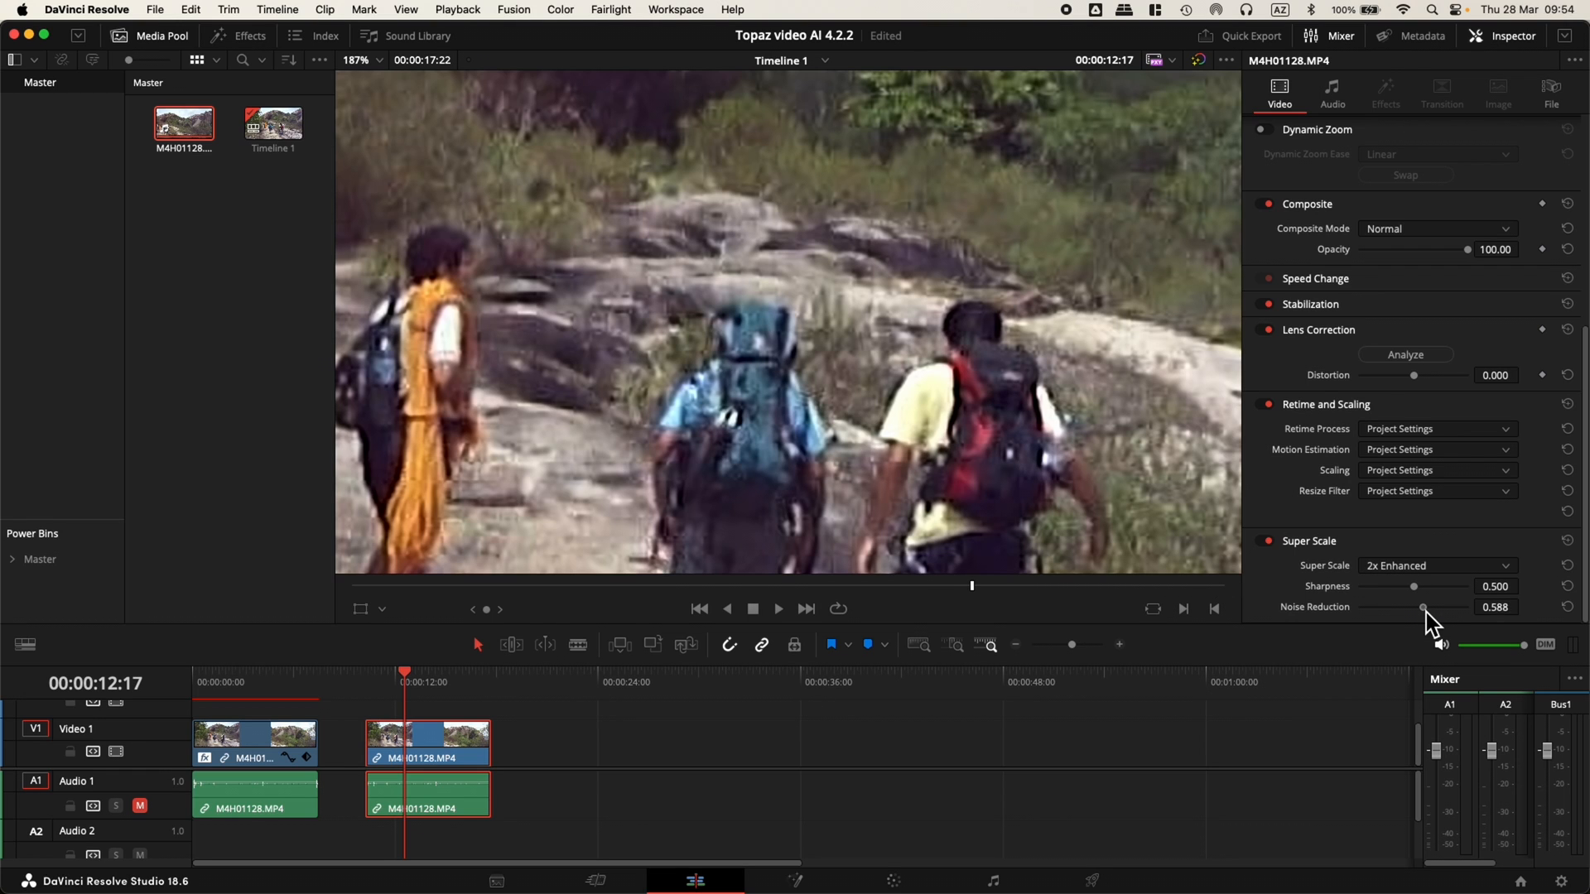
pyautogui.moveTo(1422, 606); pyautogui.dragTo(1436, 606)
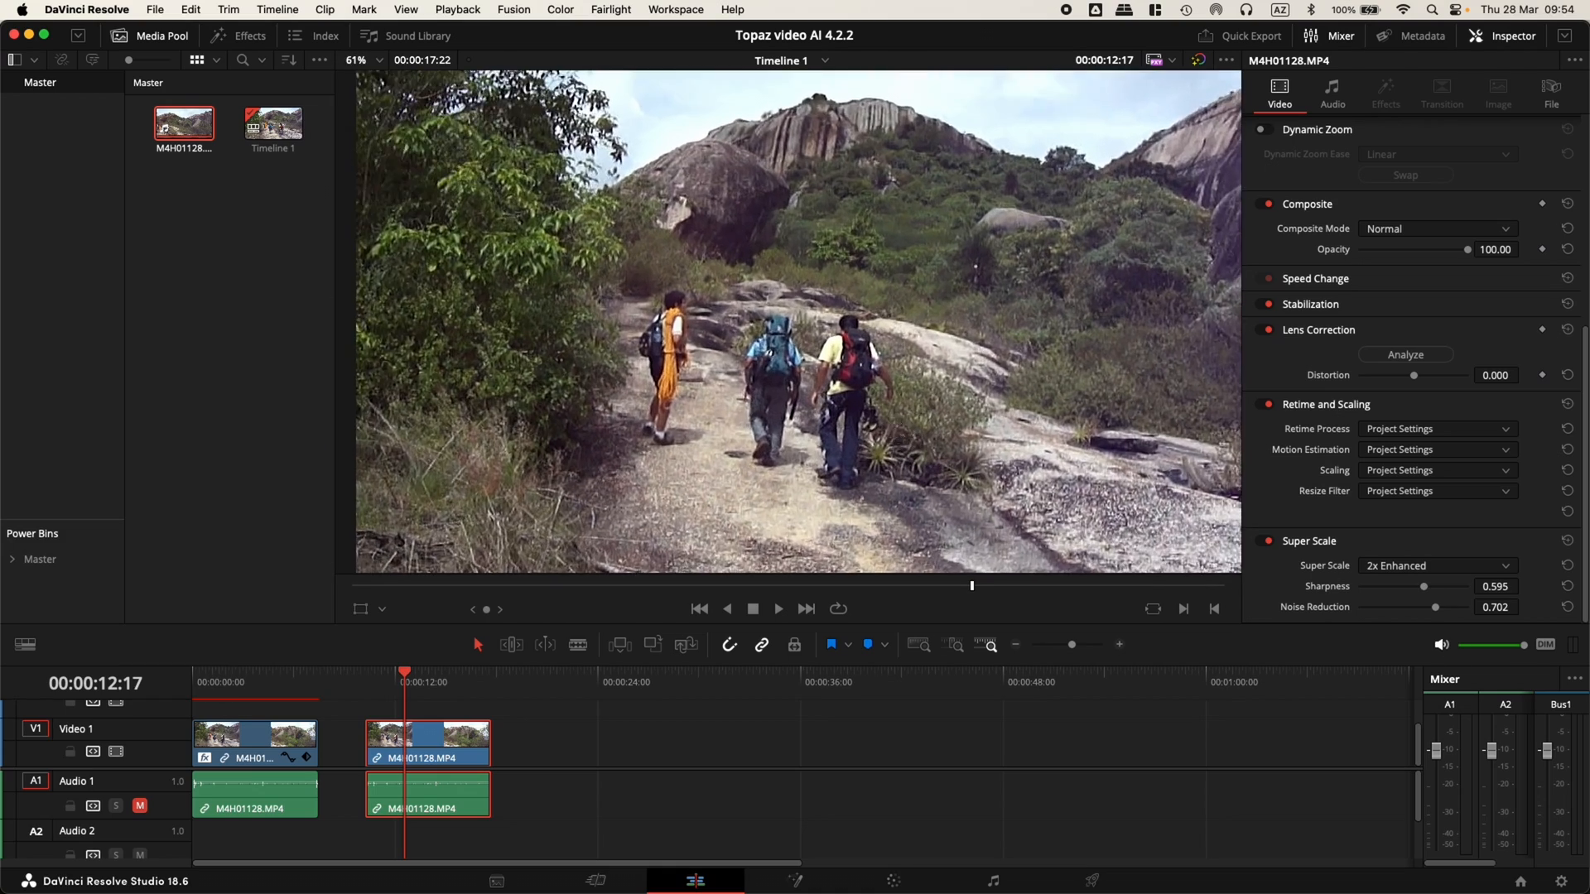
# Raise the duplicate clip's Super Scale to 4x with medium sharpness and noise reduction
pyautogui.click(411, 685)
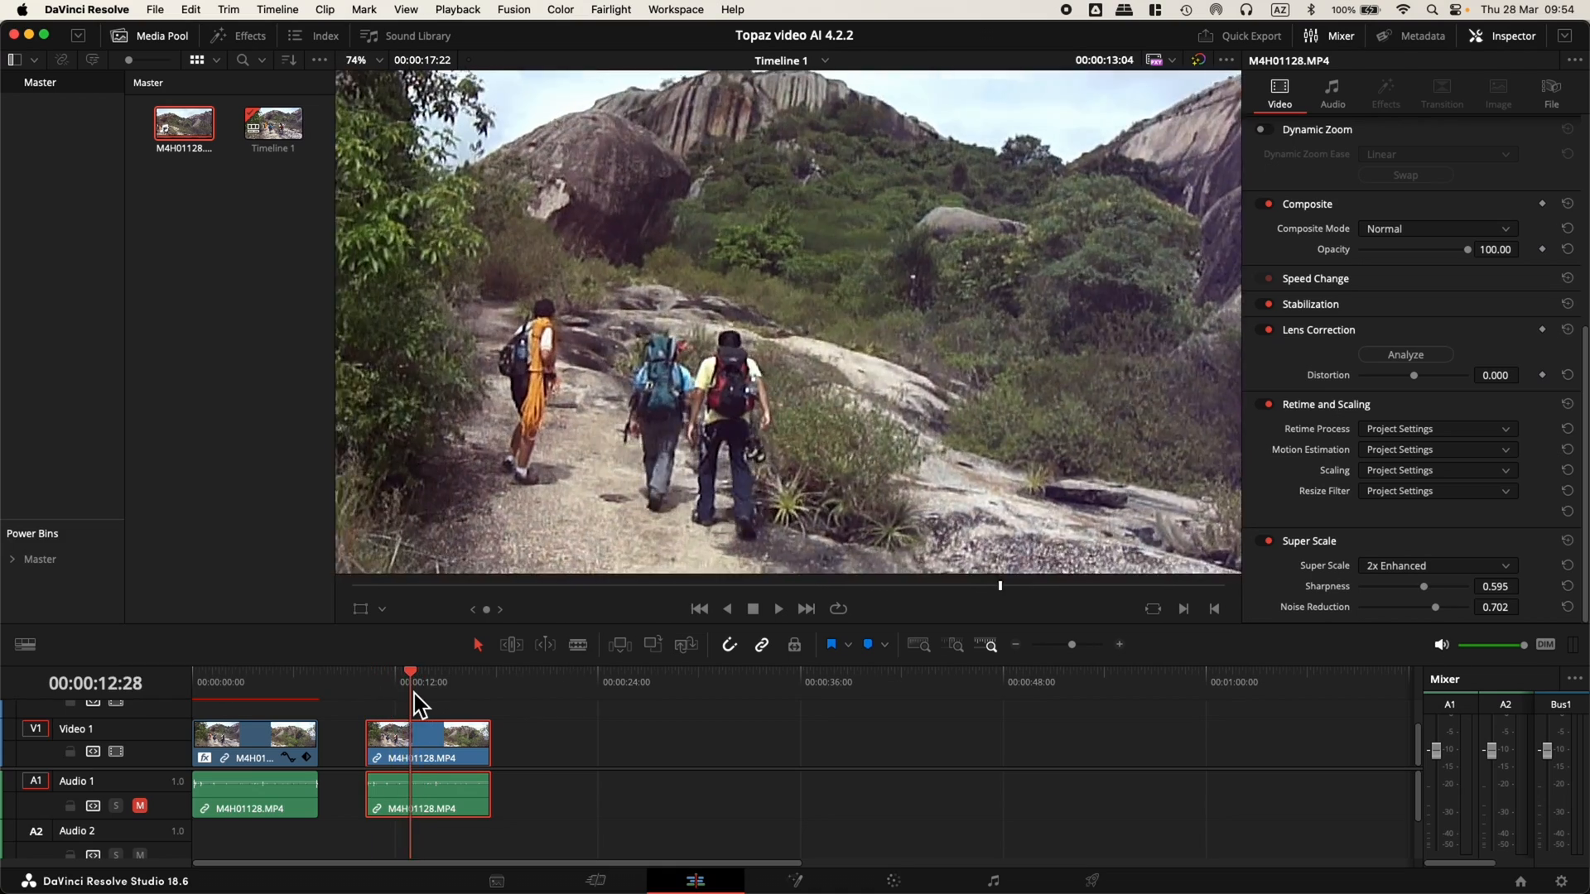
pyautogui.click(779, 610)
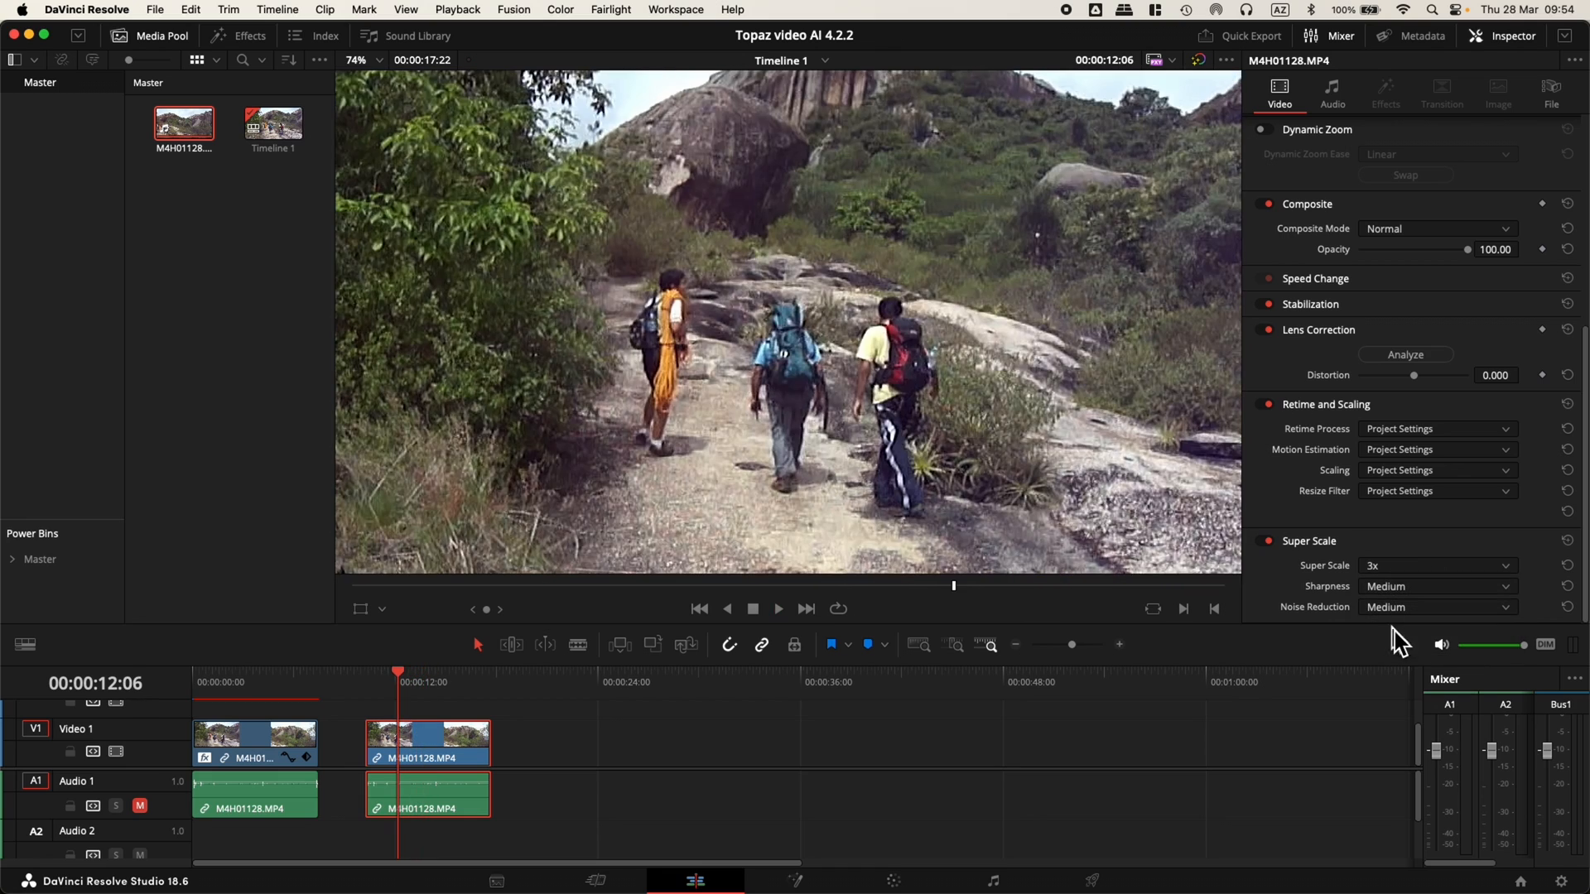
pyautogui.click(381, 674)
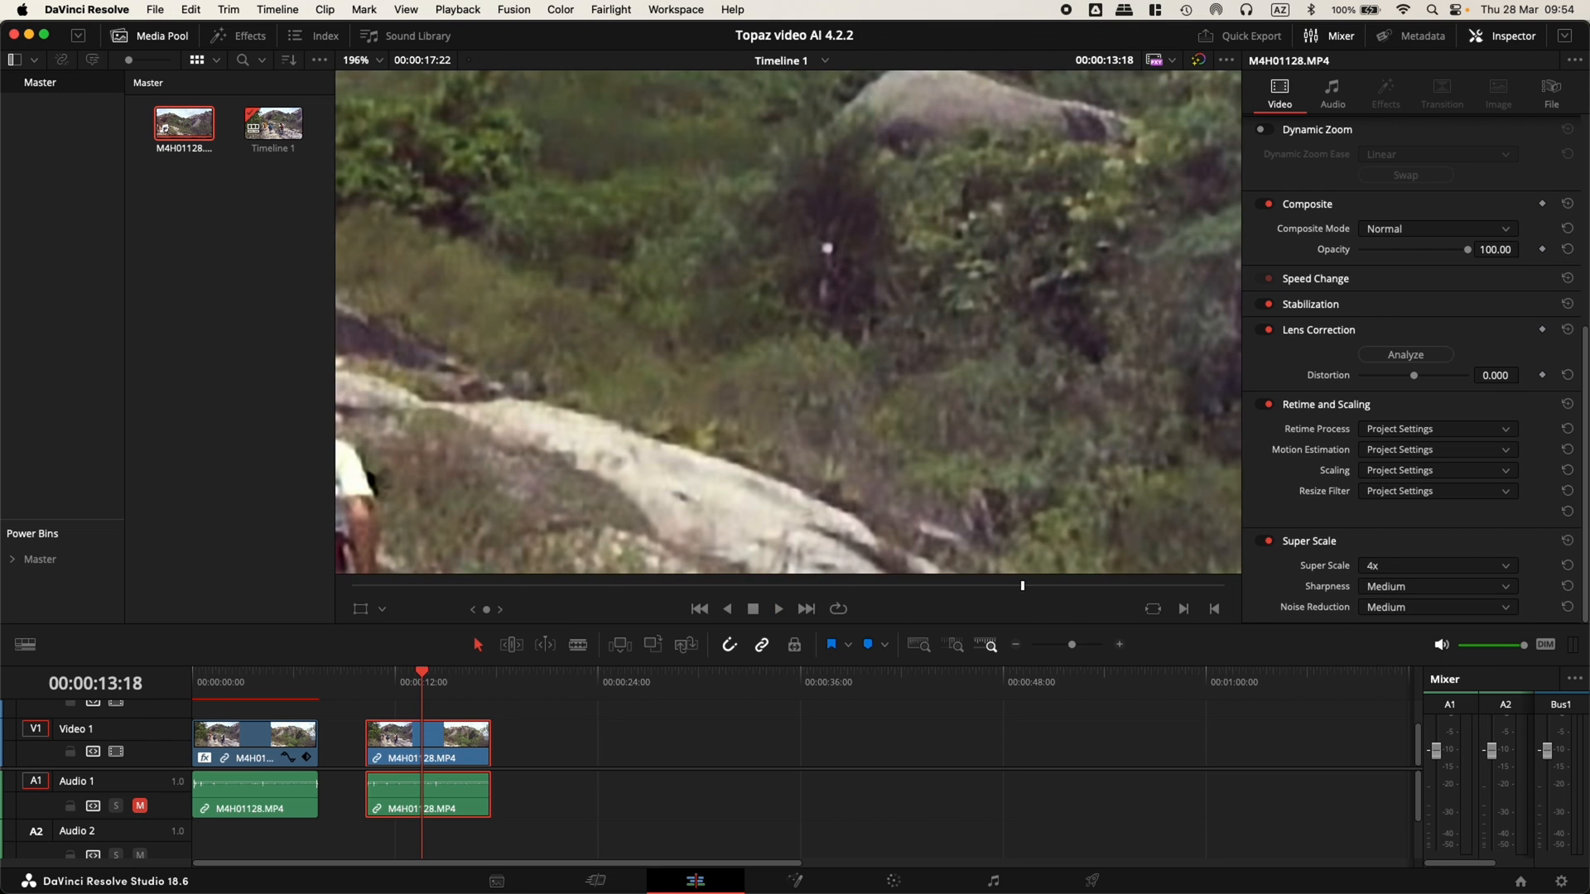
pyautogui.click(396, 682)
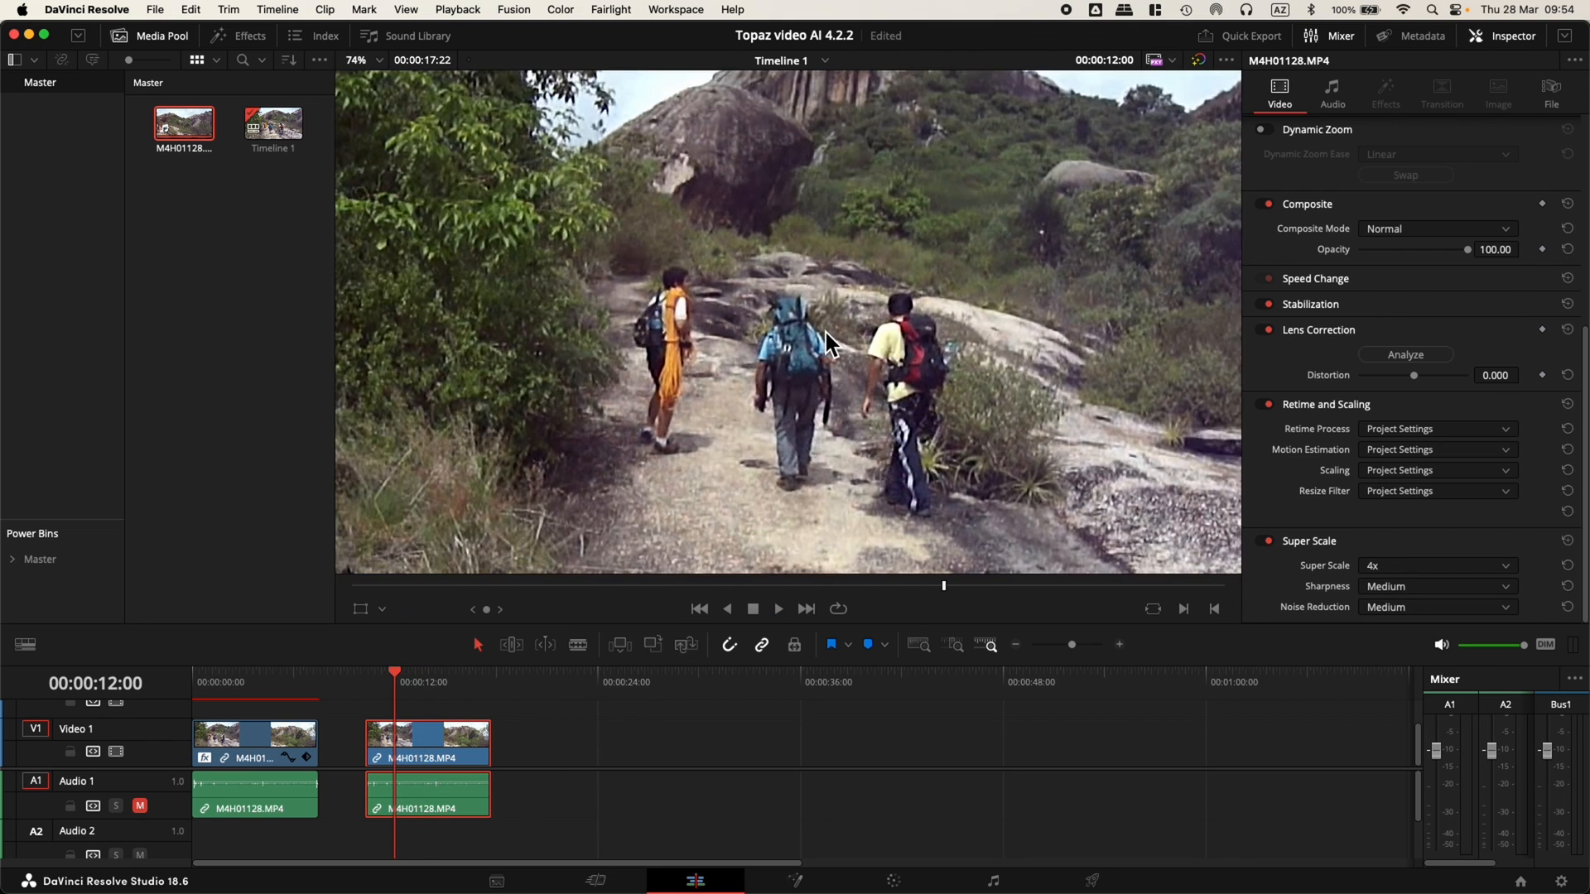
pyautogui.click(778, 610)
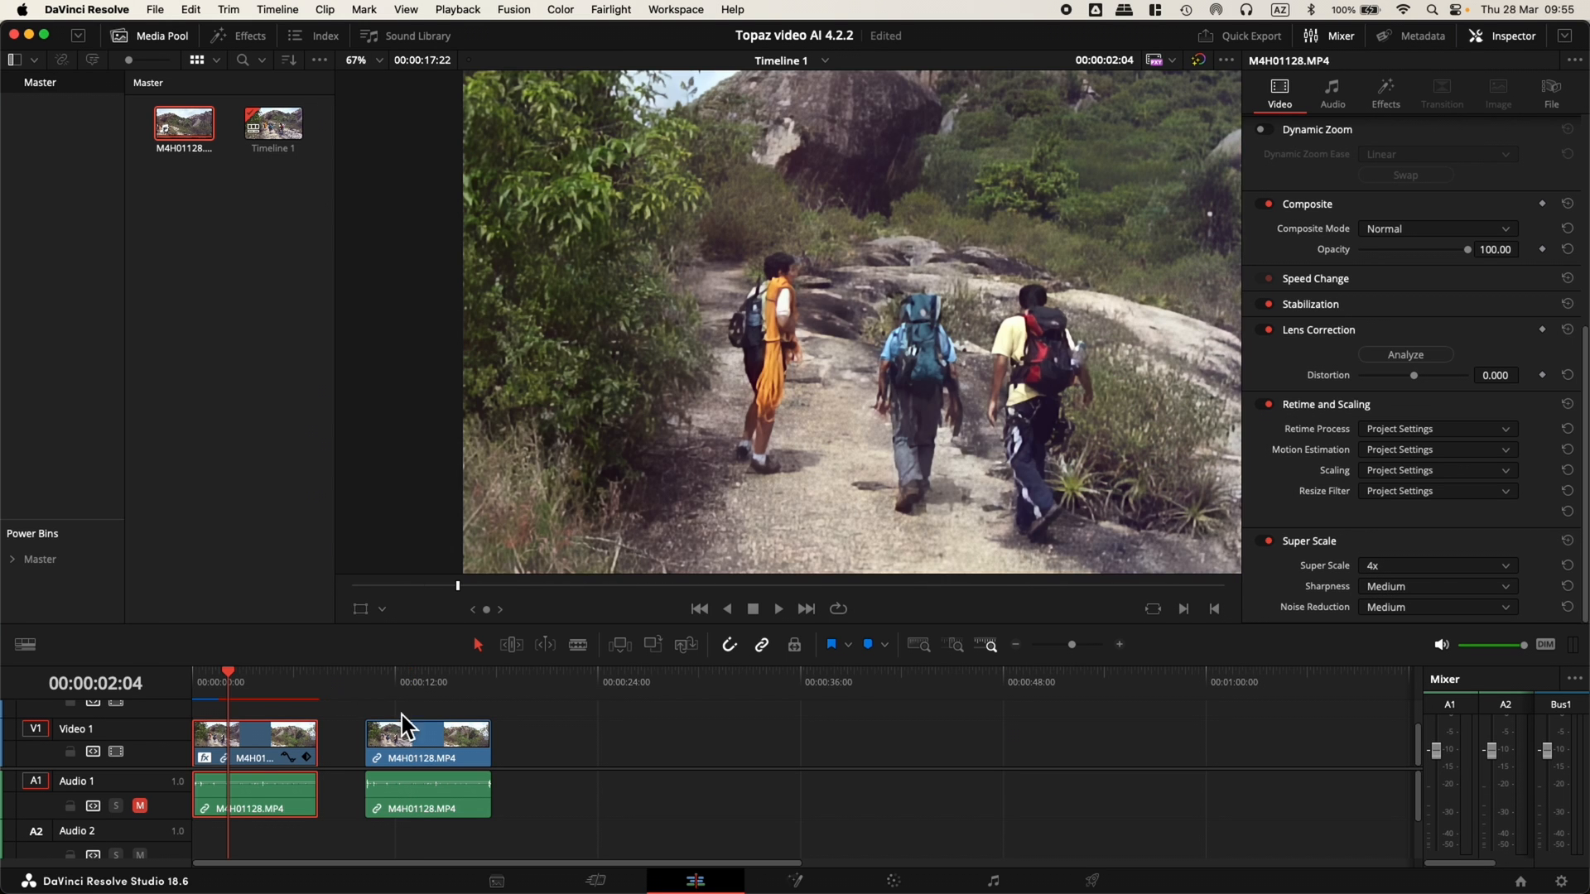
pyautogui.moveTo(1253, 513)
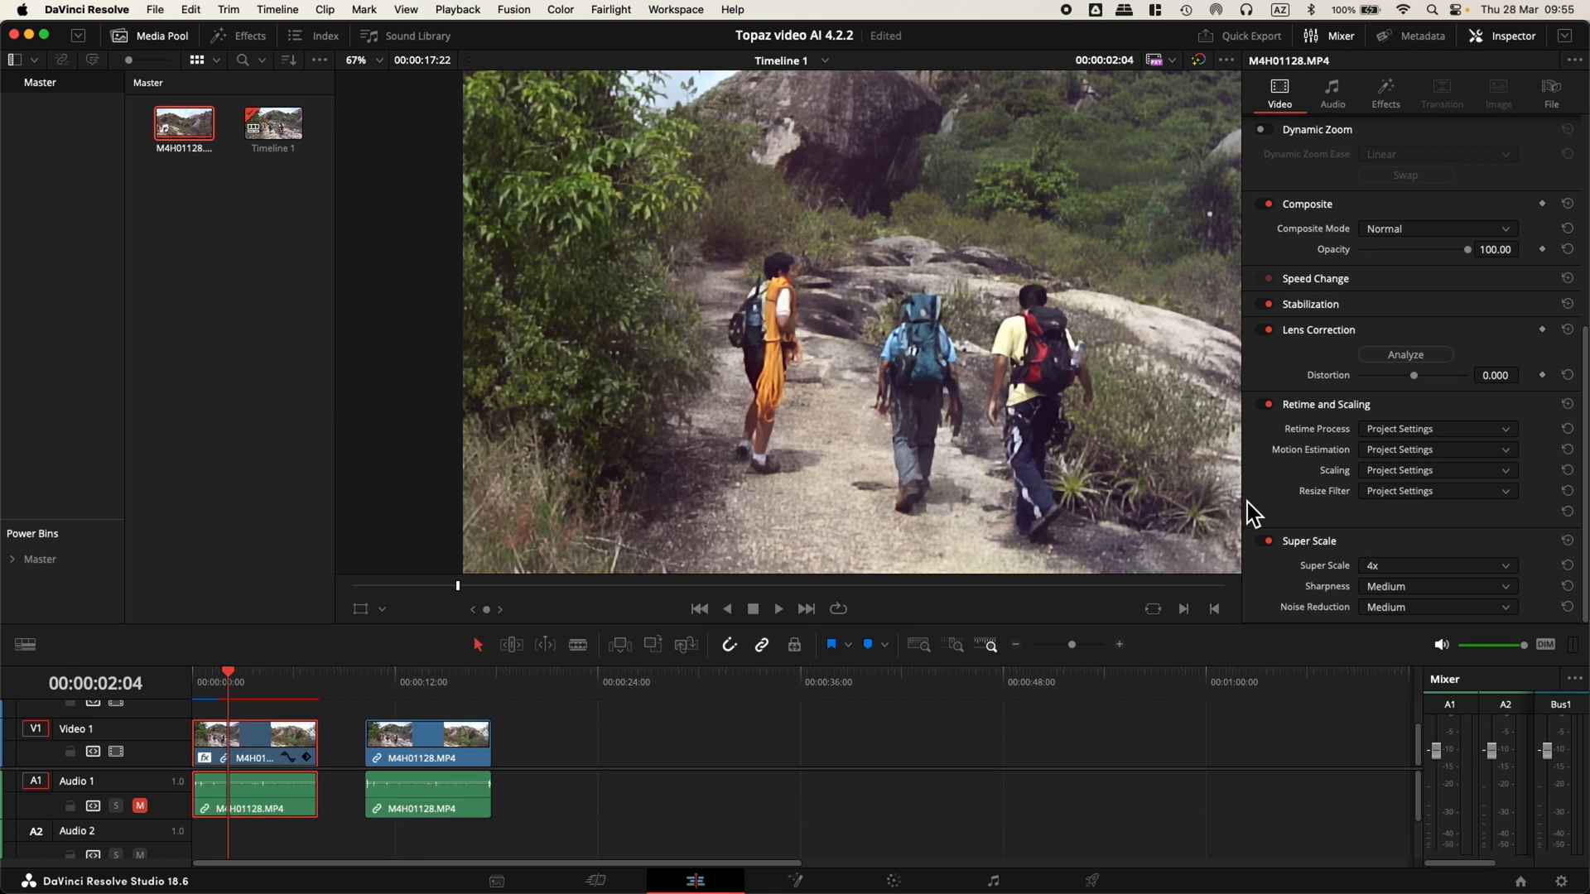
# Return the first clip's Transform Zoom from 0.650 to 1.000
pyautogui.click(1386, 92)
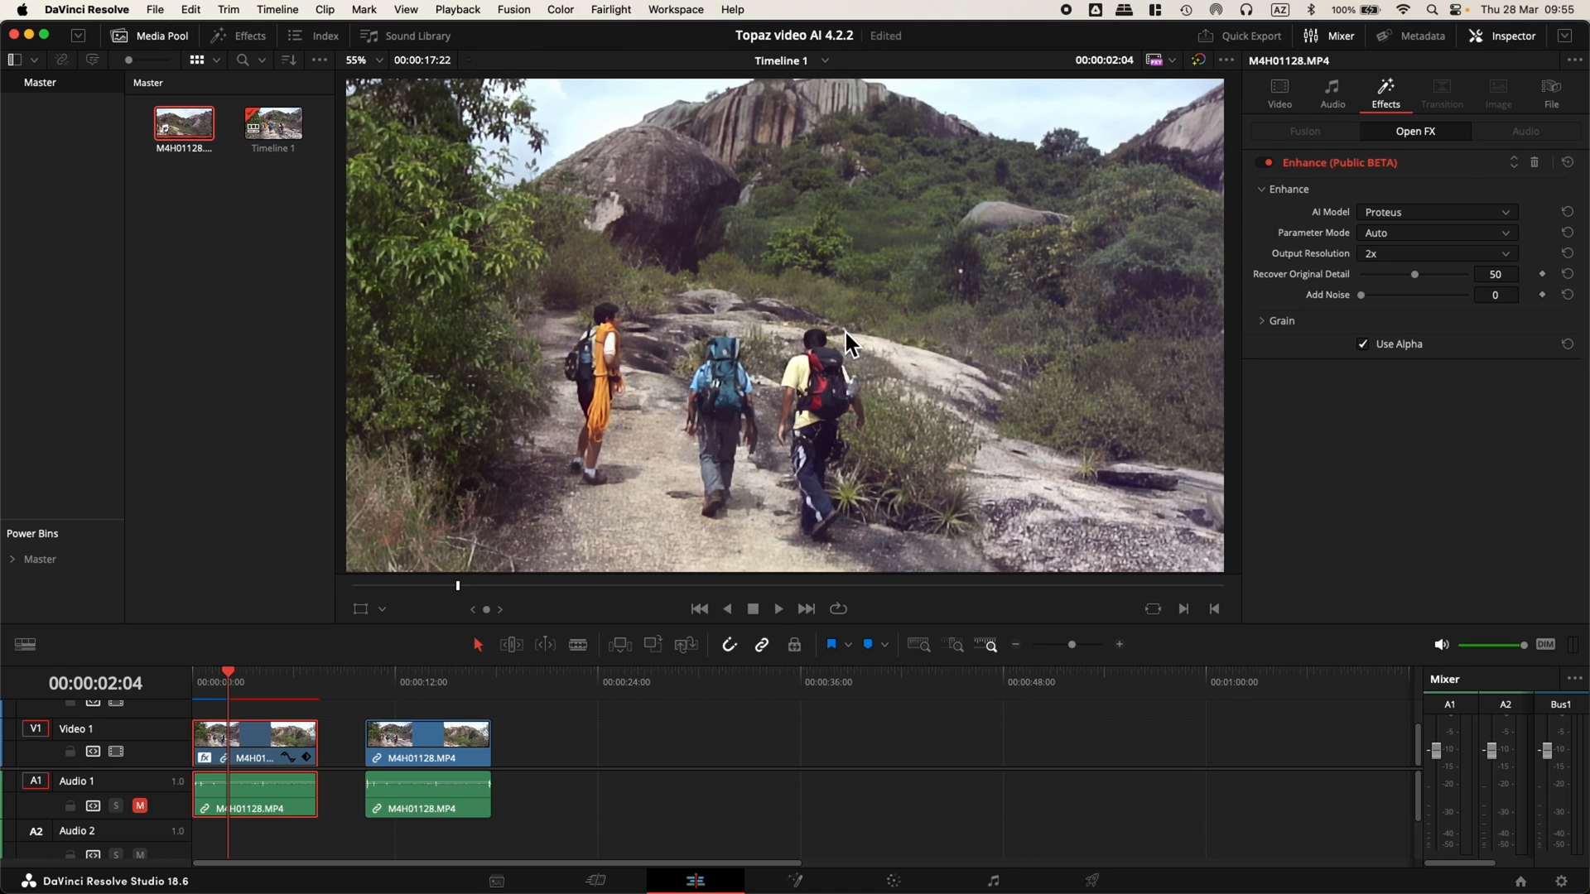
pyautogui.click(1278, 93)
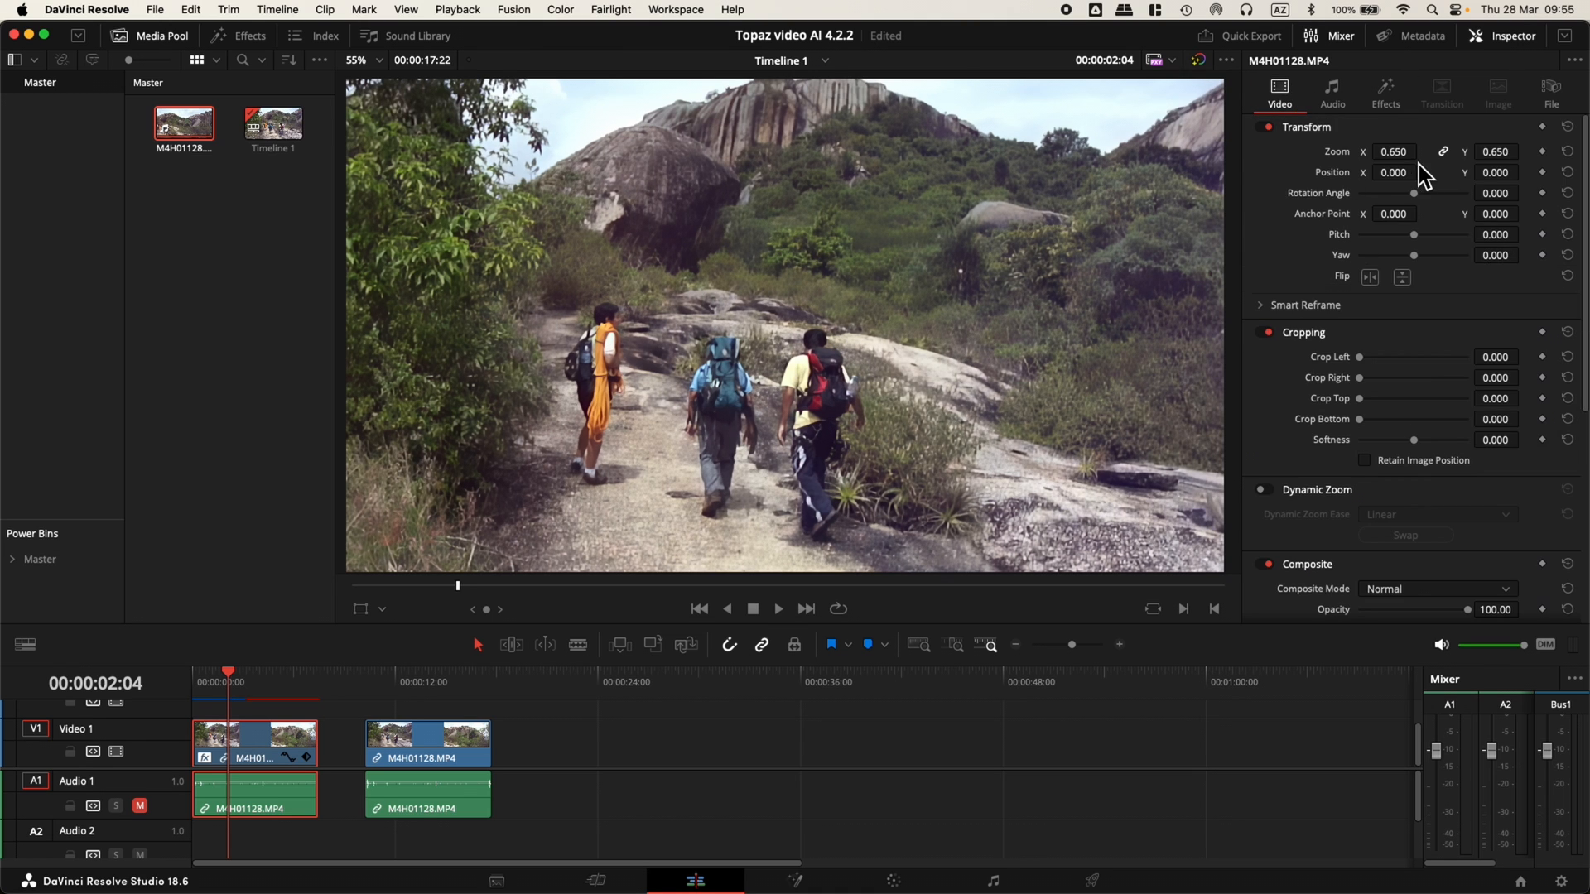
pyautogui.moveTo(1349, 169)
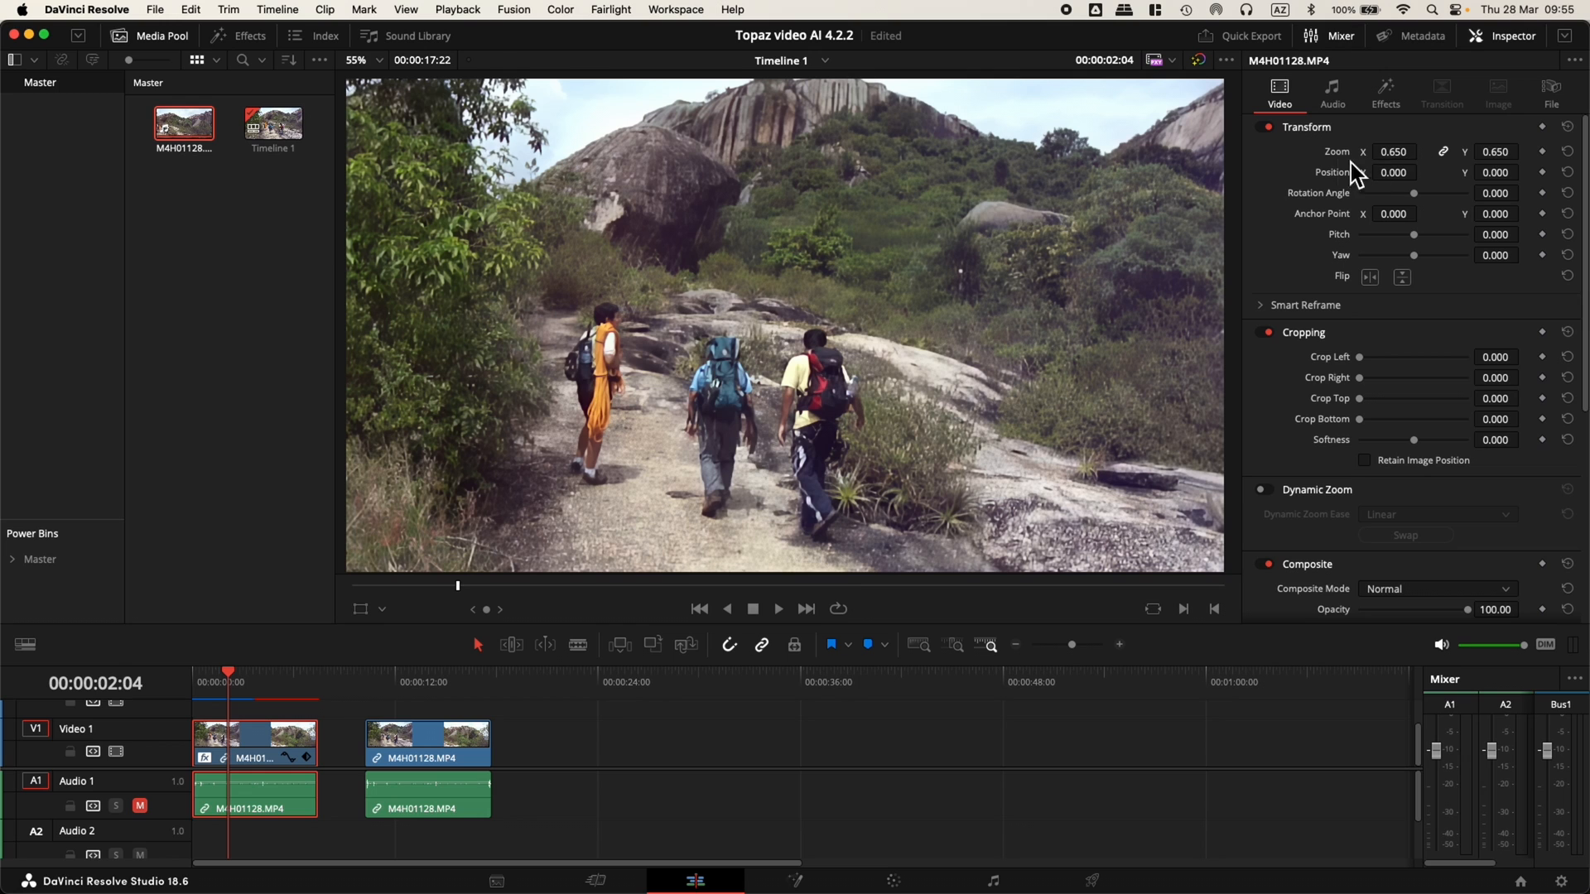
pyautogui.moveTo(739, 411)
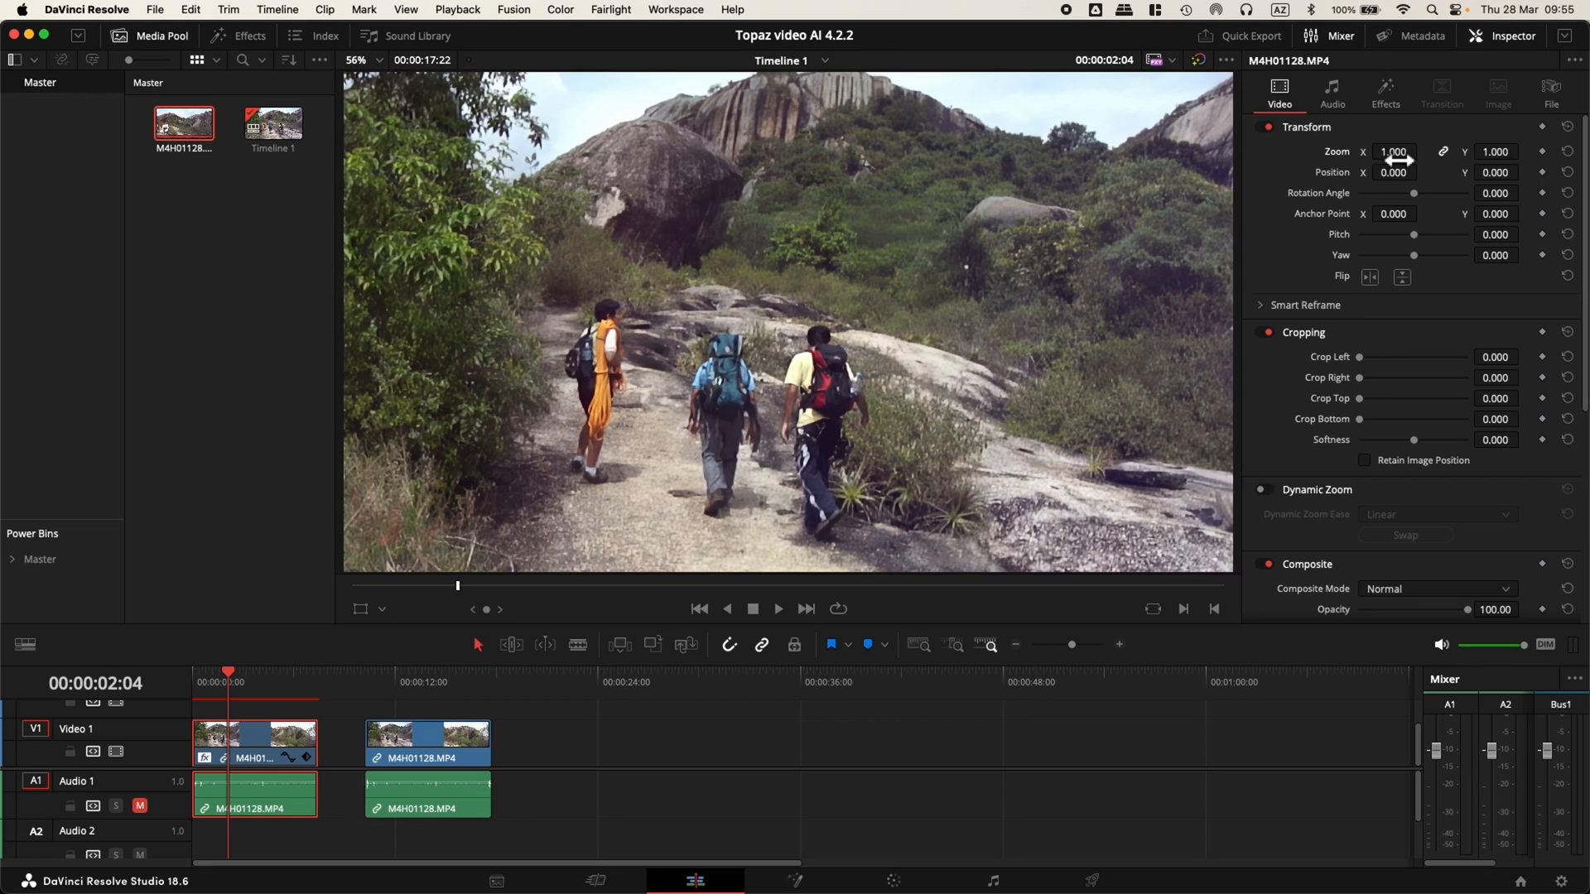
pyautogui.moveTo(669, 467)
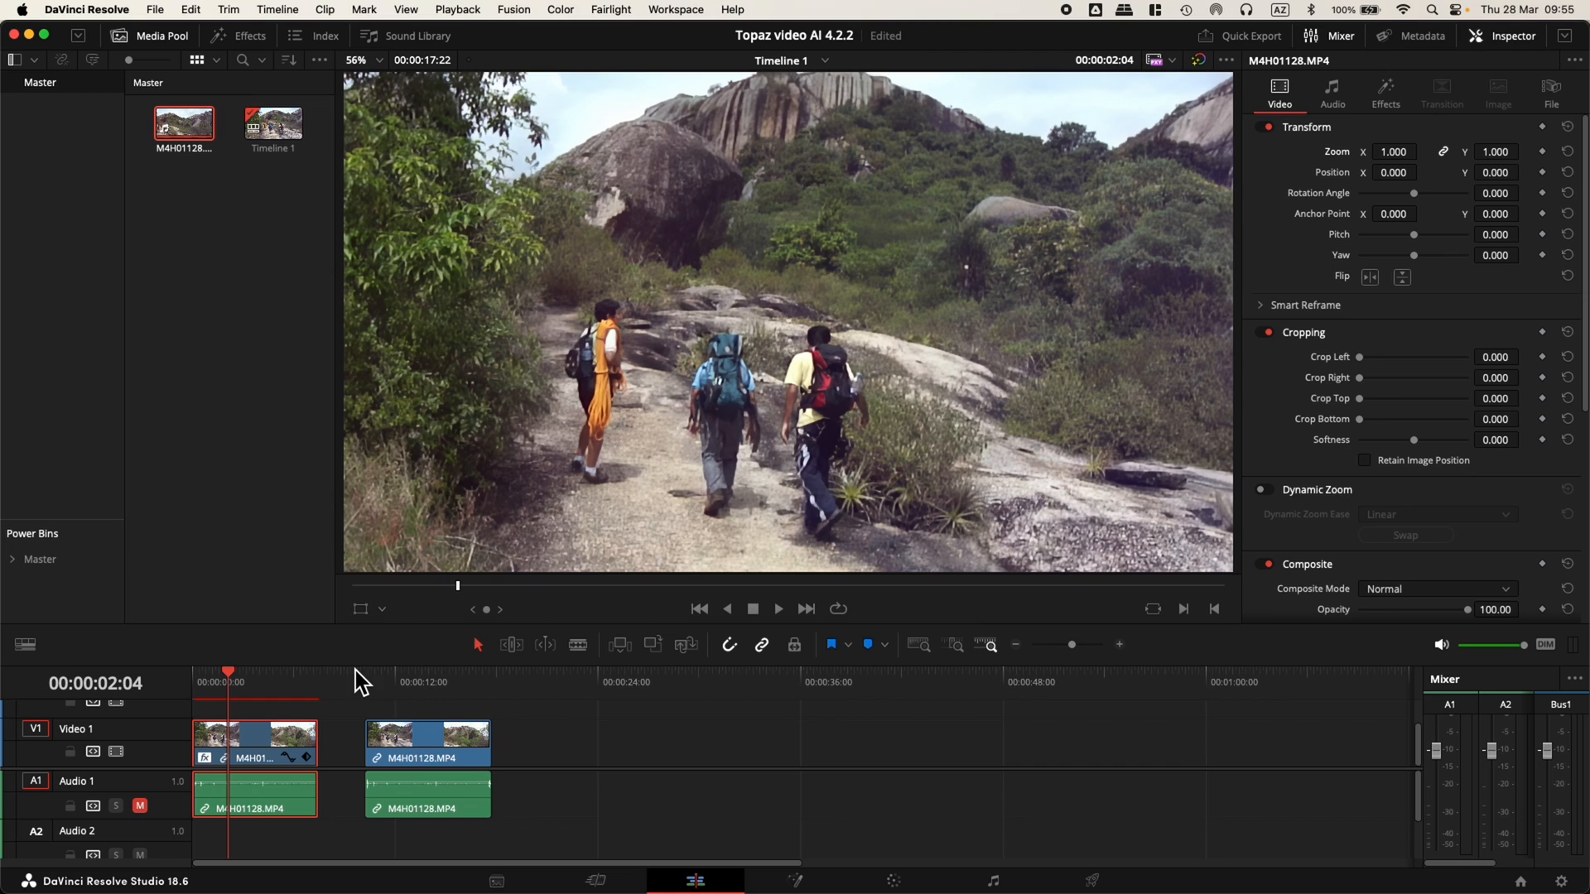
pyautogui.moveTo(742, 480)
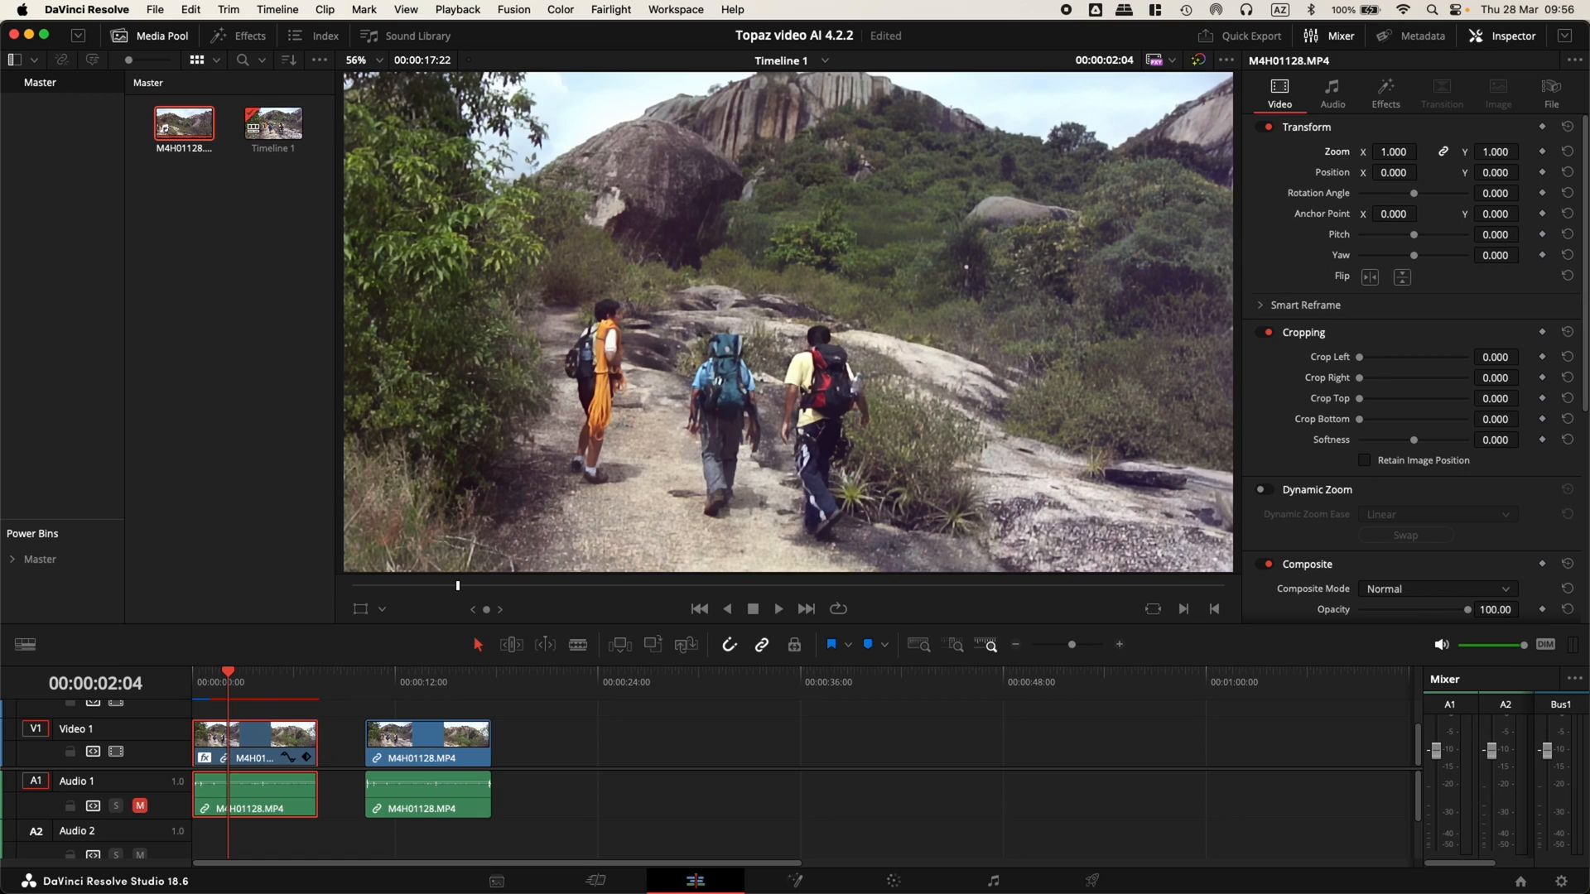
pyautogui.click(1385, 89)
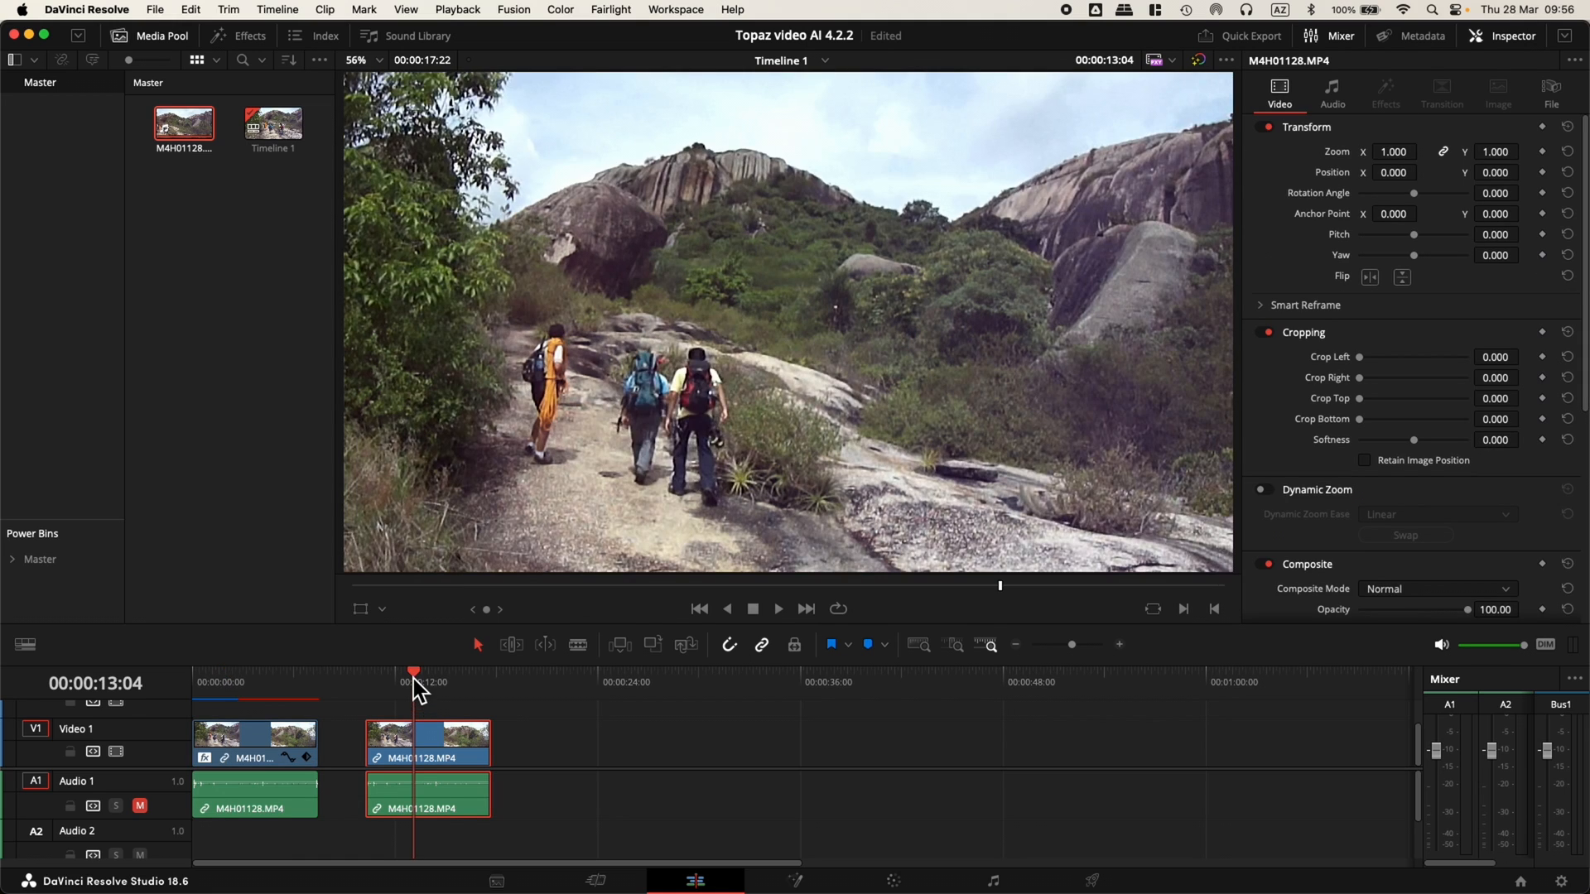
# Scrub through the second clip and review its Super Scale 4x medium settings
pyautogui.moveTo(414, 673); pyautogui.dragTo(401, 672)
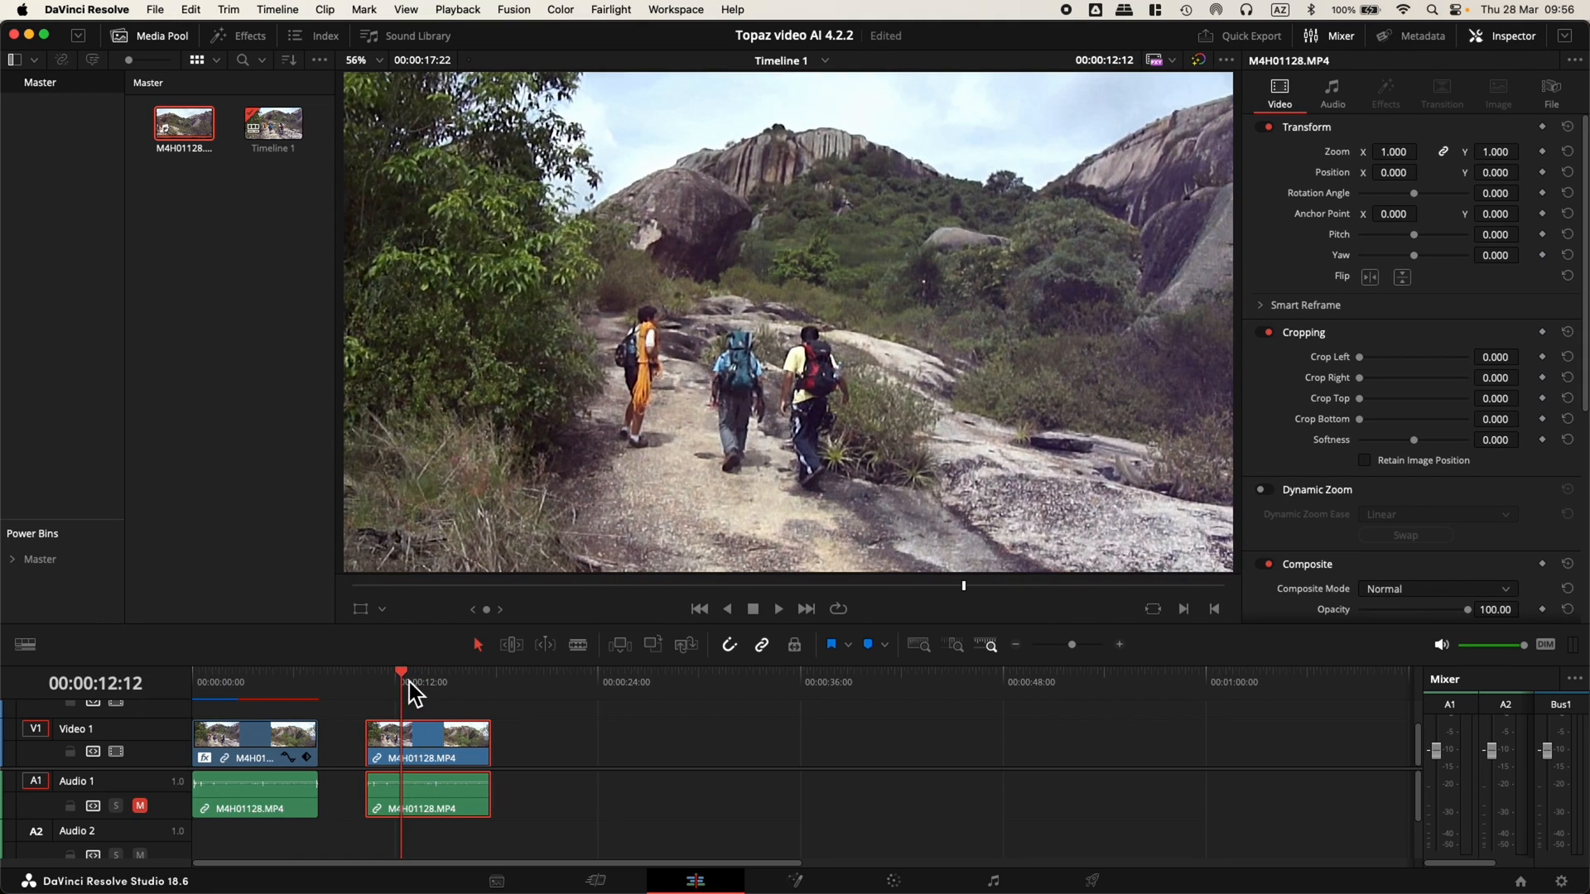
pyautogui.click(222, 682)
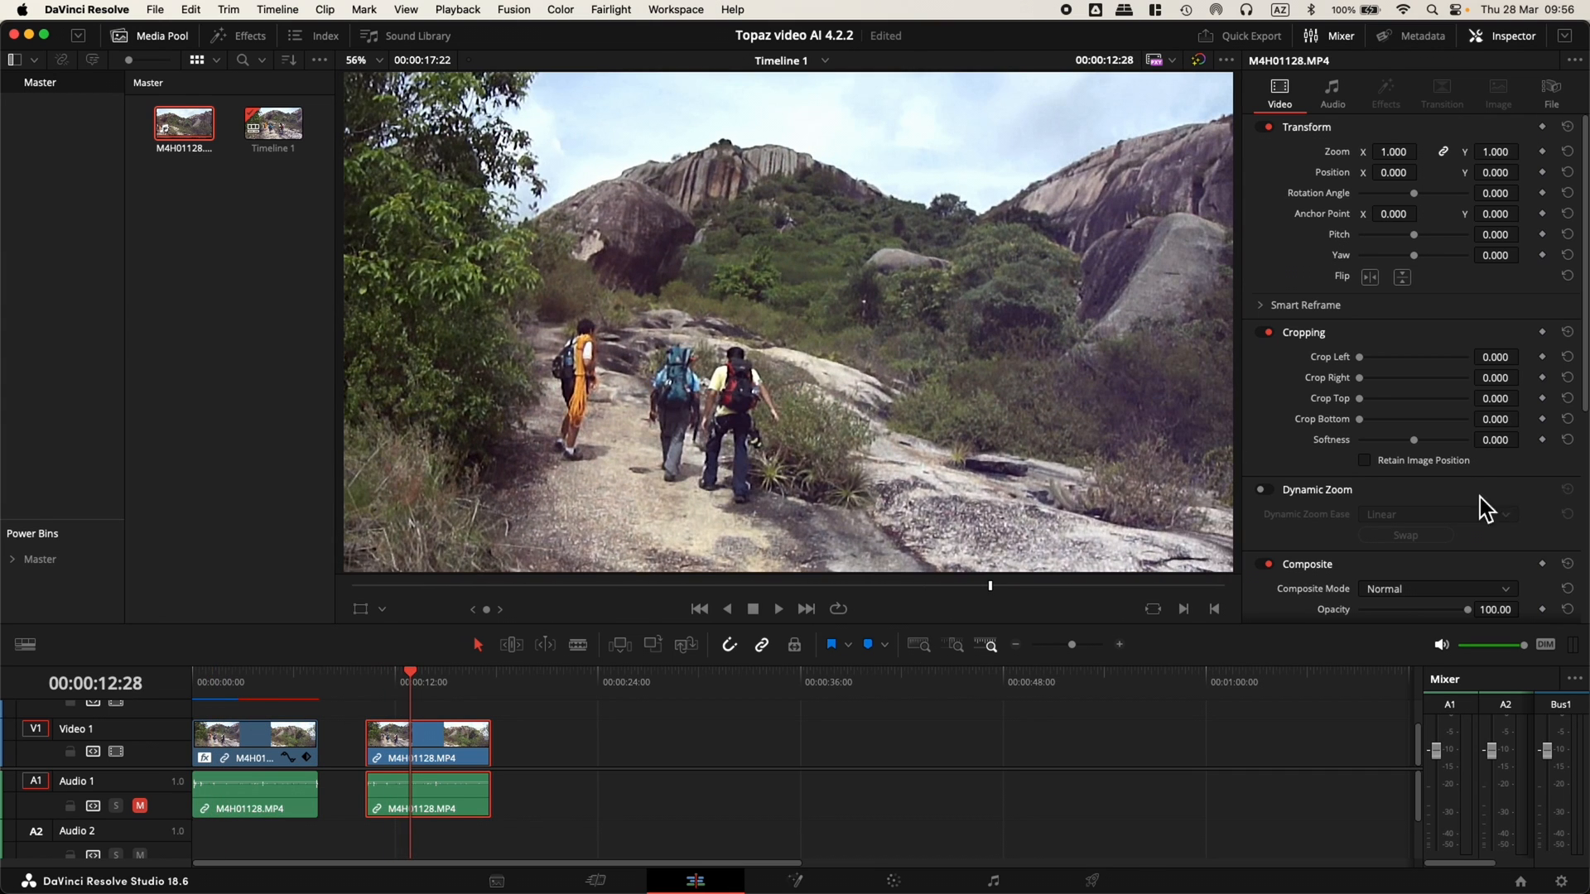
pyautogui.scroll(-3)
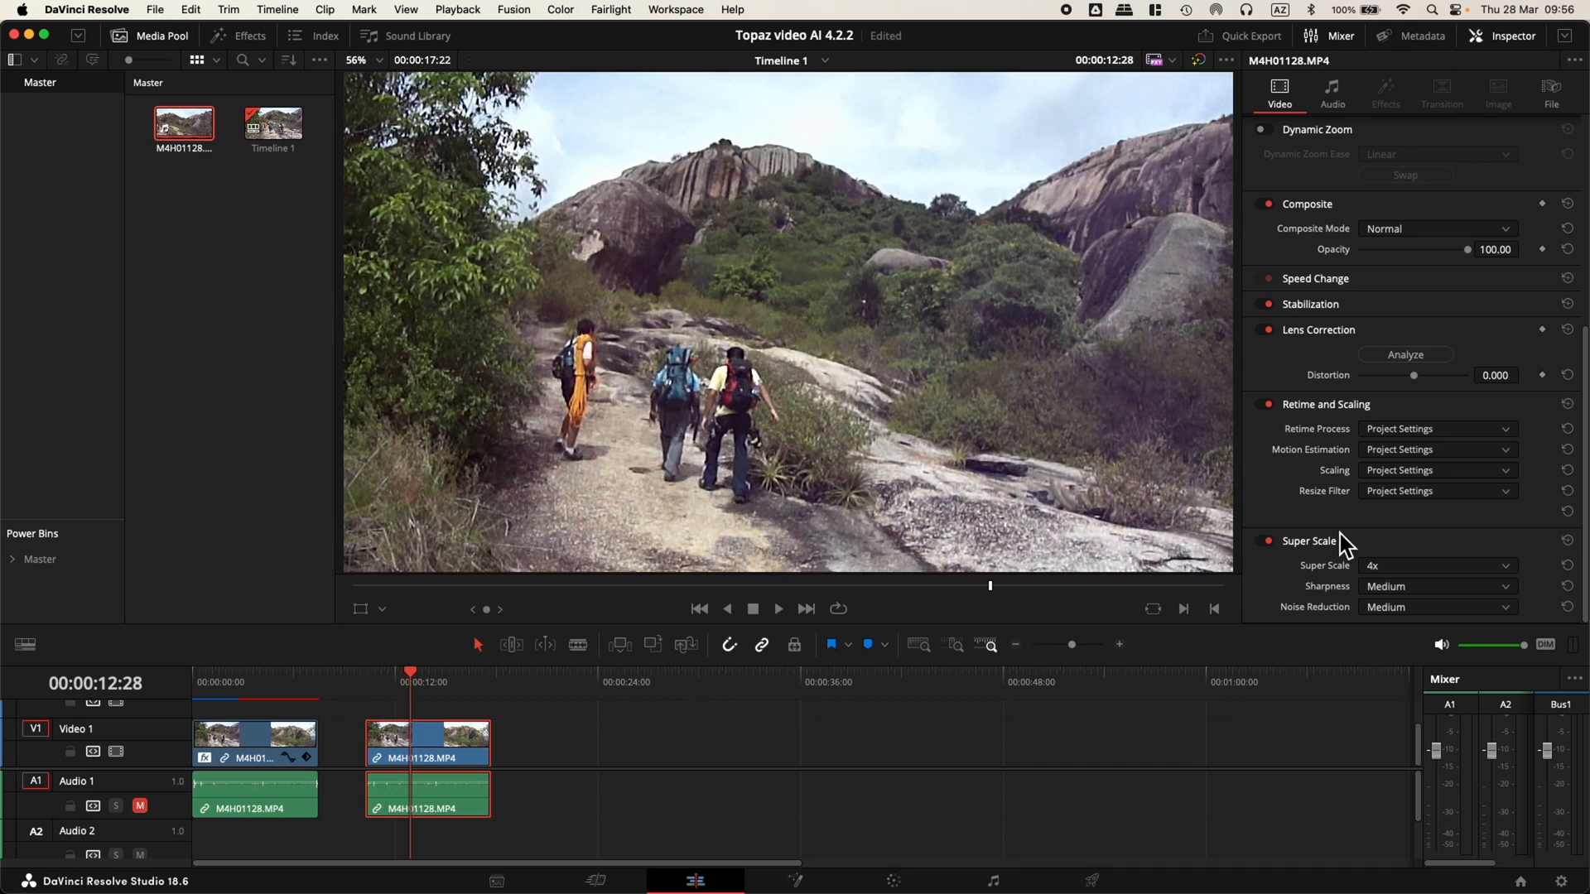
pyautogui.moveTo(1396, 557)
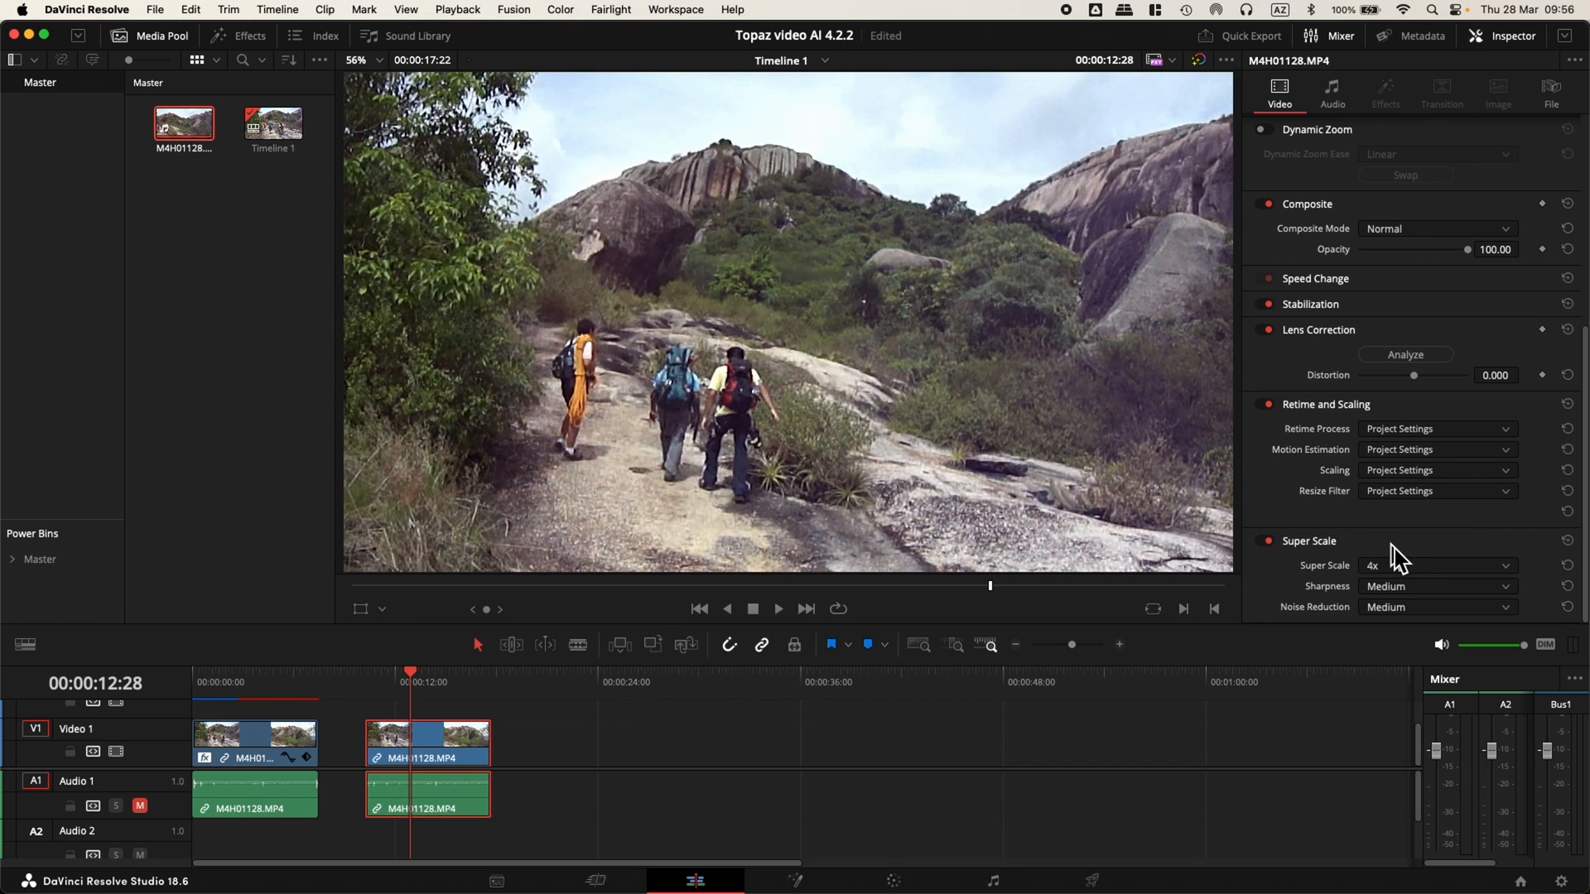
pyautogui.moveTo(1386, 581)
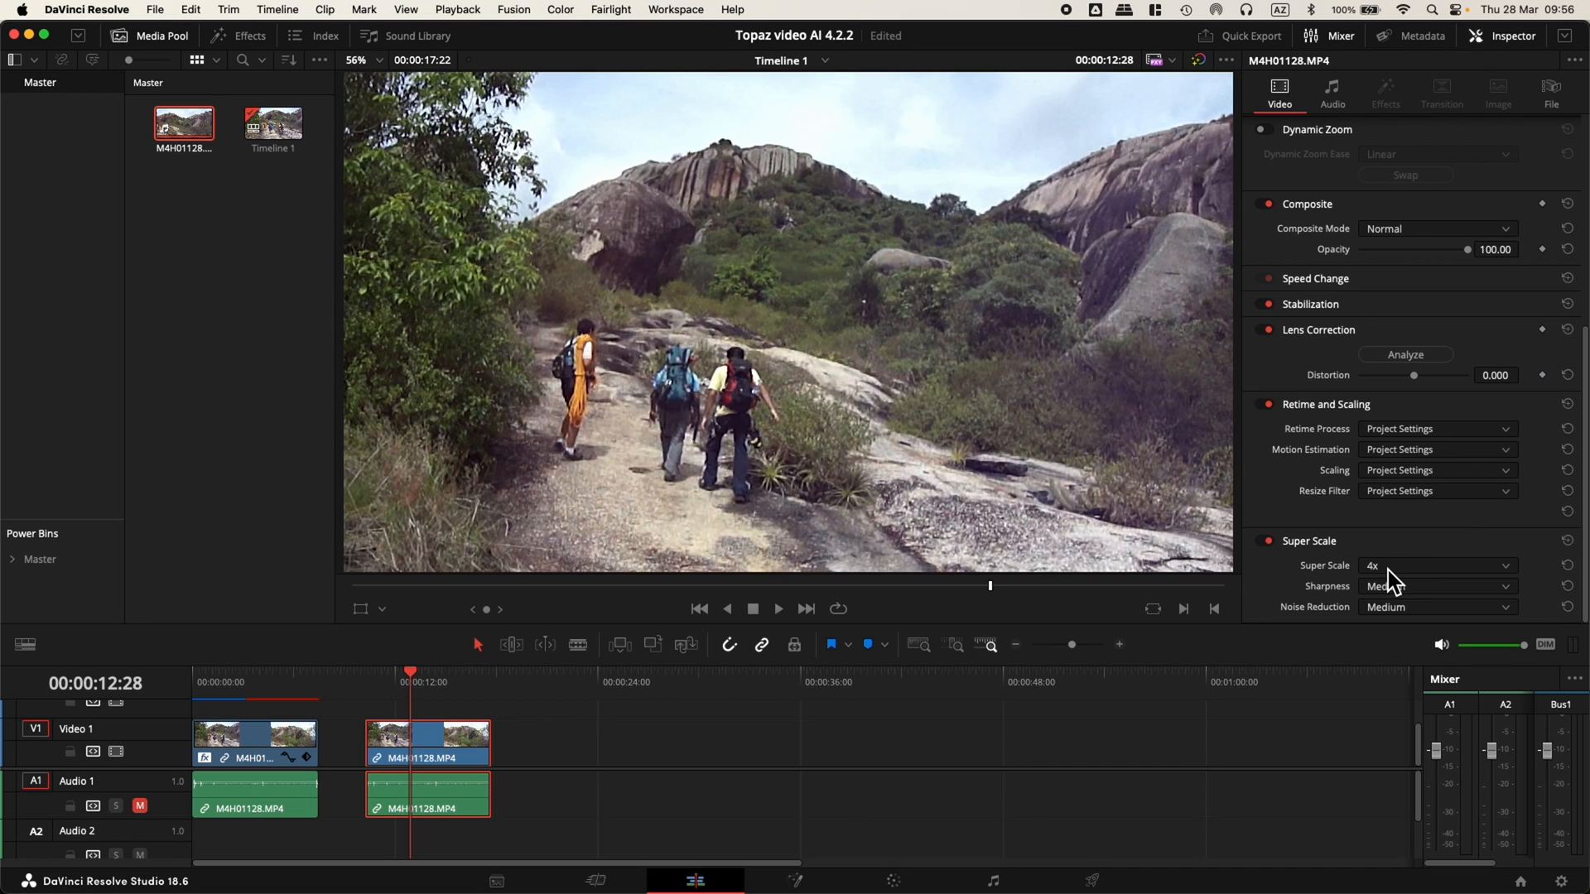
pyautogui.moveTo(1356, 631)
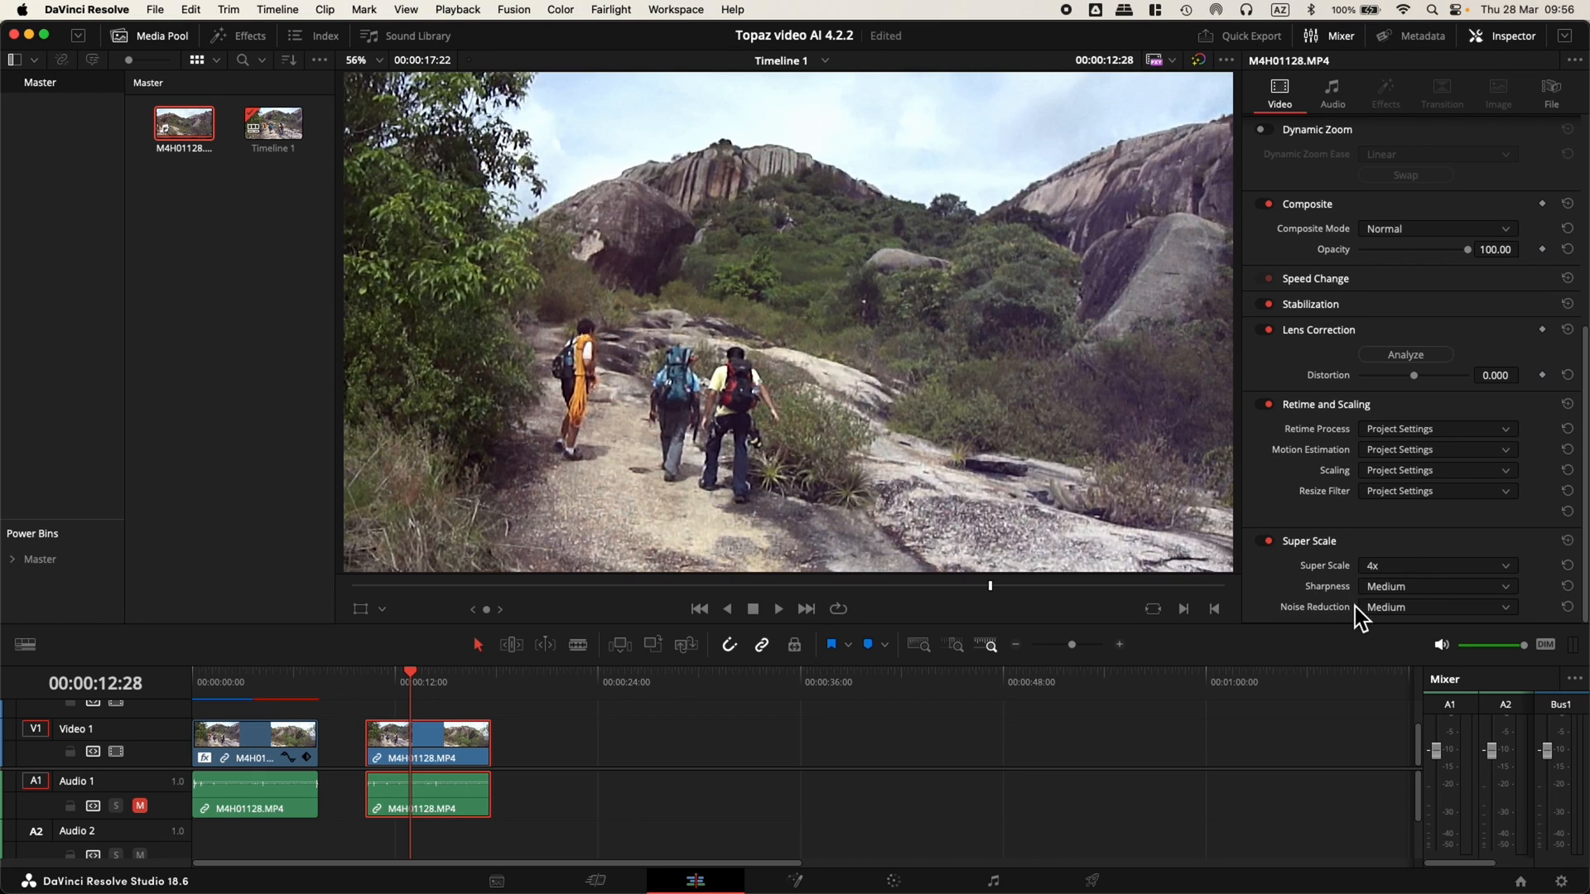
pyautogui.moveTo(1378, 621)
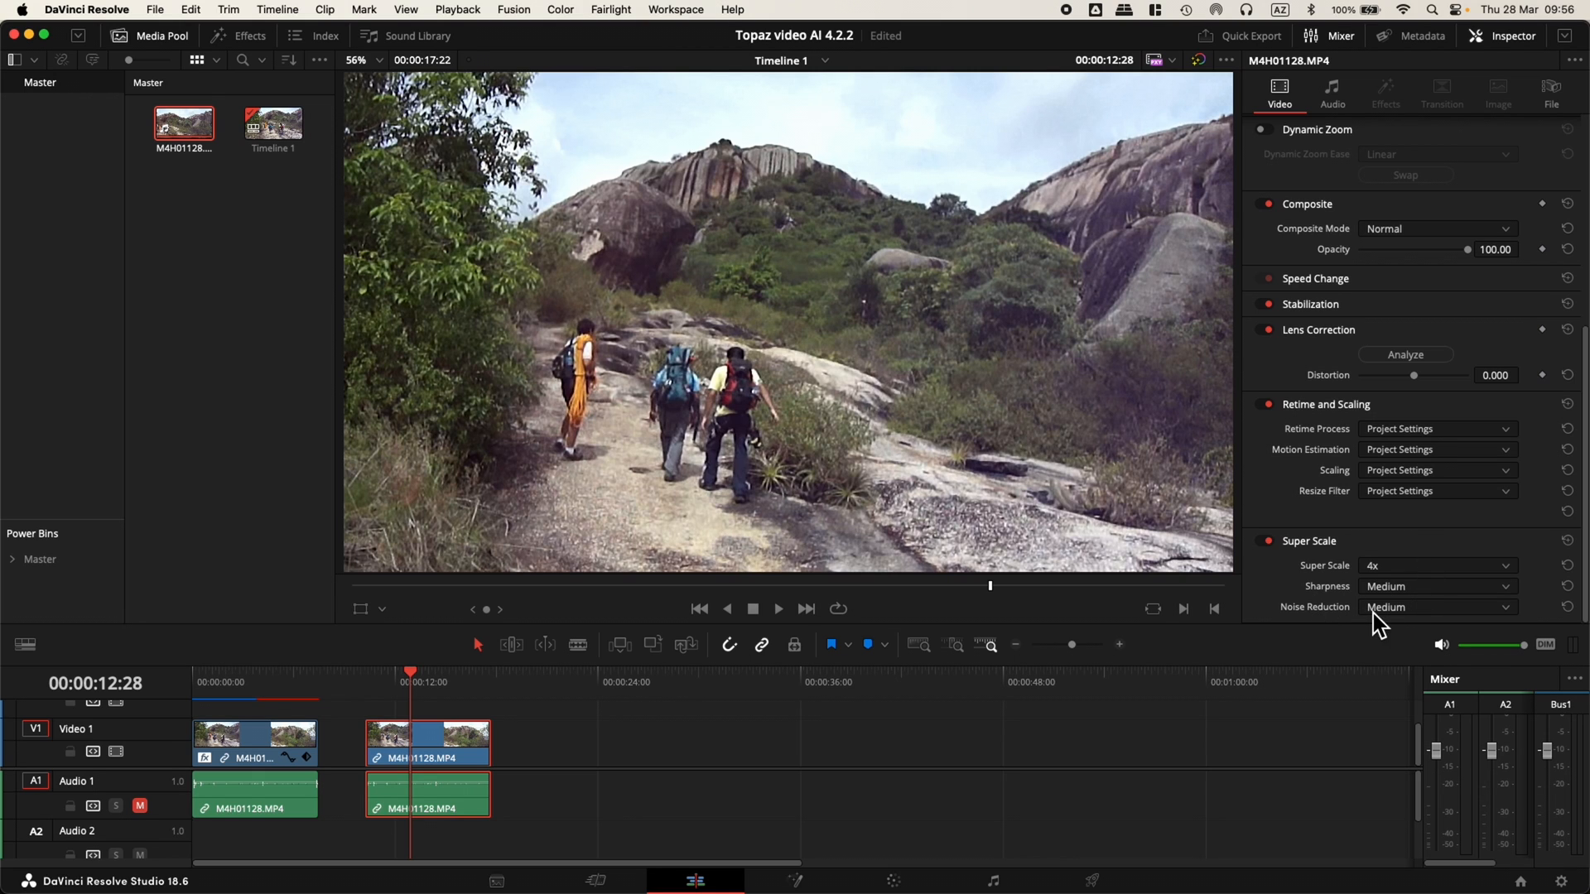
pyautogui.moveTo(1338, 630)
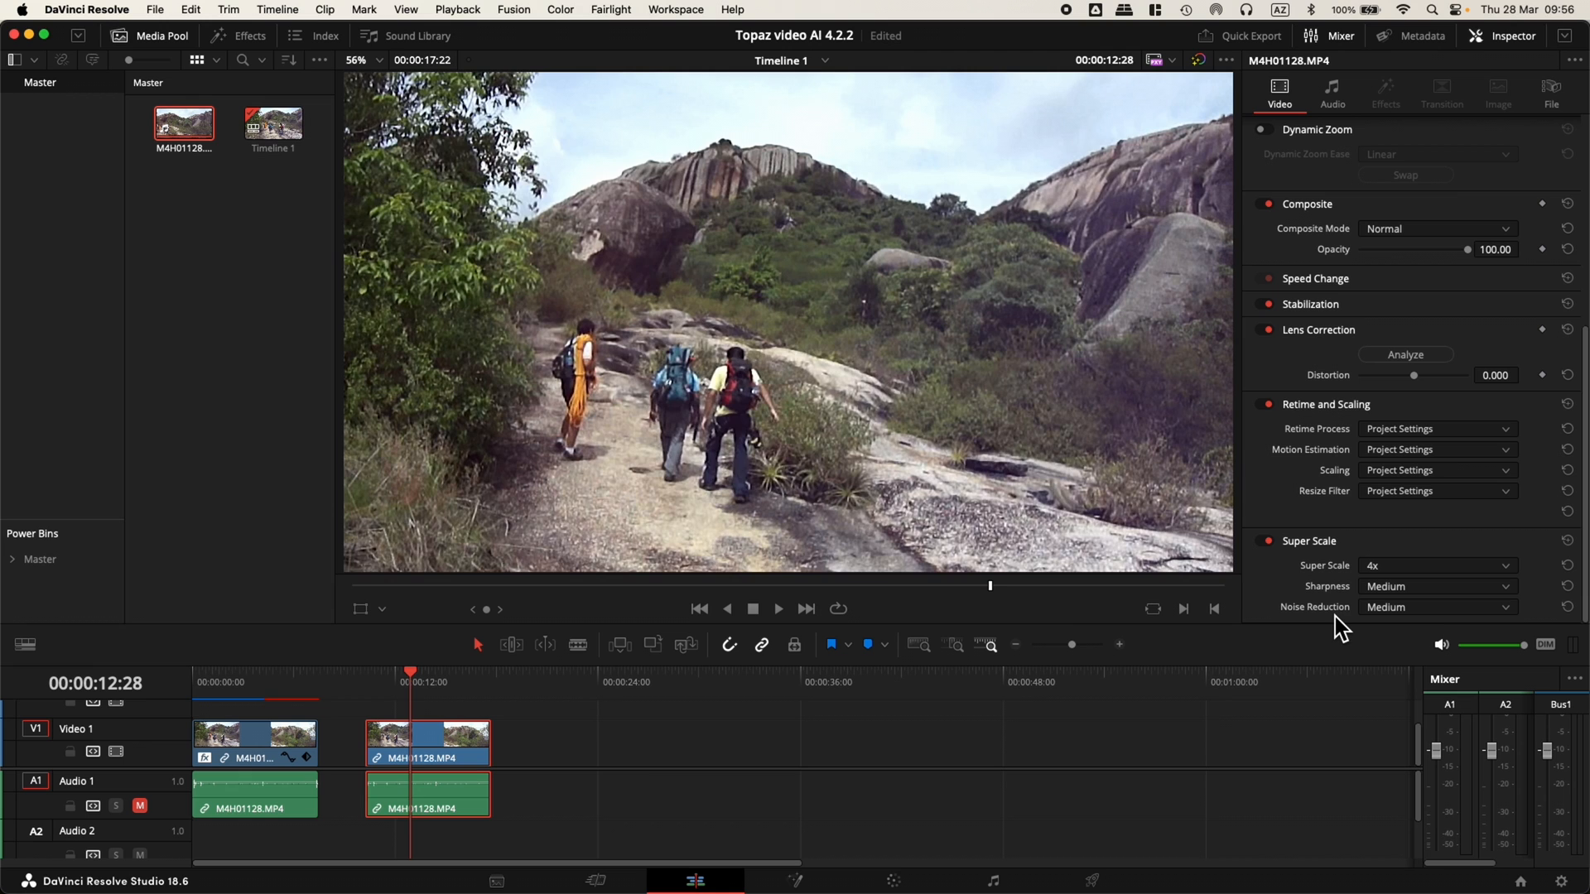
pyautogui.click(364, 682)
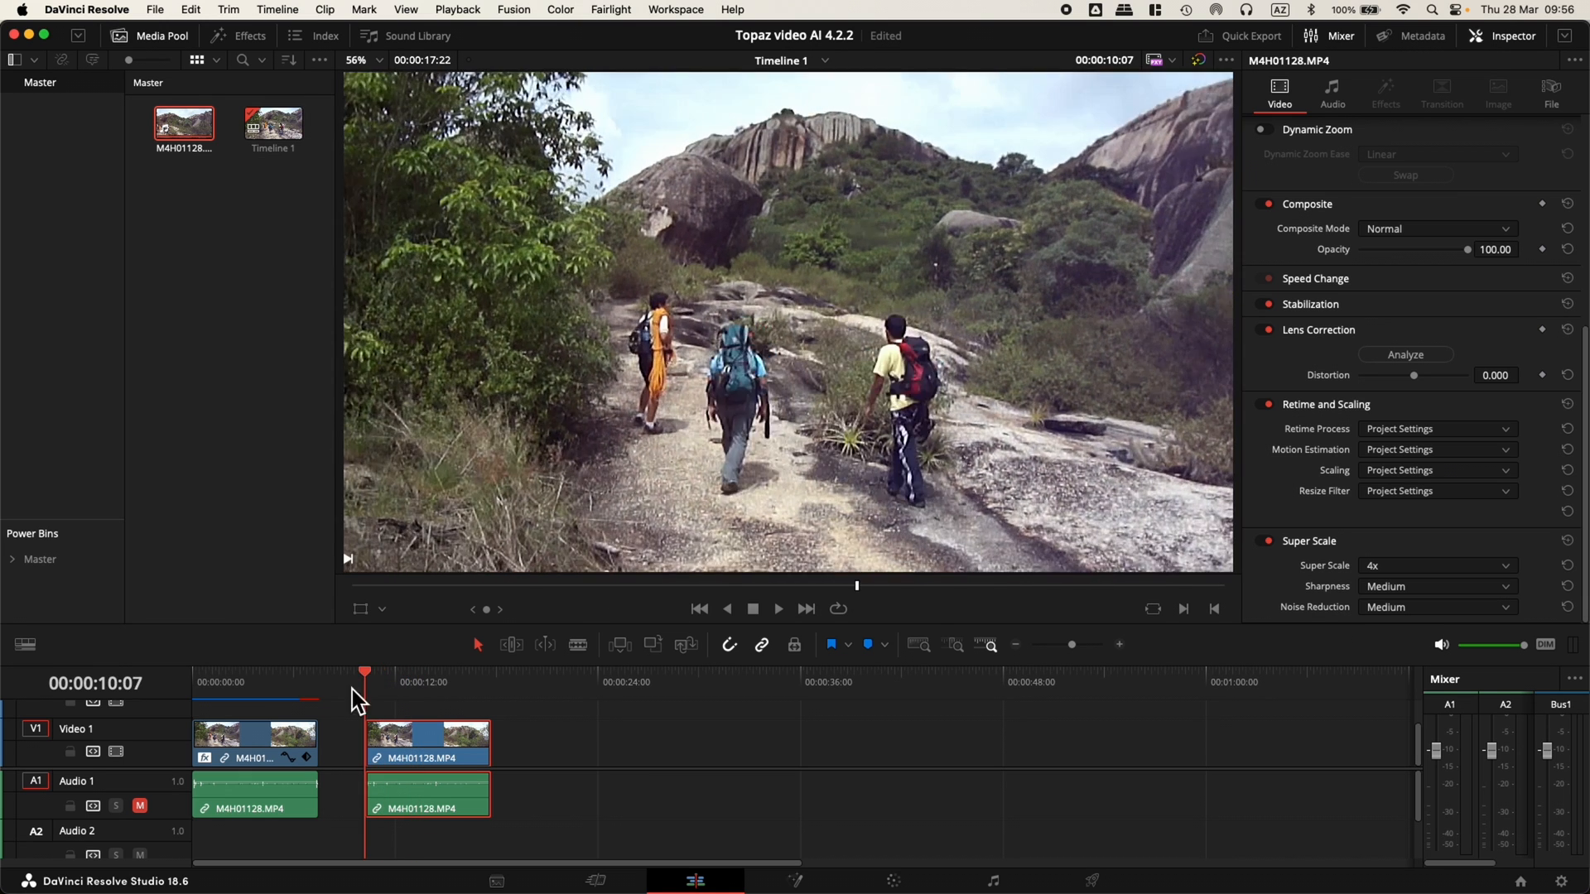
pyautogui.click(426, 685)
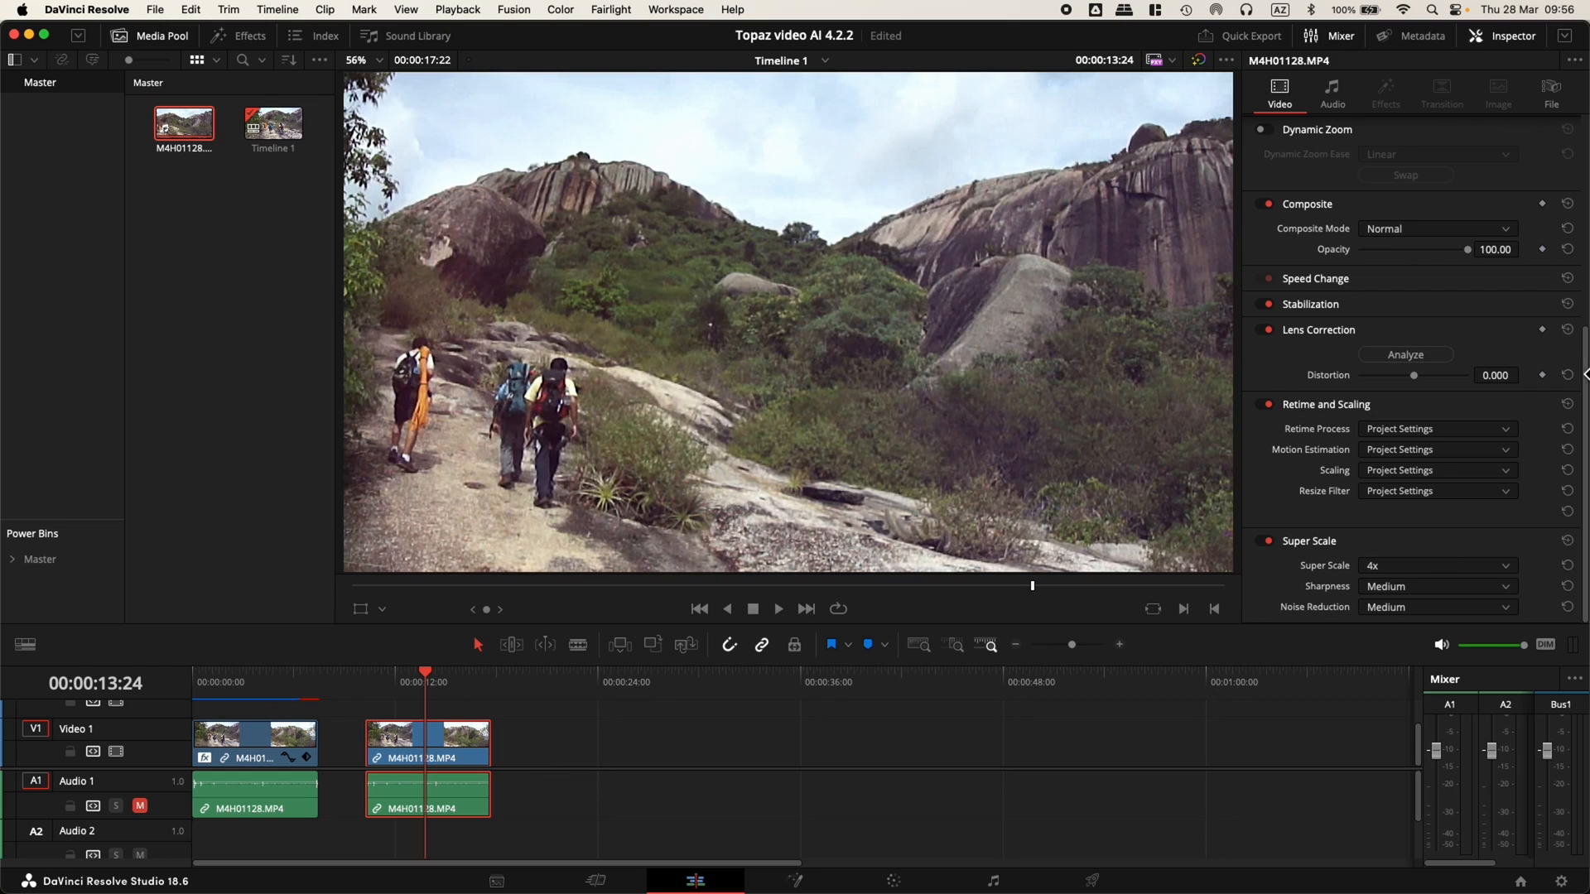
pyautogui.moveTo(815, 655)
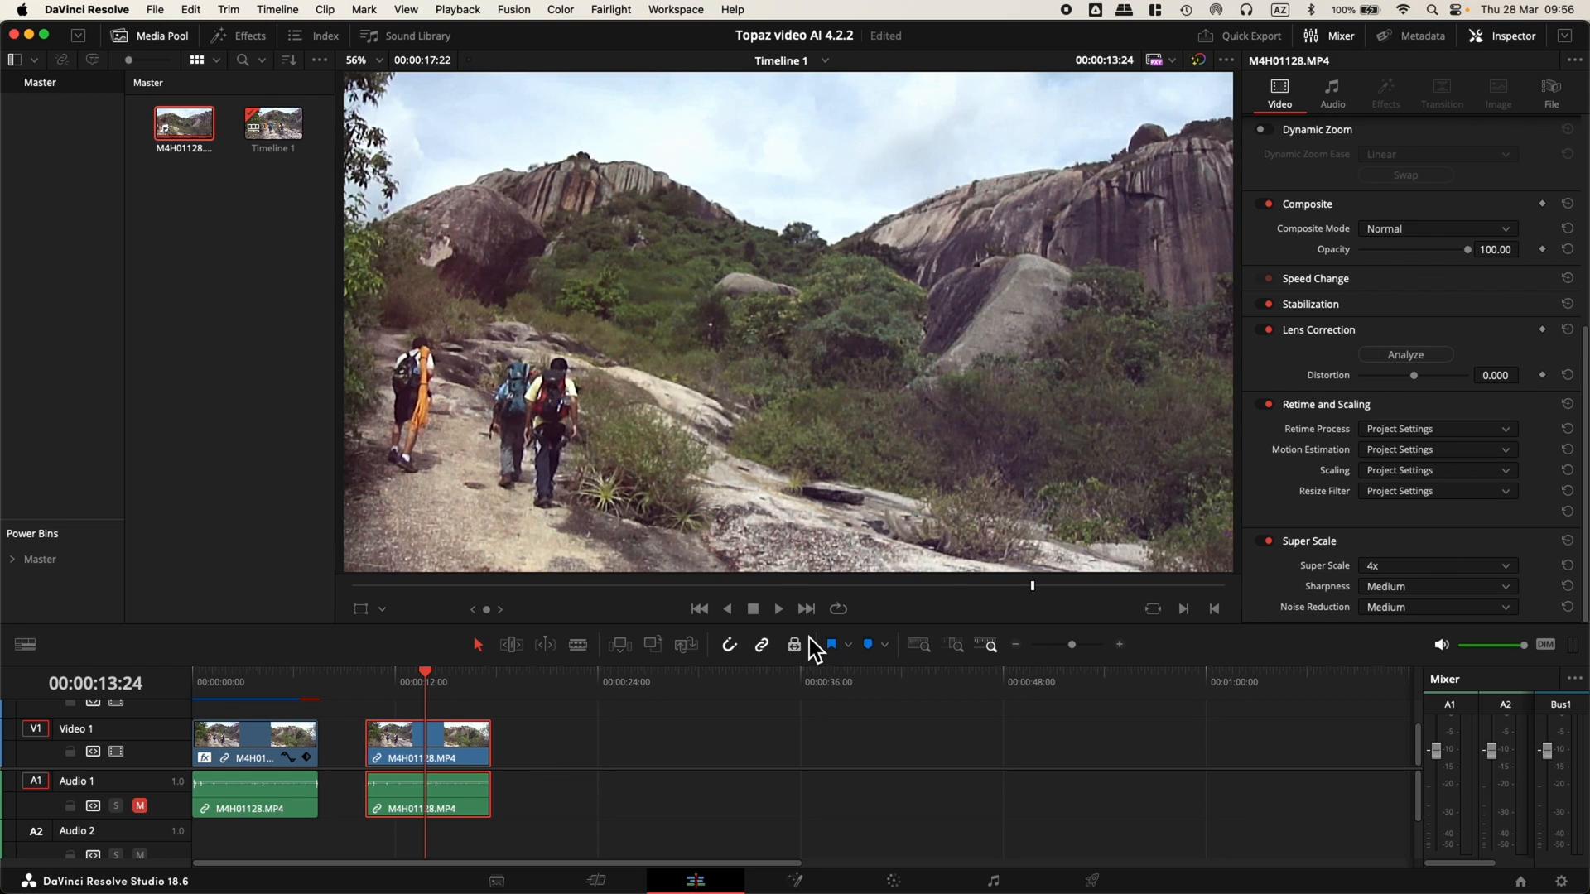
pyautogui.click(553, 691)
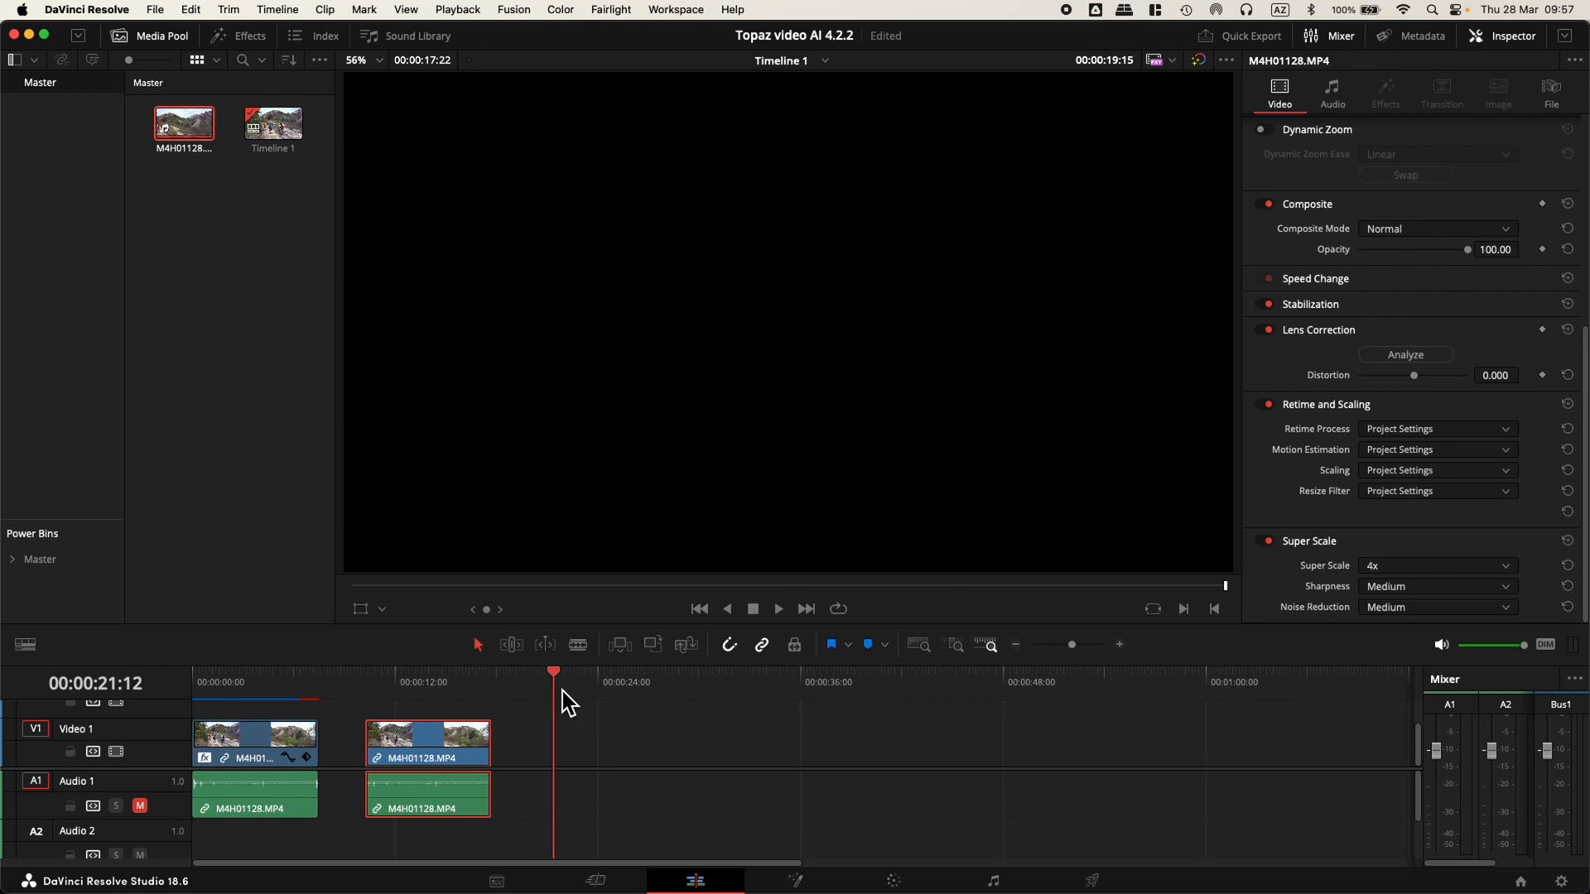
pyautogui.click(423, 682)
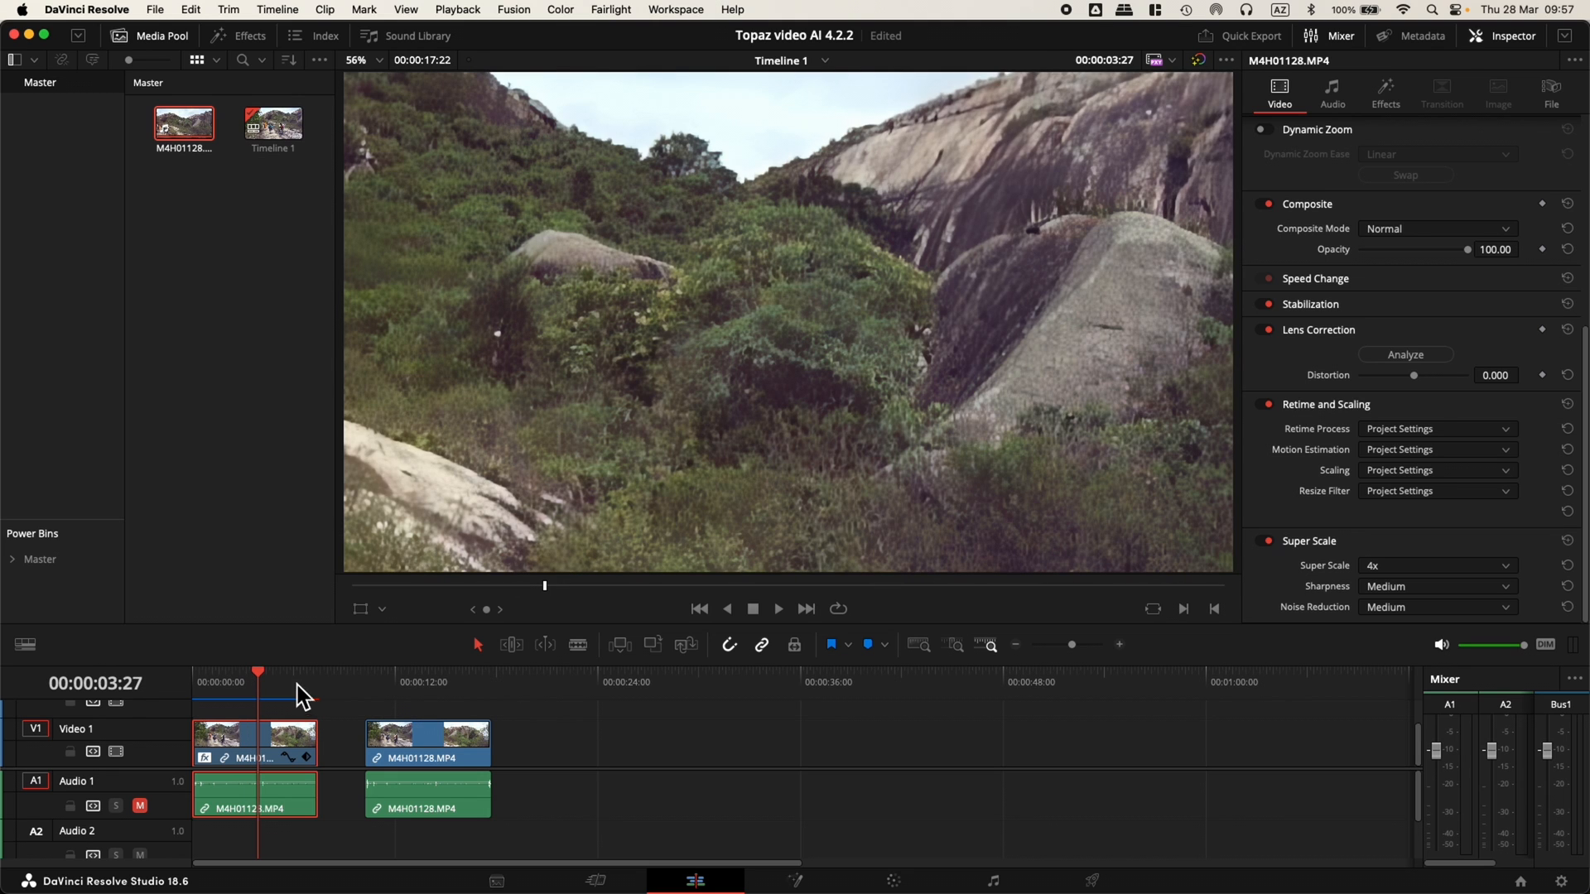
pyautogui.moveTo(278, 694)
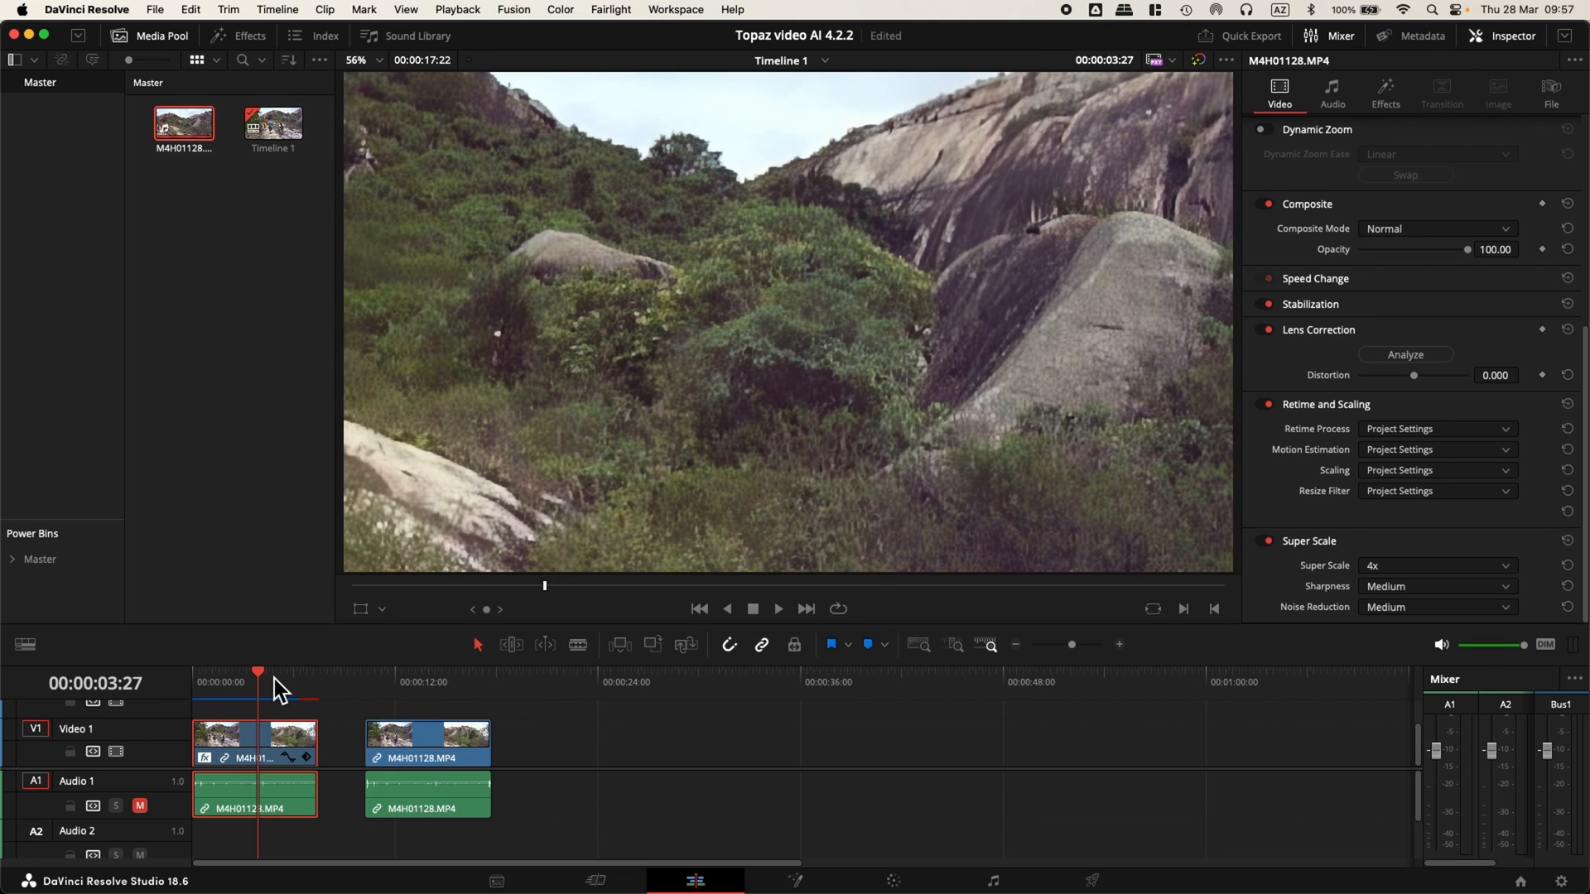
pyautogui.click(258, 681)
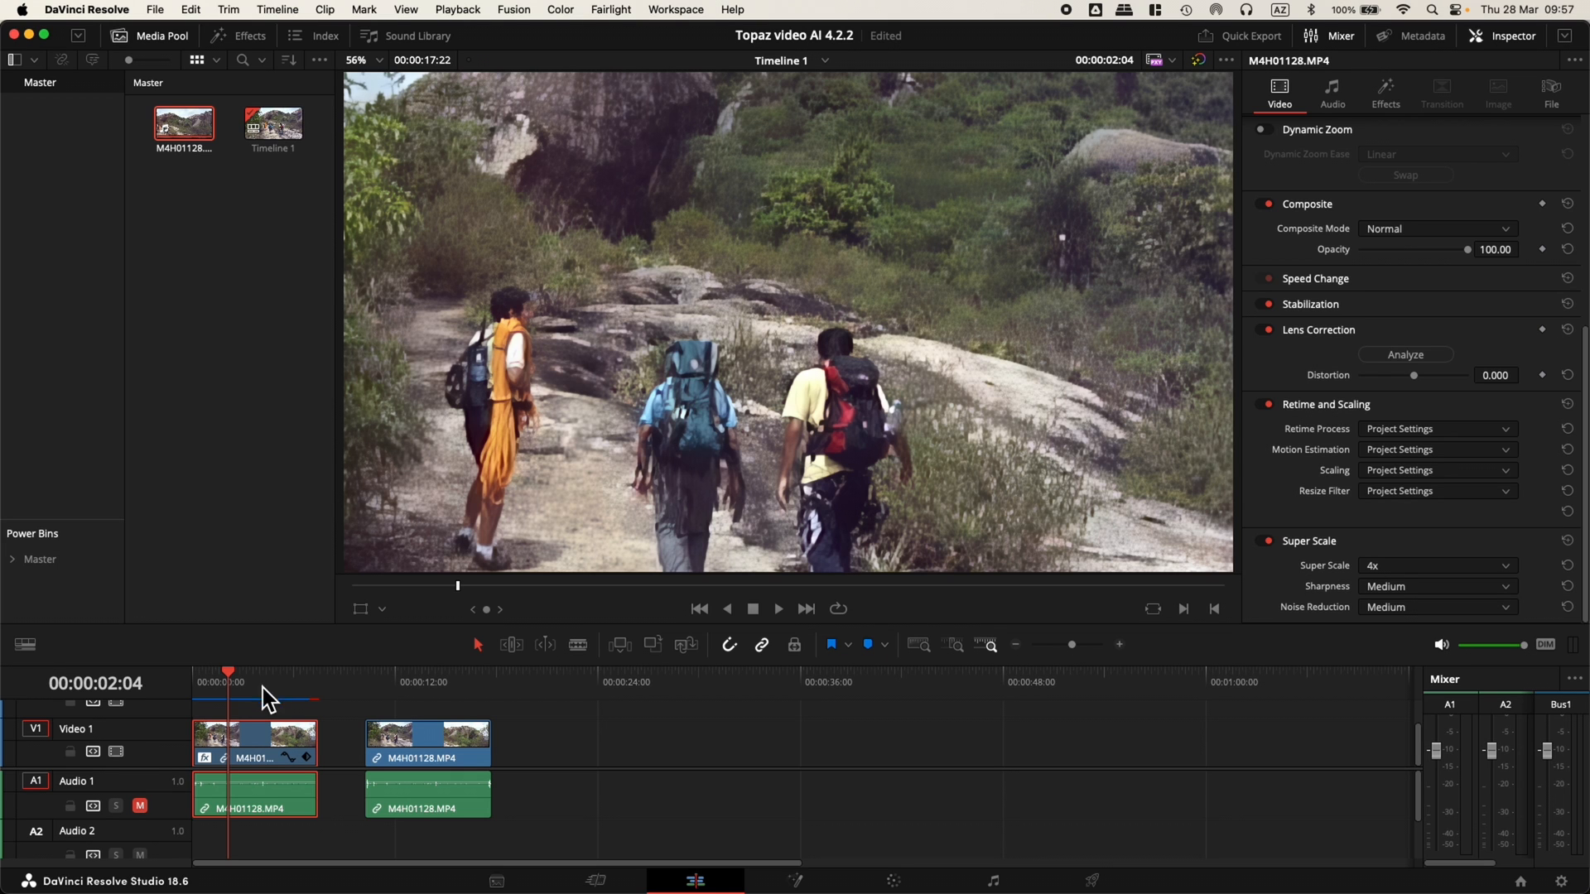
pyautogui.moveTo(288, 690)
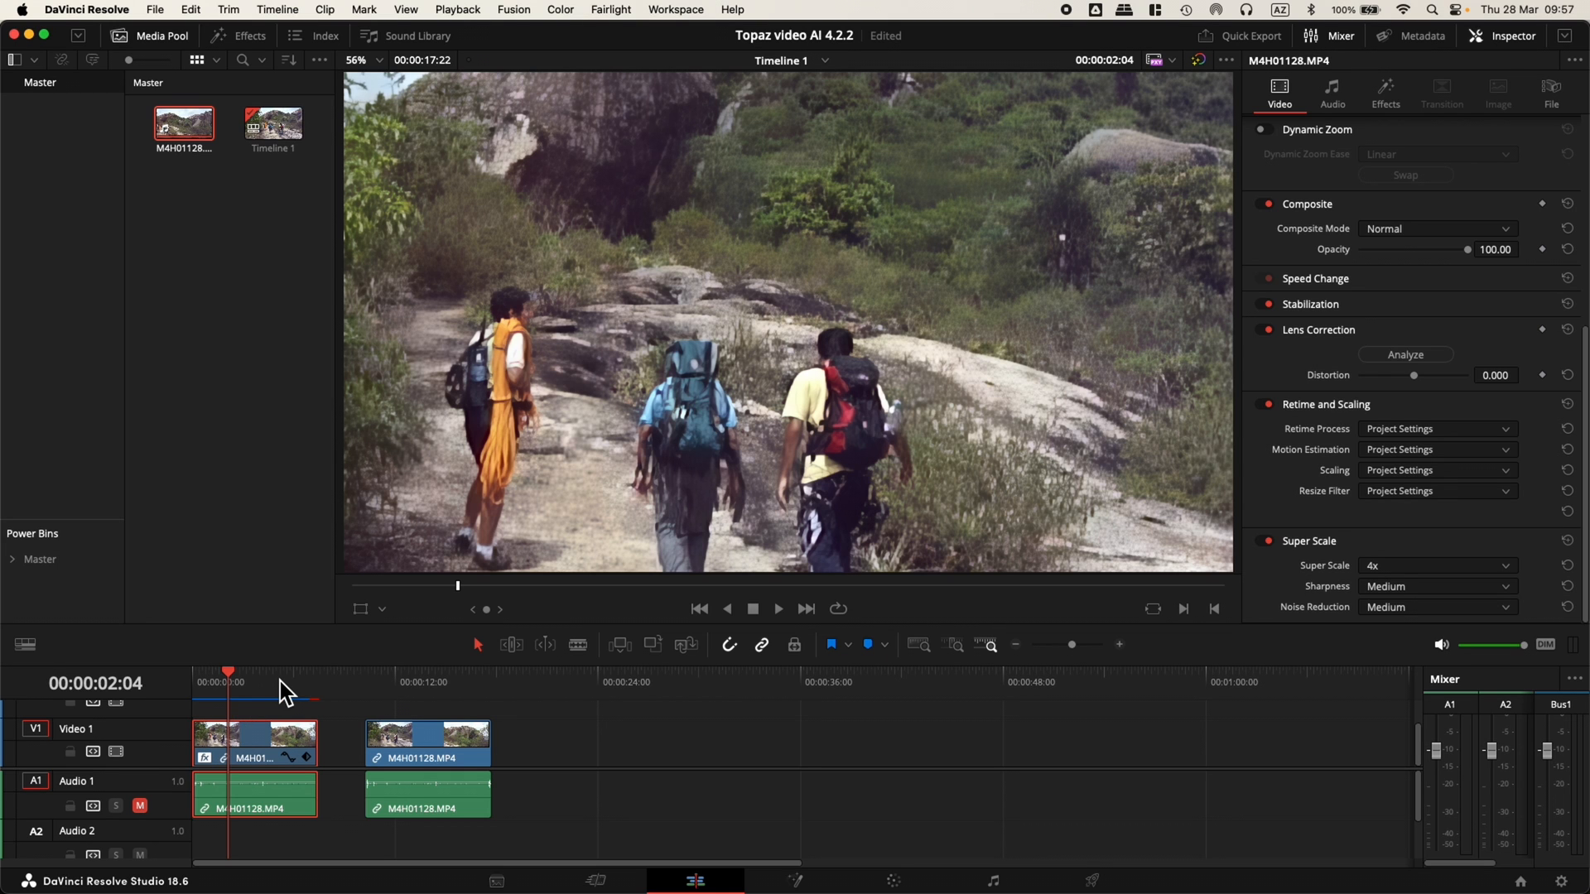